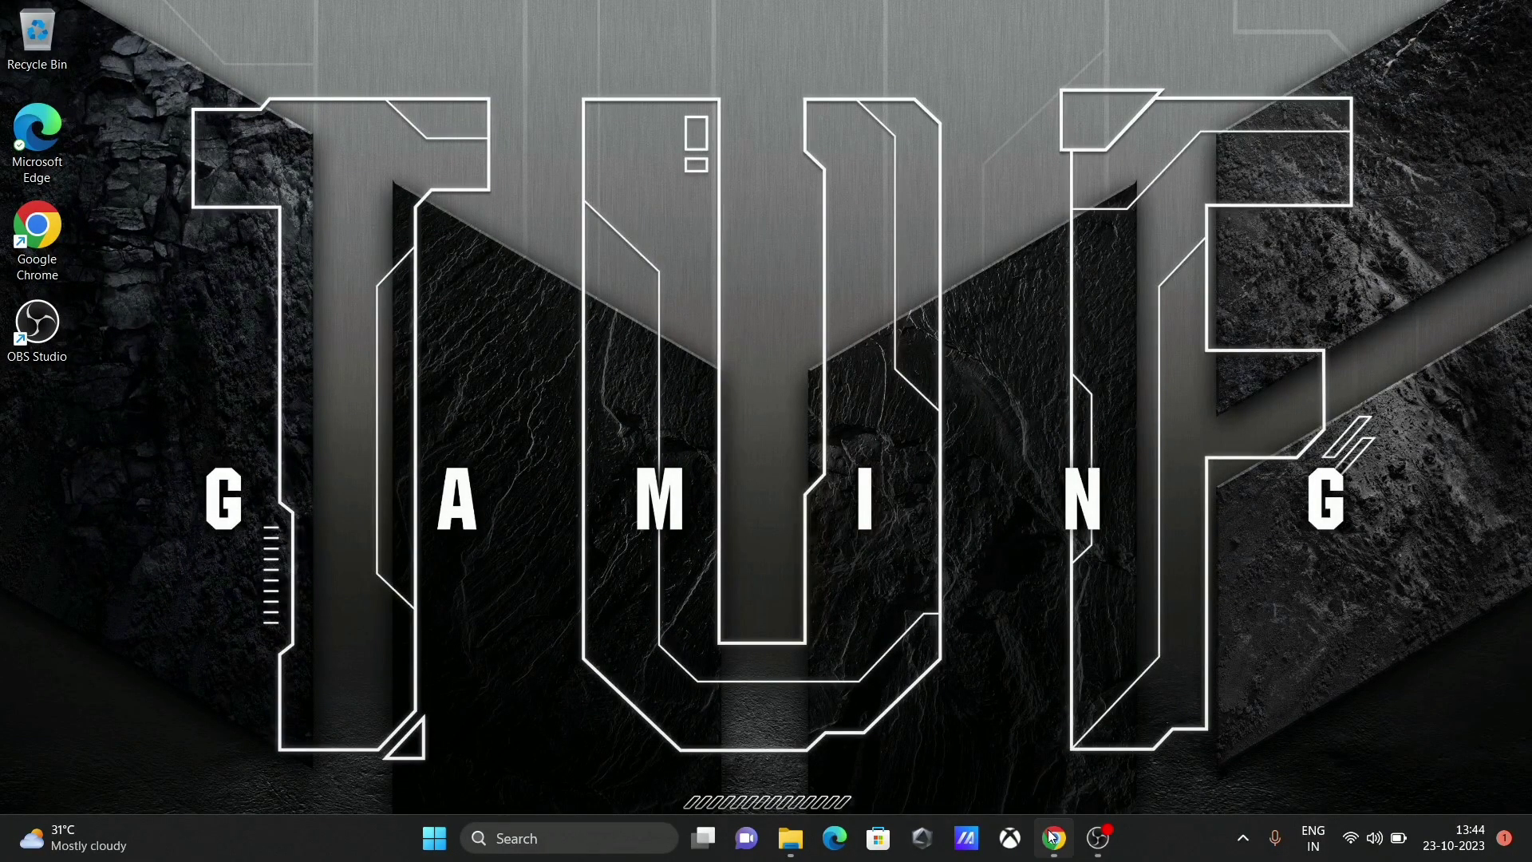
# Bring up Chrome, check the ventoy search results tab, then return to the Debian home page.
pyautogui.click(1053, 837)
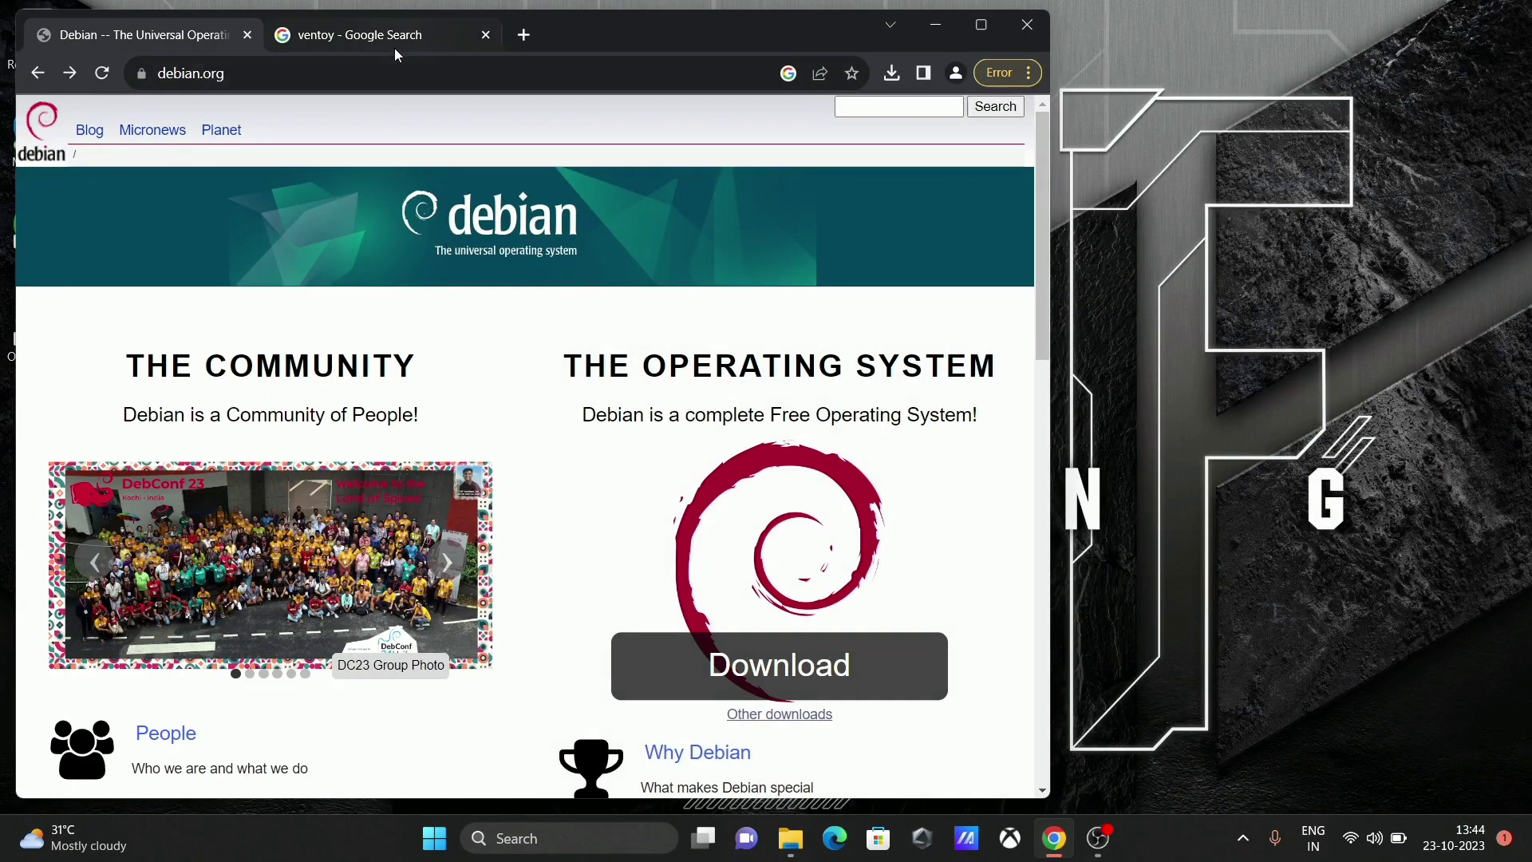
pyautogui.click(362, 35)
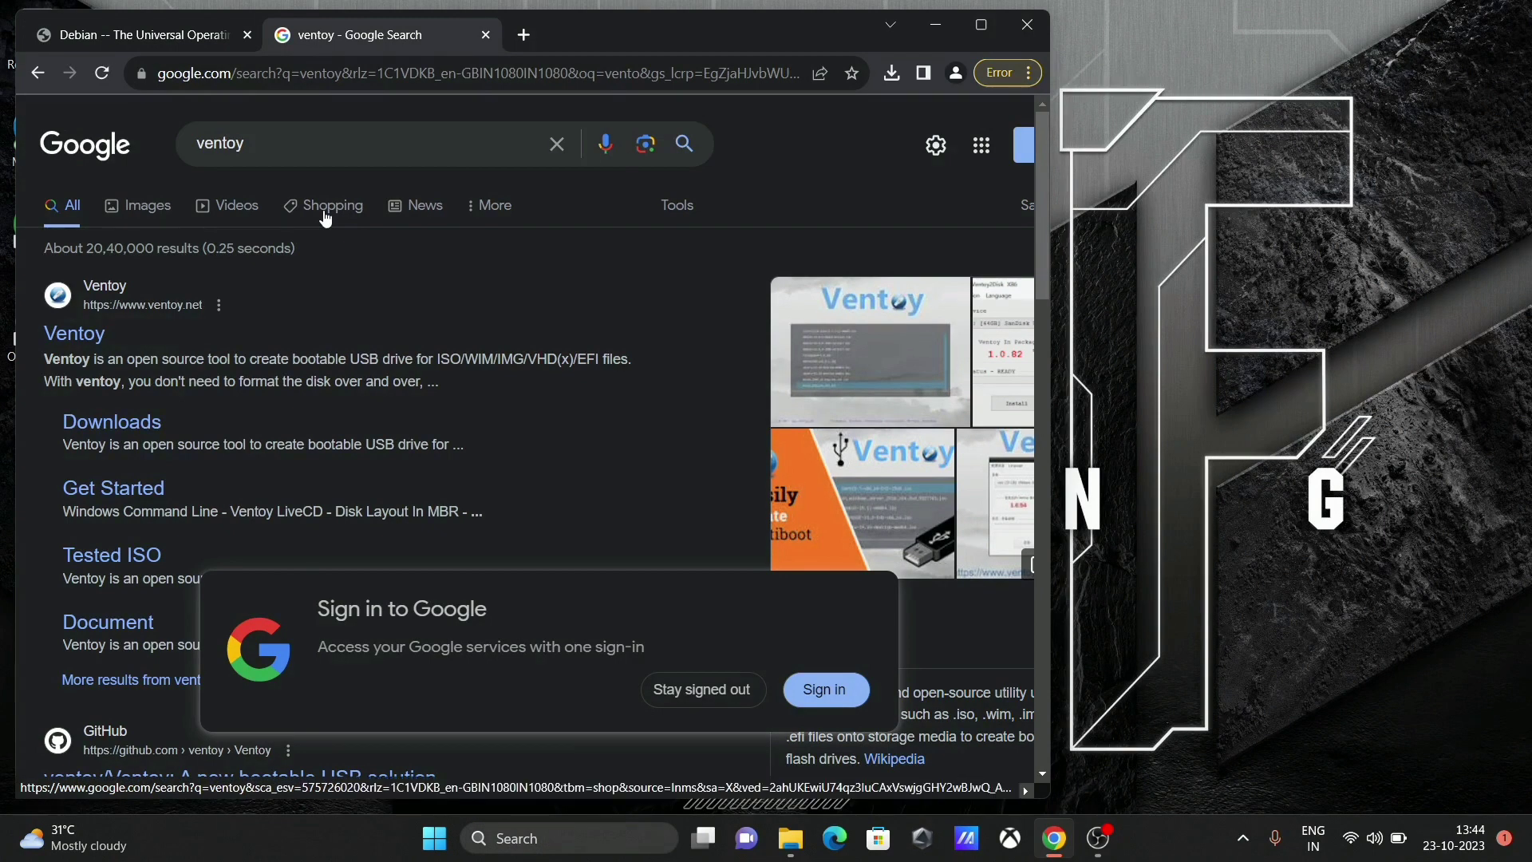
pyautogui.click(136, 35)
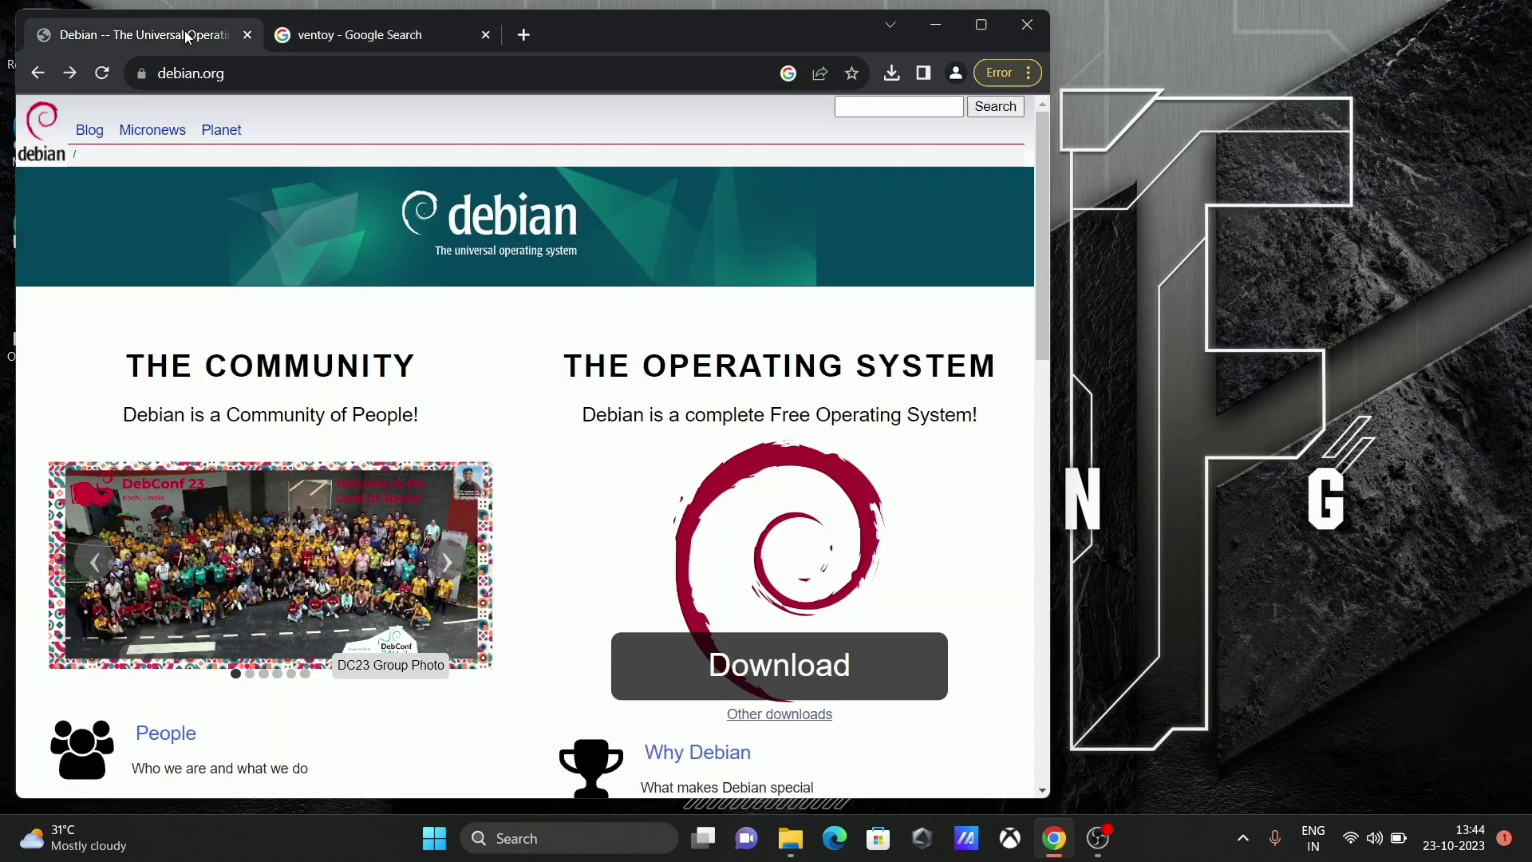
pyautogui.moveTo(818, 697)
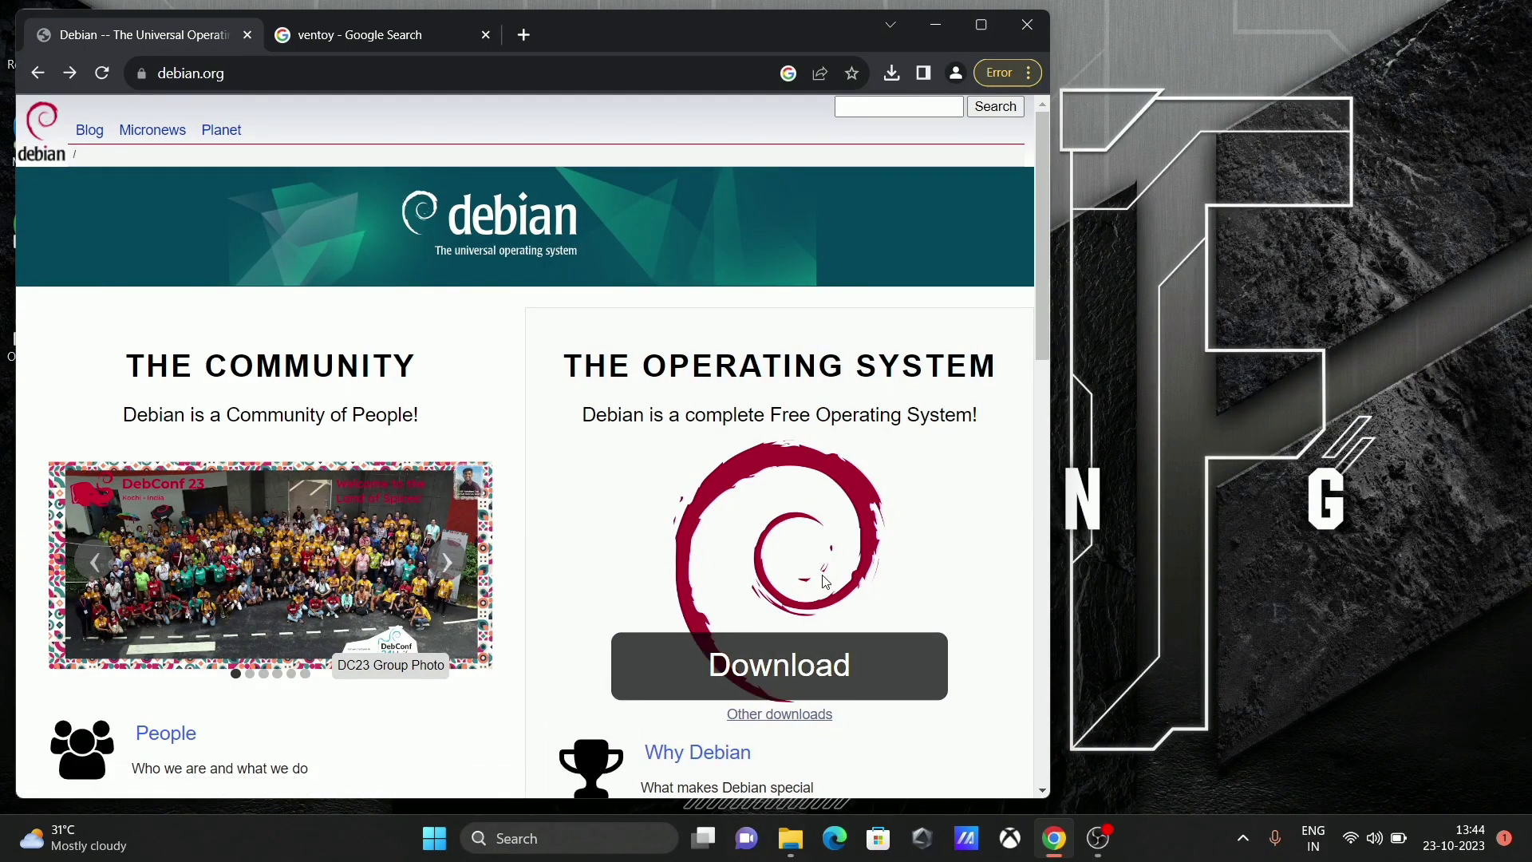
pyautogui.moveTo(779, 714)
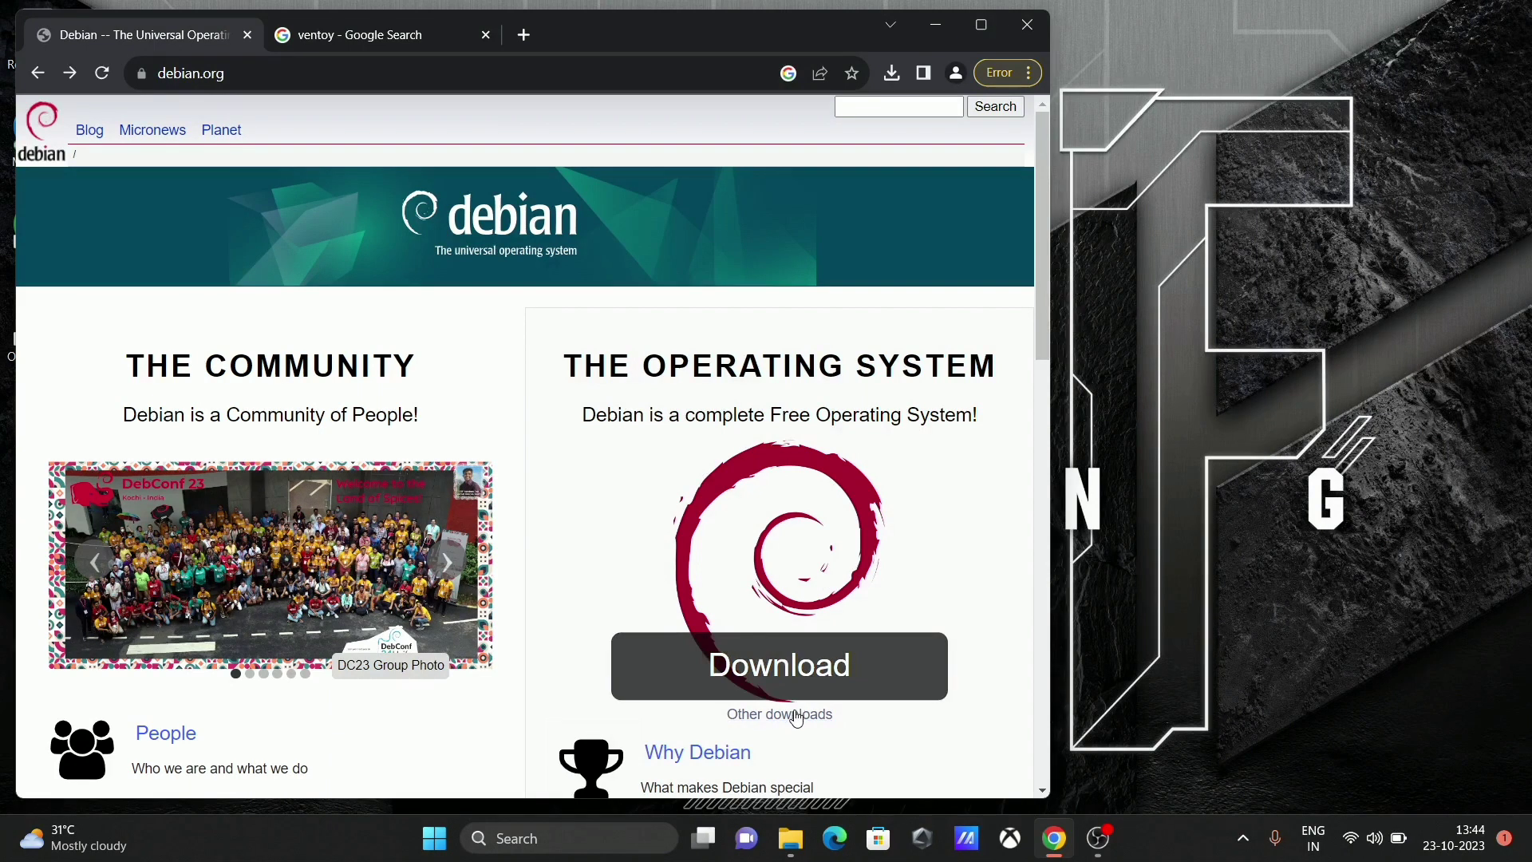
pyautogui.moveTo(779, 713)
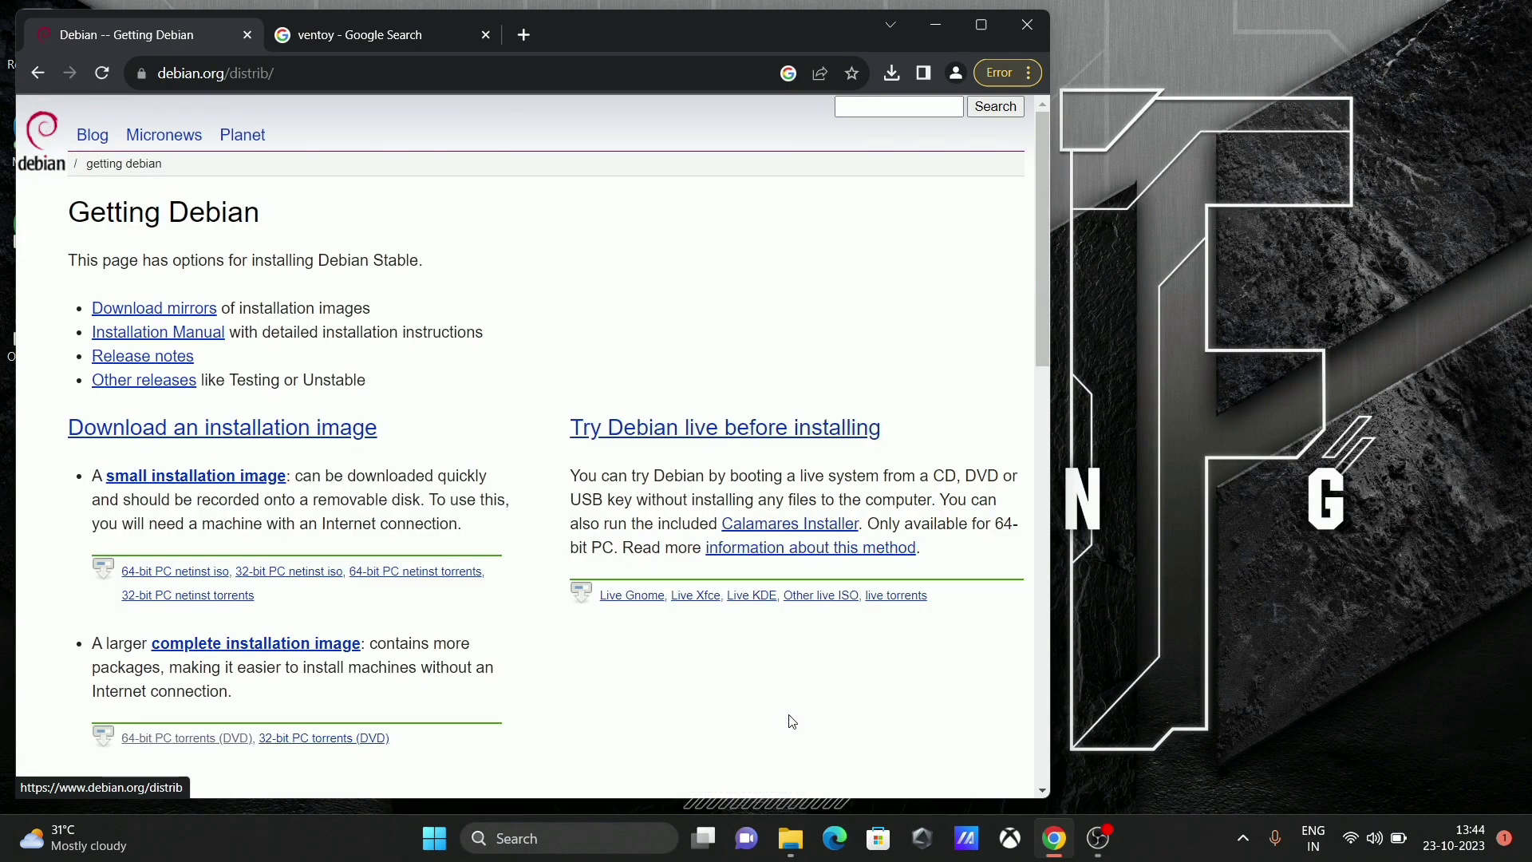
pyautogui.moveTo(399, 627)
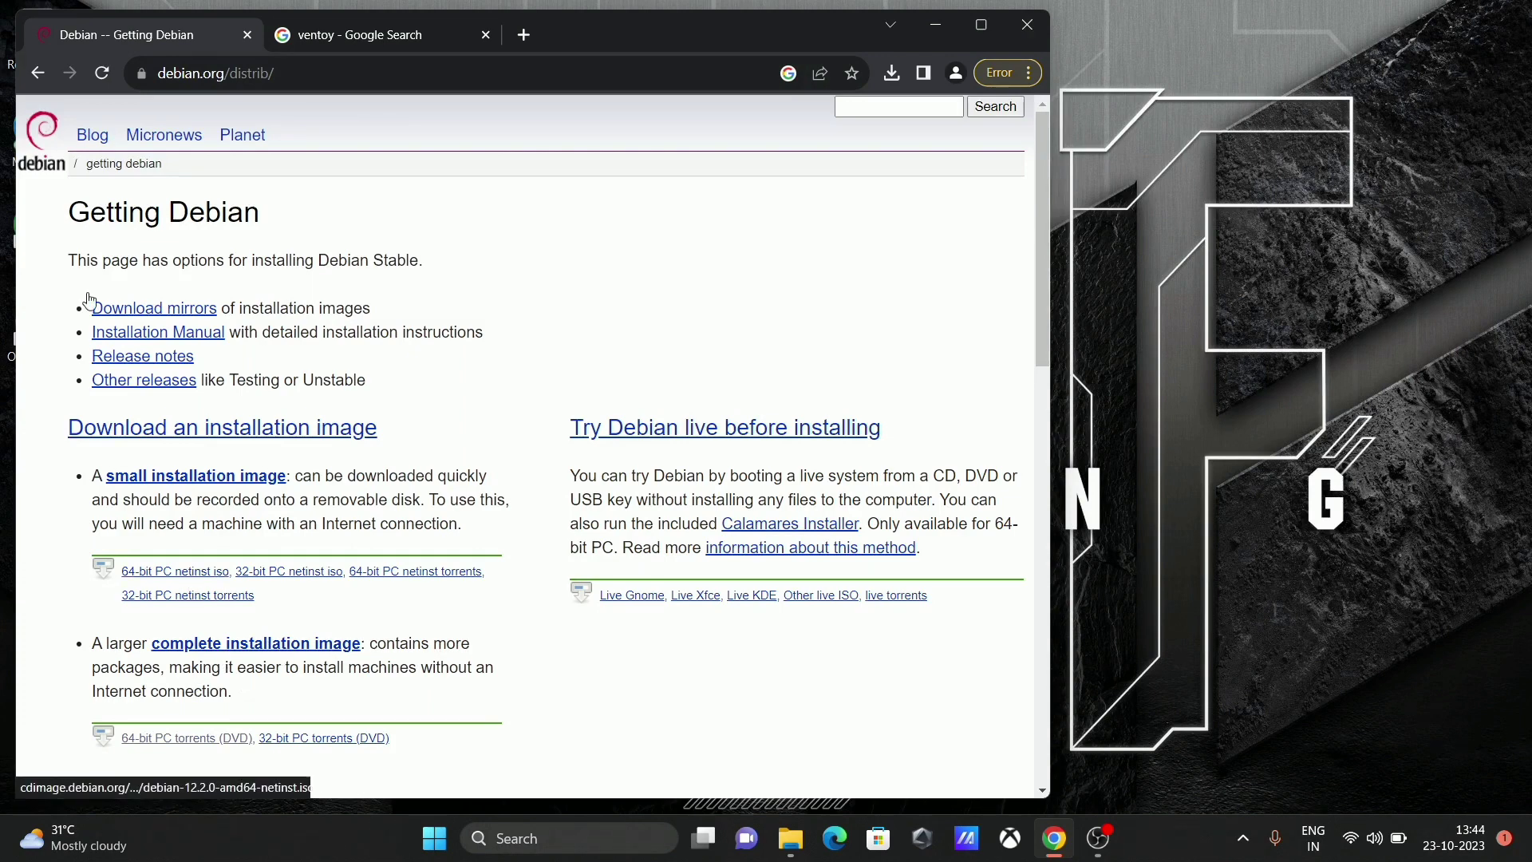
# Go from the Debian home page via Other downloads to the 64-bit PC DVD torrent listing.
pyautogui.click(38, 73)
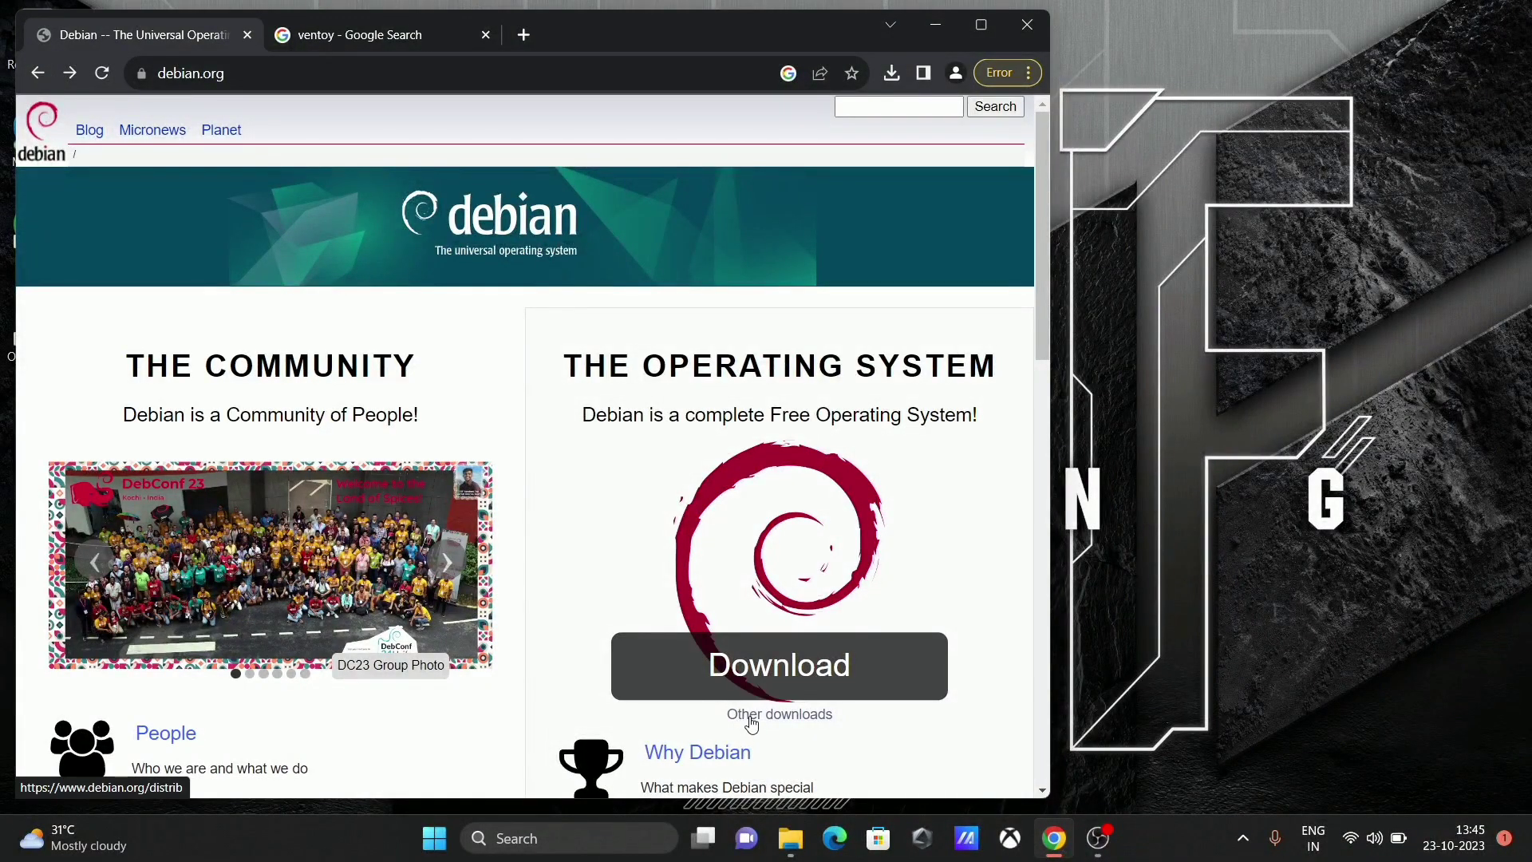
pyautogui.click(779, 714)
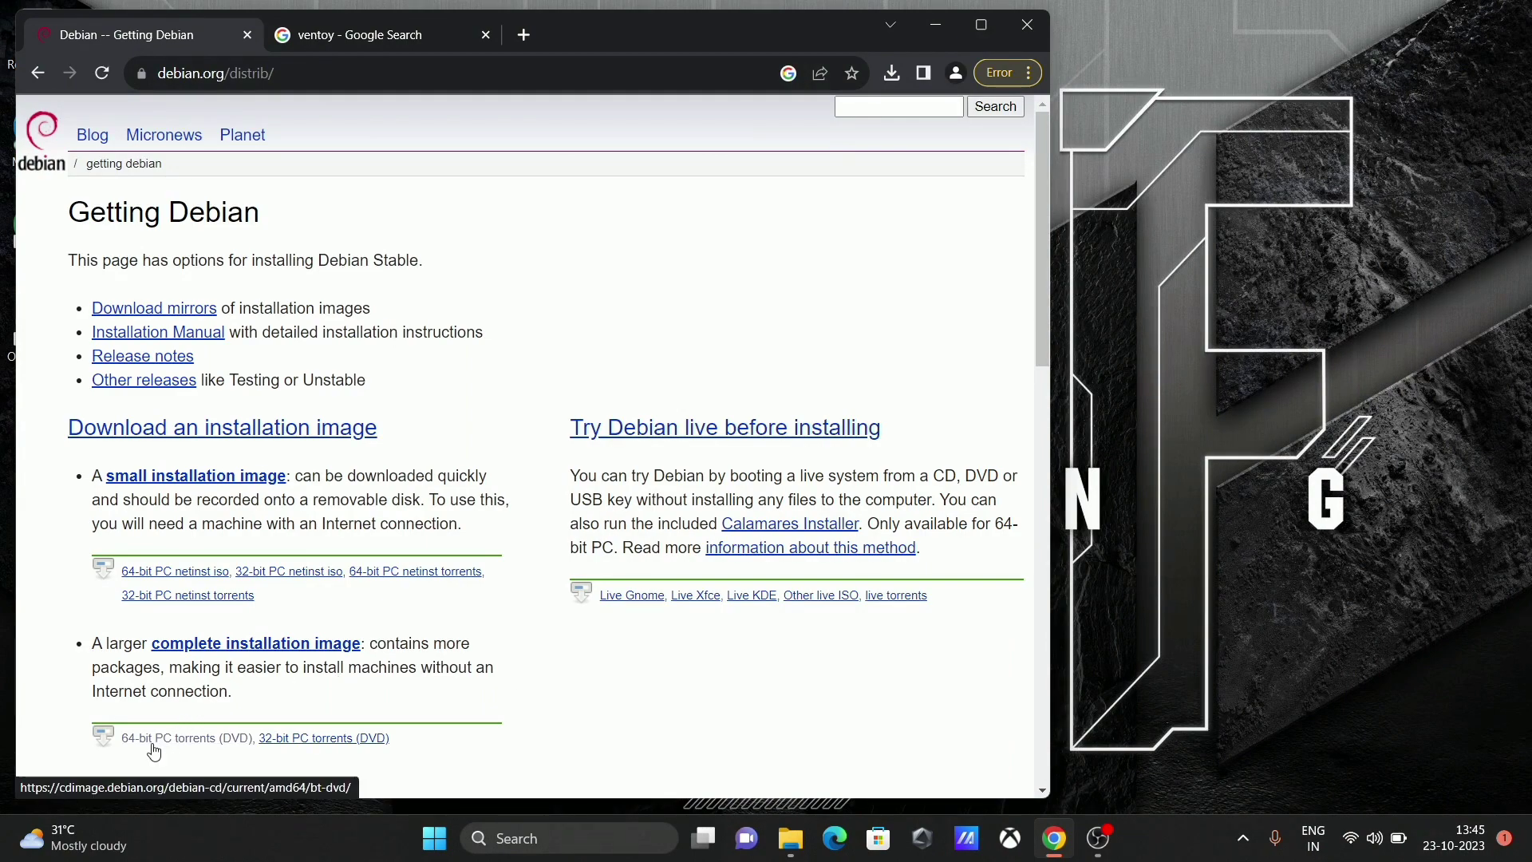
pyautogui.click(184, 737)
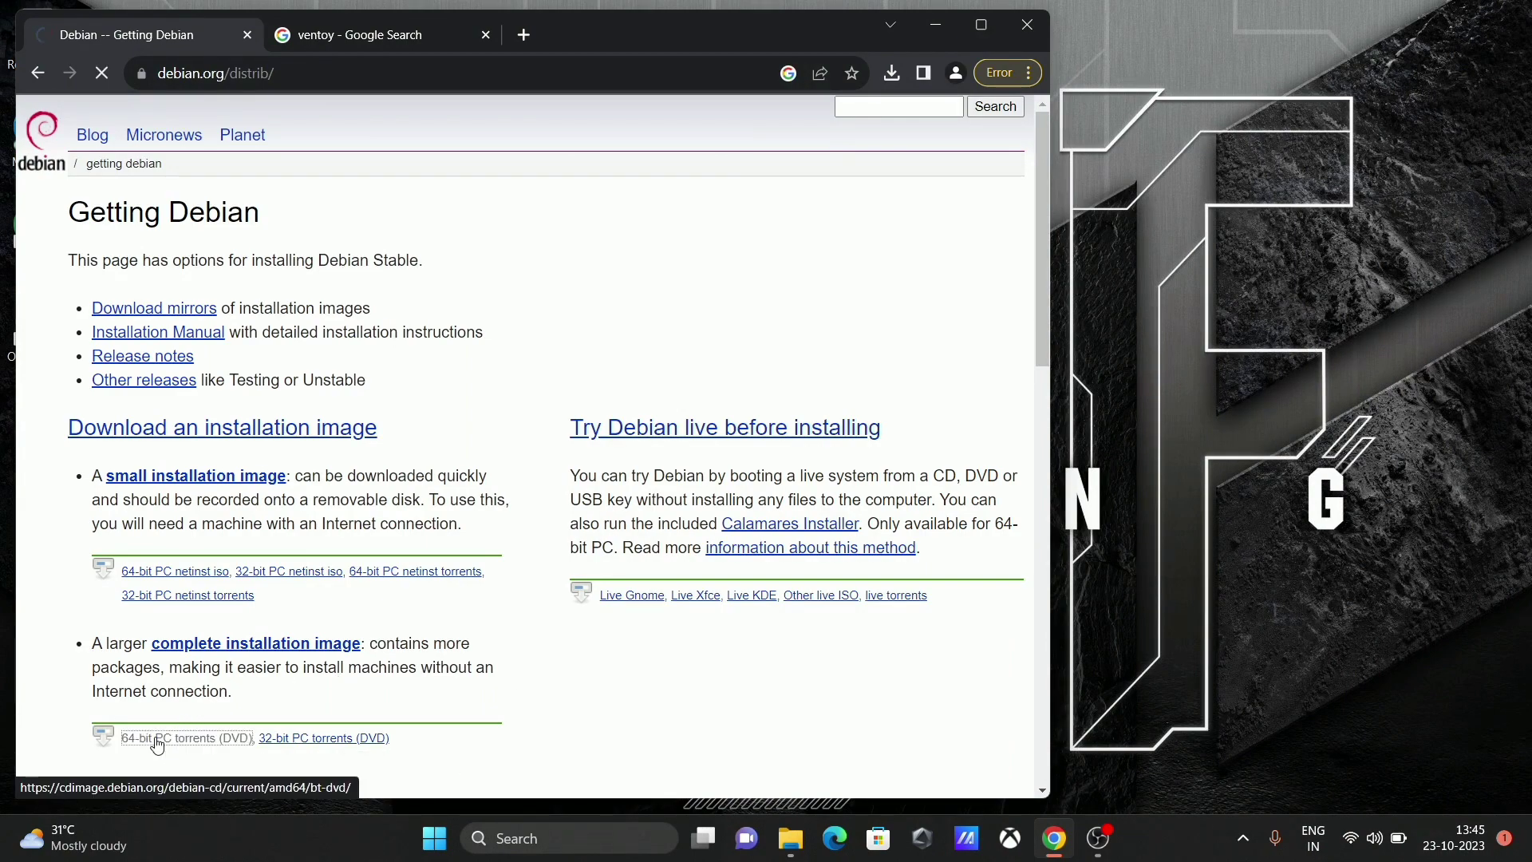
pyautogui.click(184, 737)
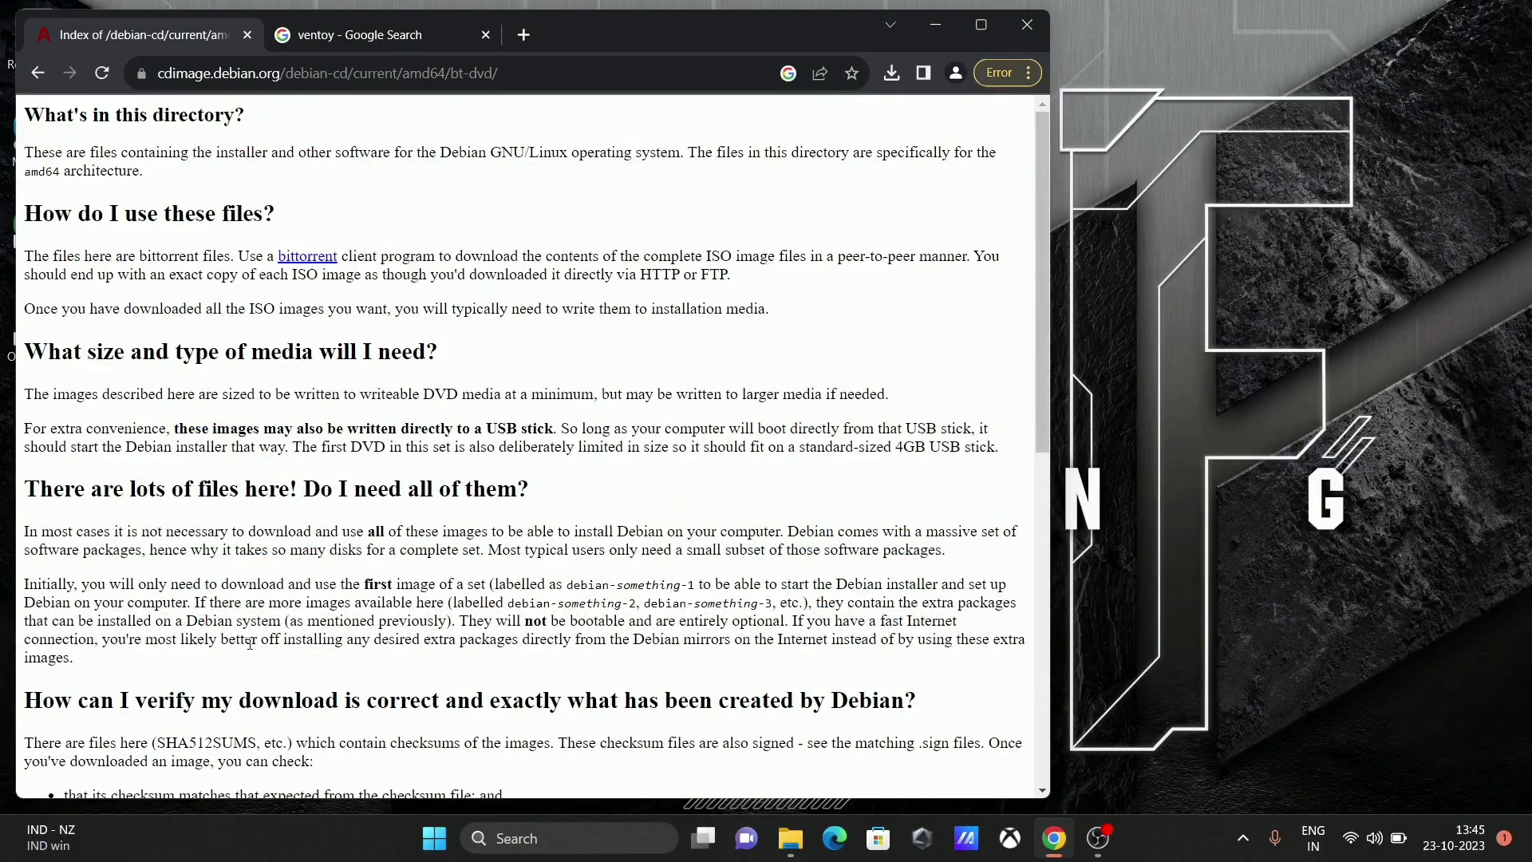
pyautogui.scroll(-3)
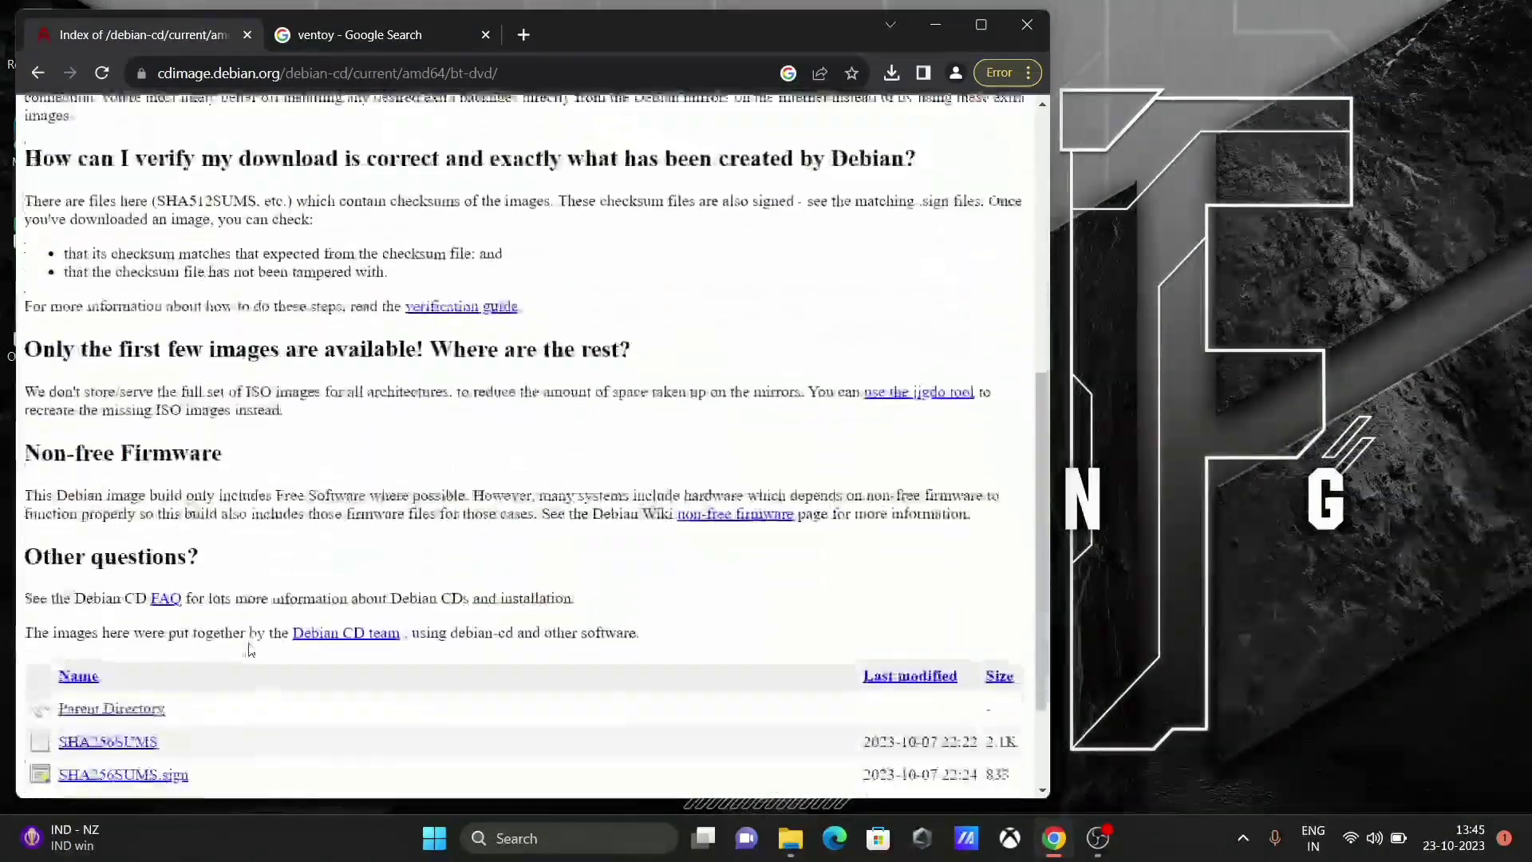
pyautogui.scroll(-3)
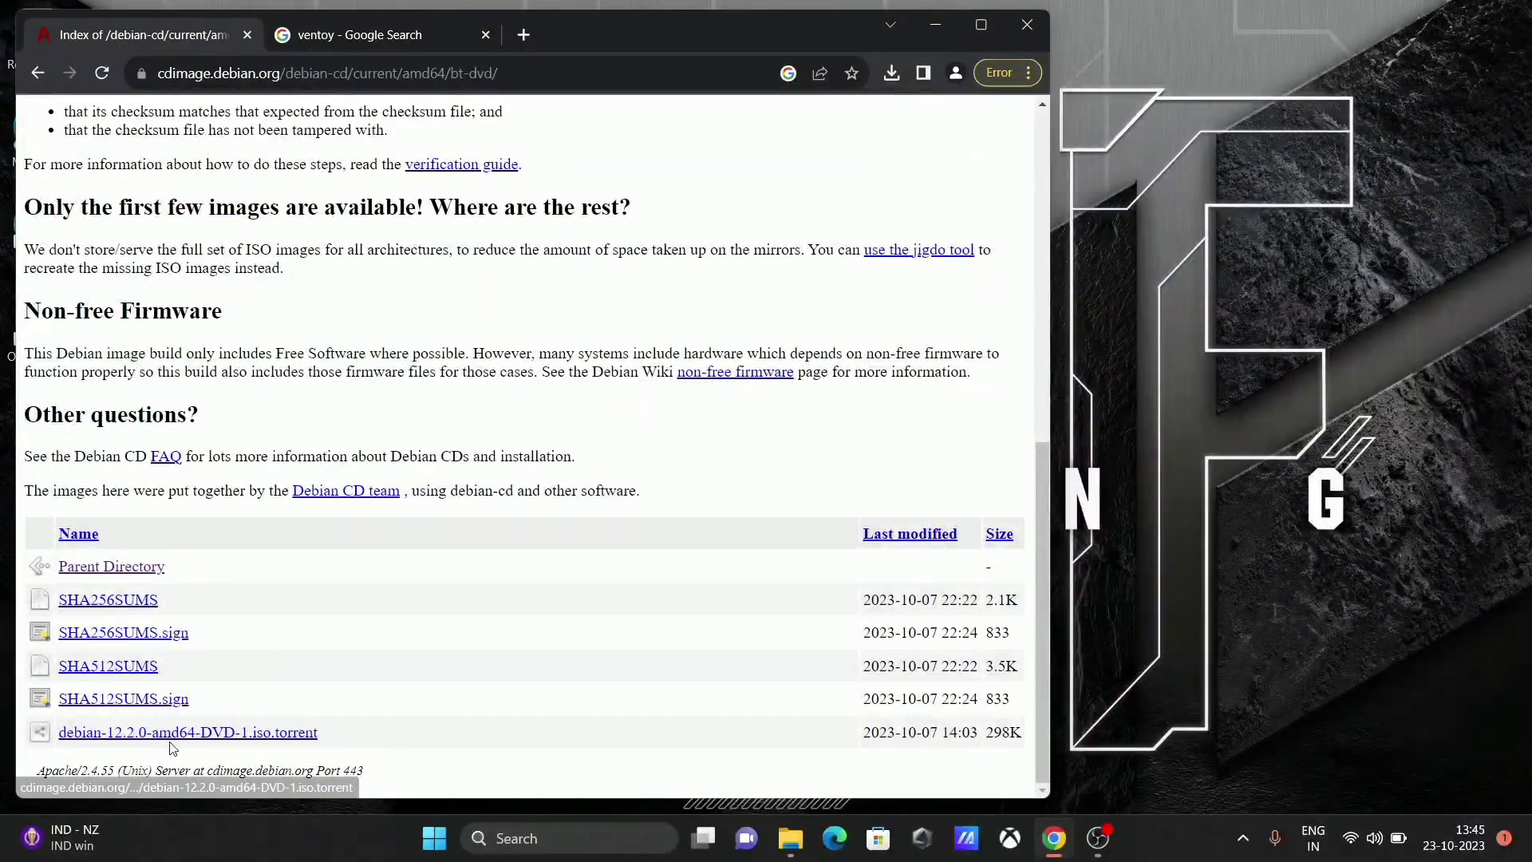
pyautogui.moveTo(141, 645)
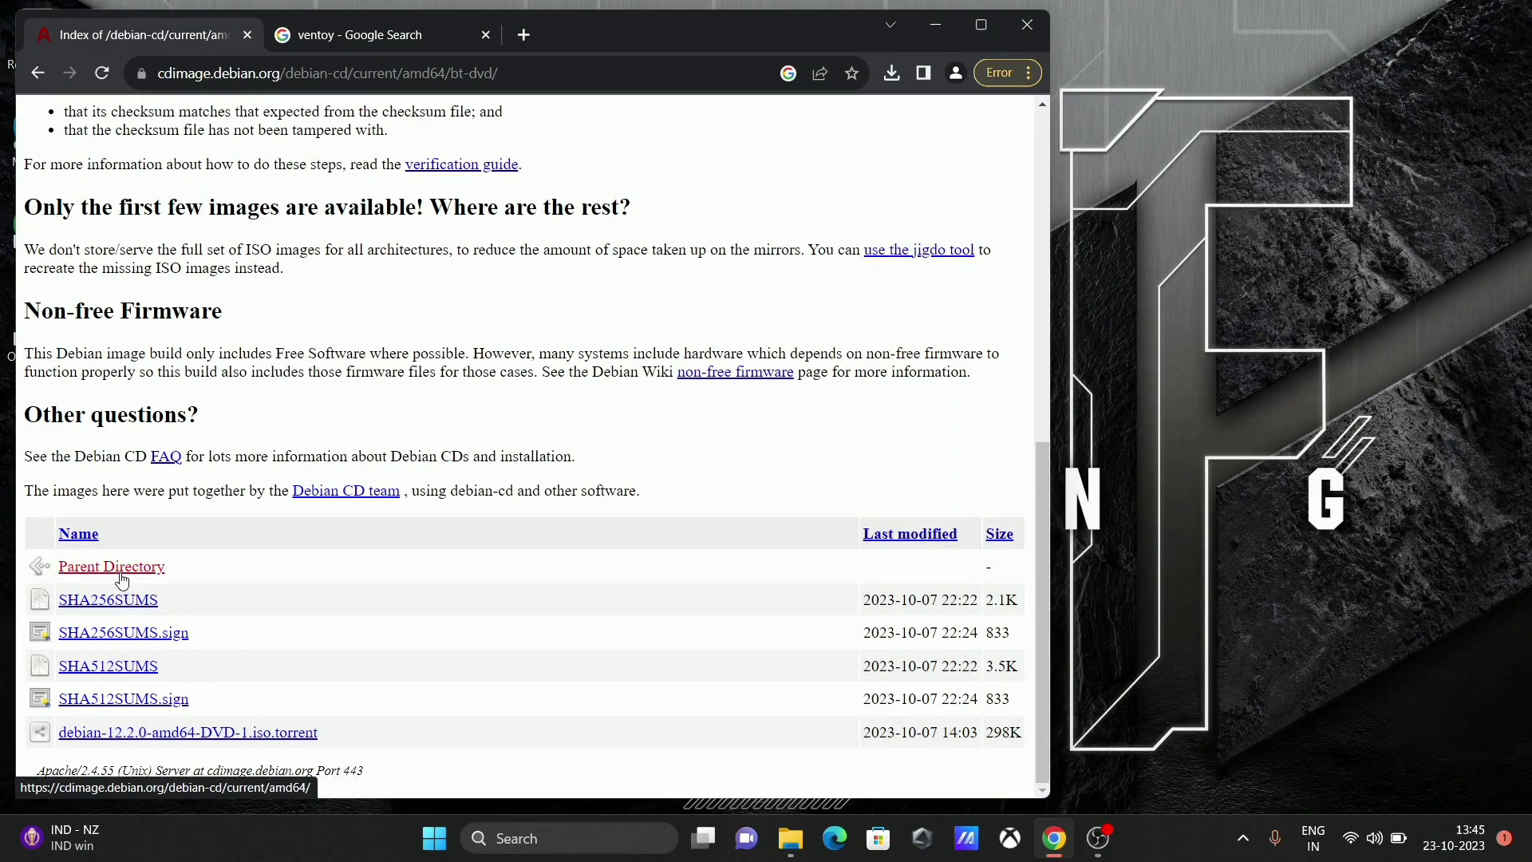
# Go up to the amd64 directory and open iso-dvd to find the 3.7G debian-12.2.0-amd64-DVD-1.iso.
pyautogui.click(110, 565)
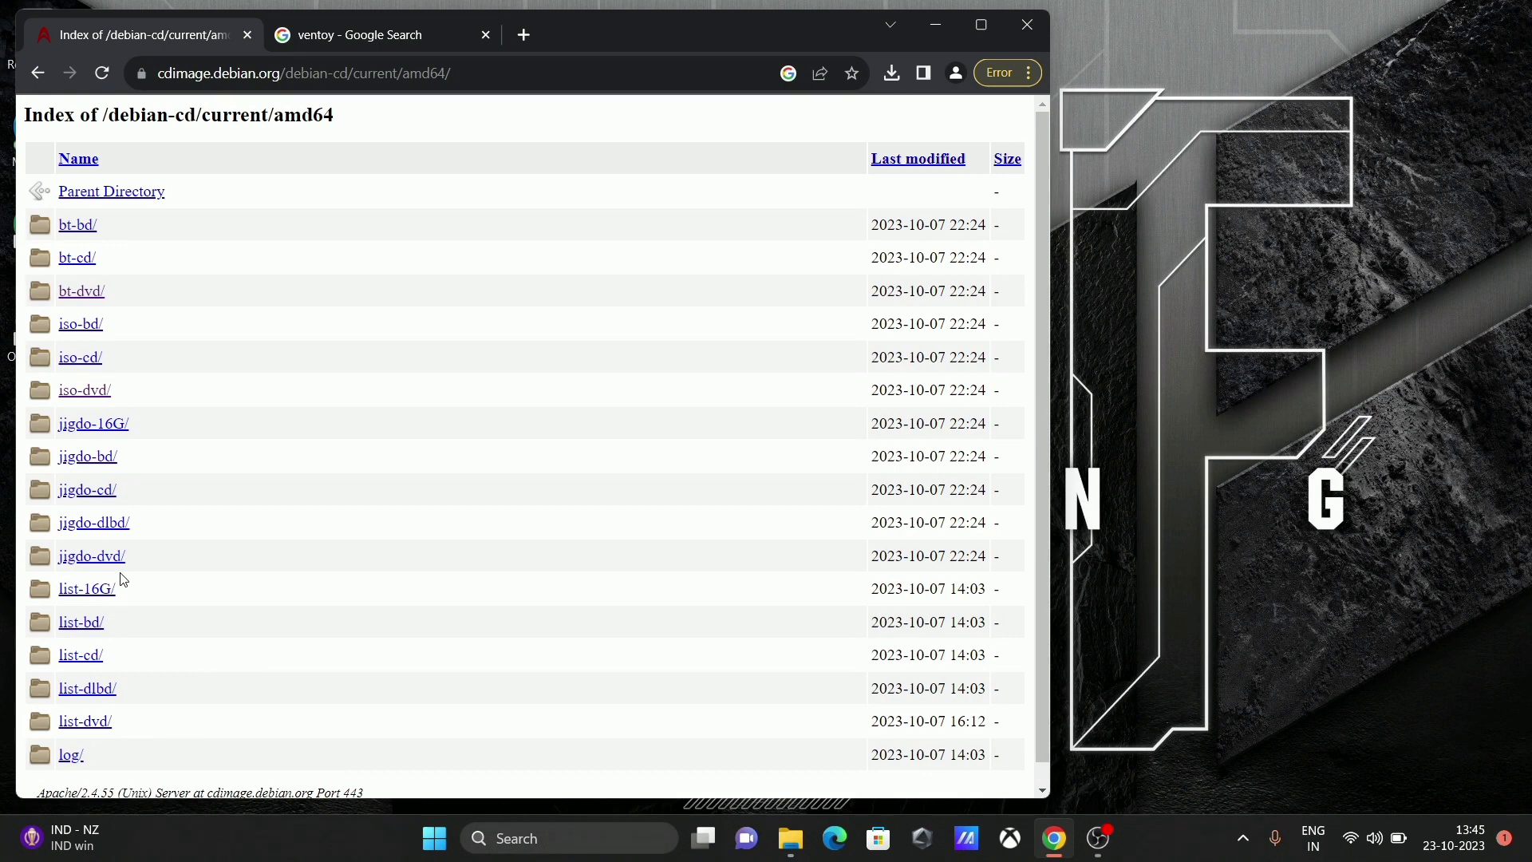
pyautogui.moveTo(95, 409)
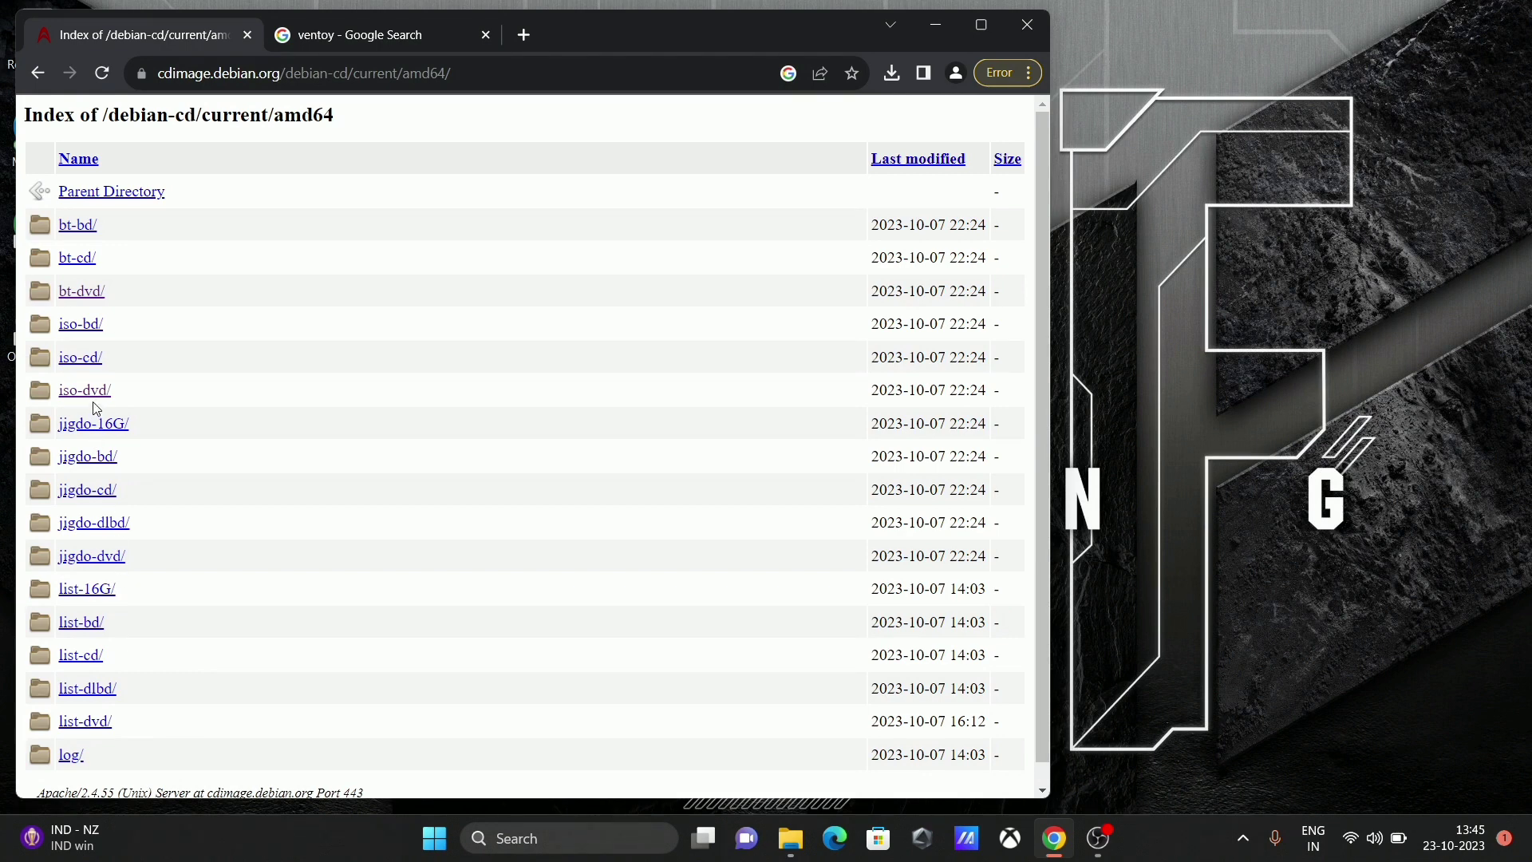
pyautogui.moveTo(84, 390)
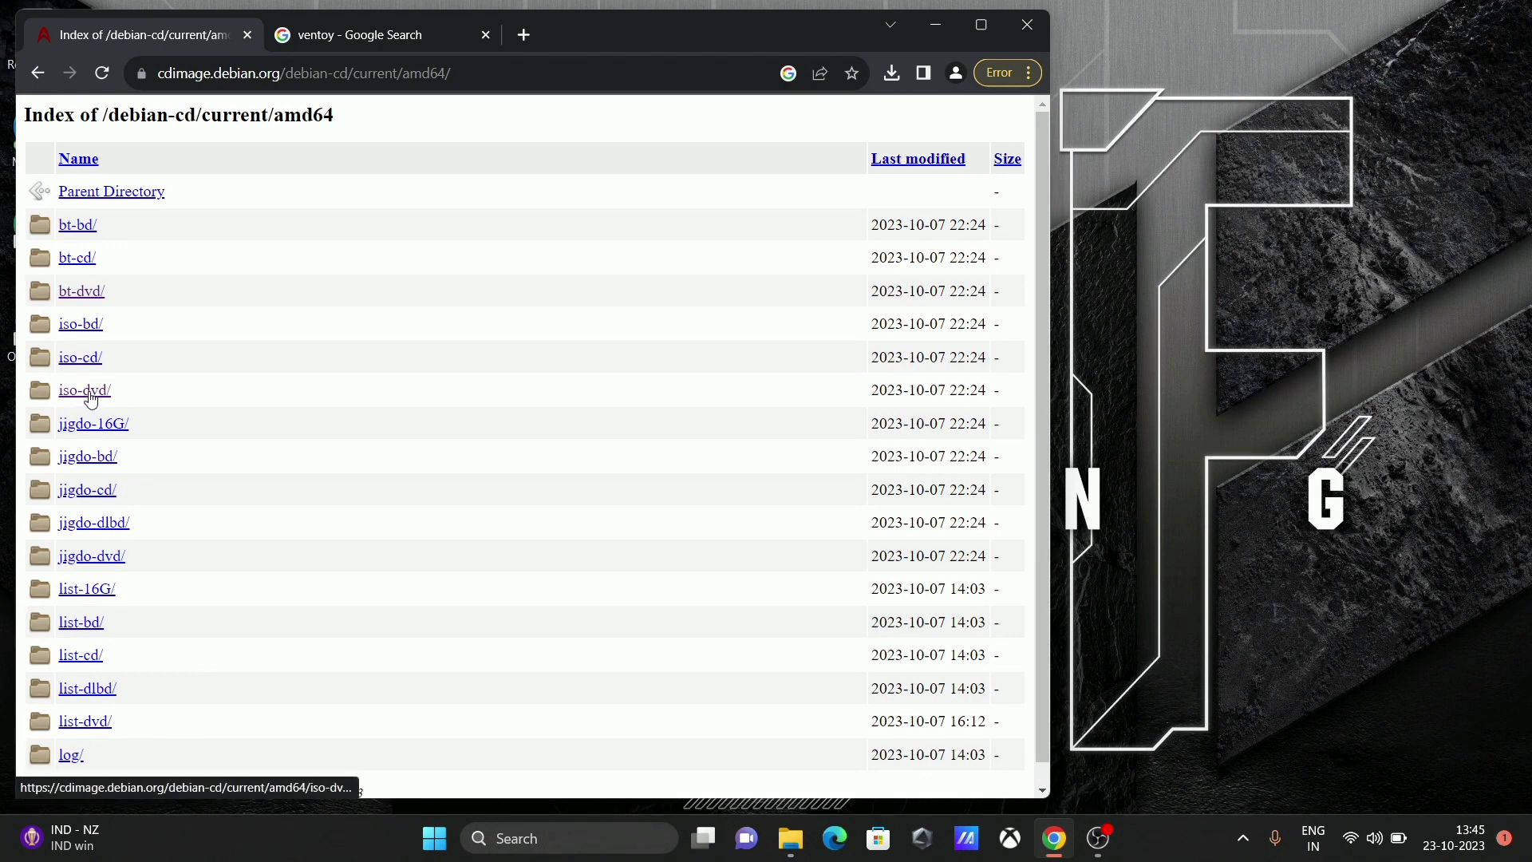
pyautogui.click(83, 390)
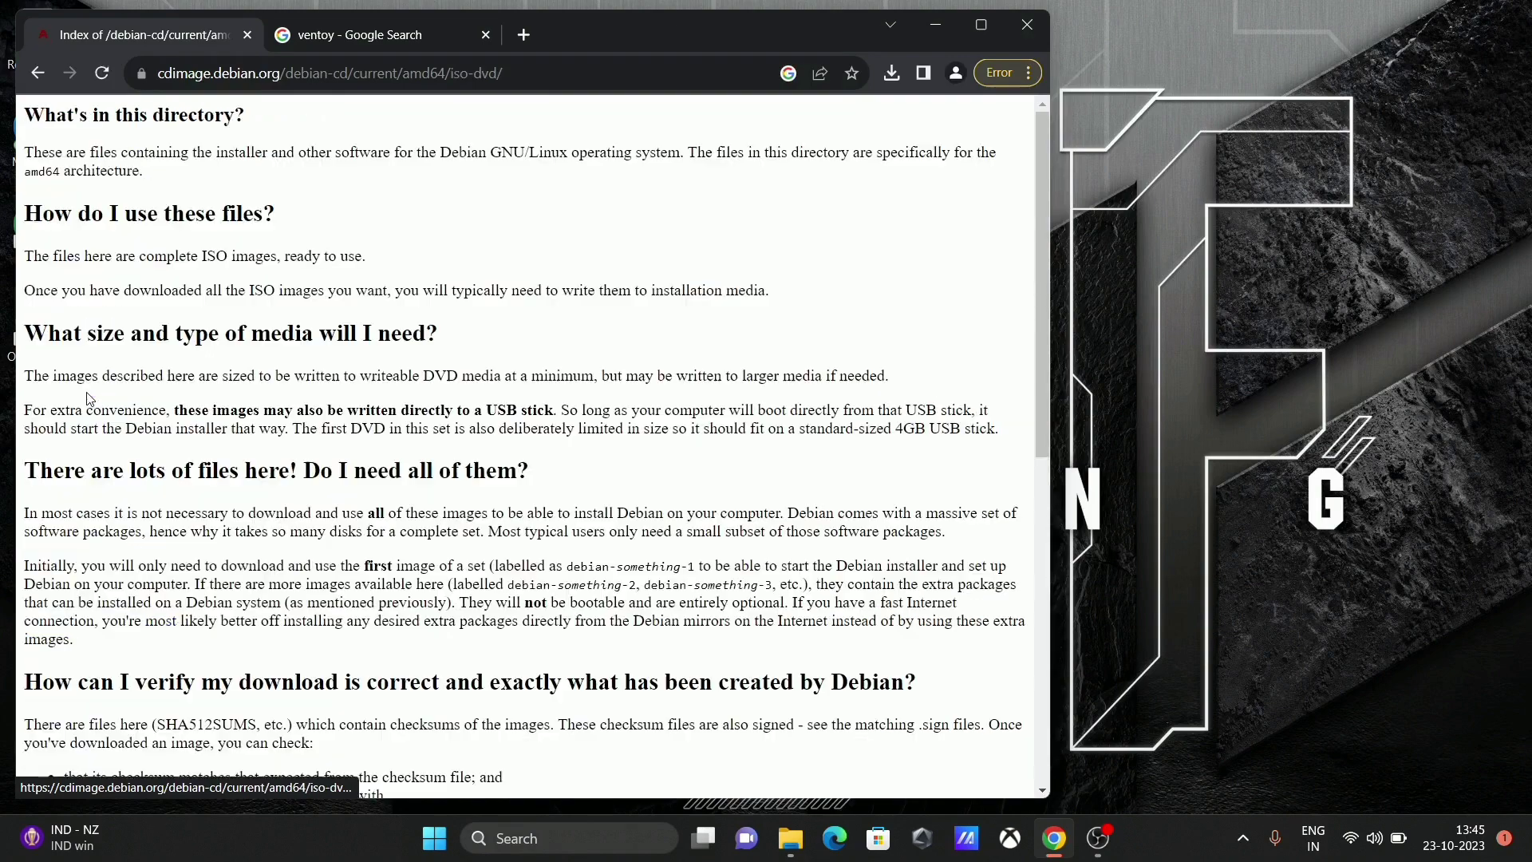
pyautogui.scroll(-3)
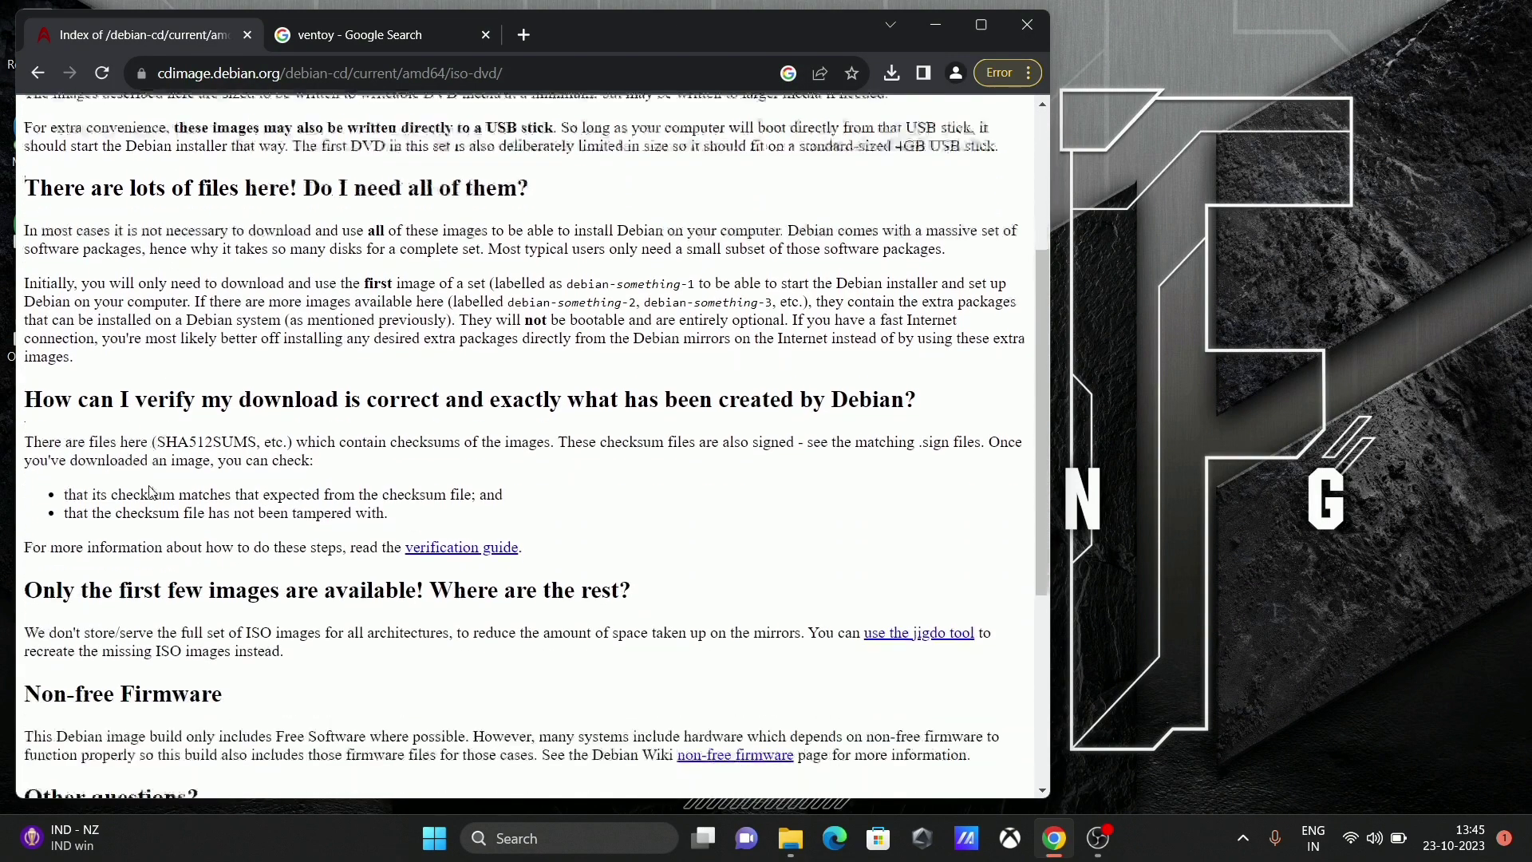
pyautogui.scroll(-3)
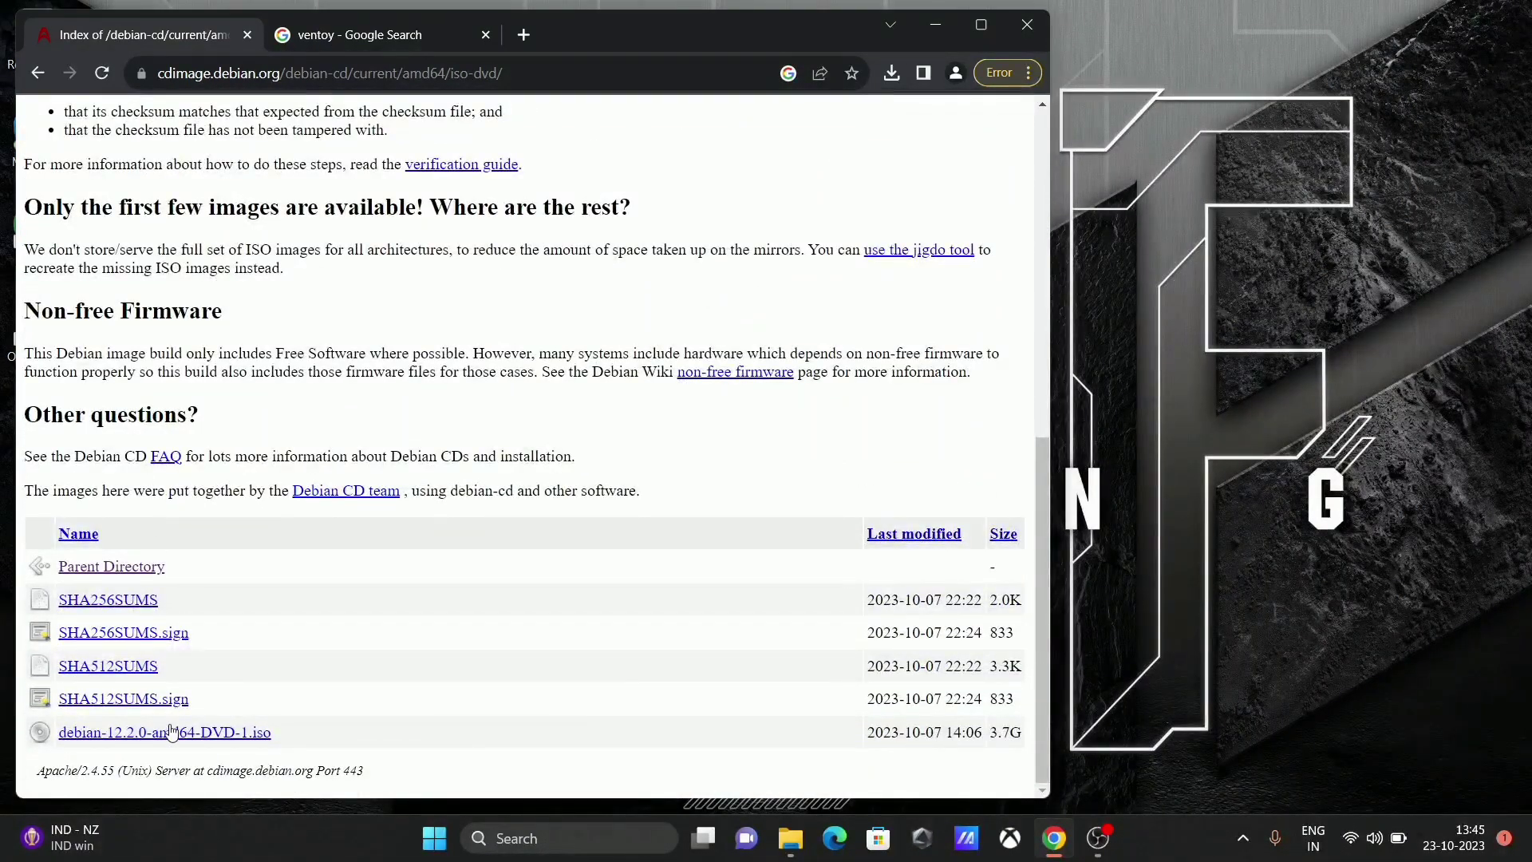
pyautogui.moveTo(165, 732)
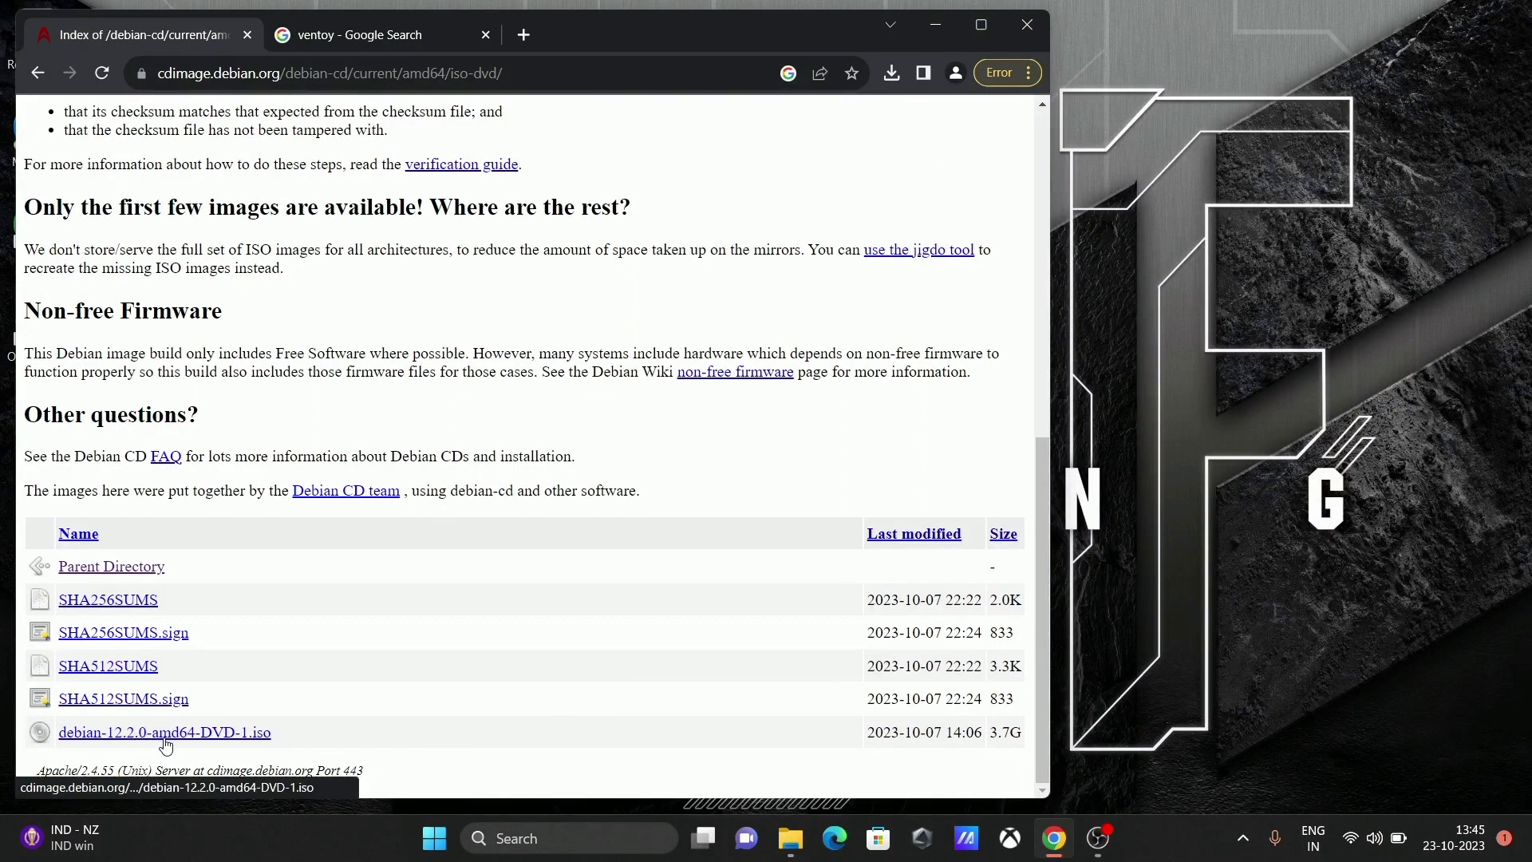
pyautogui.moveTo(220, 739)
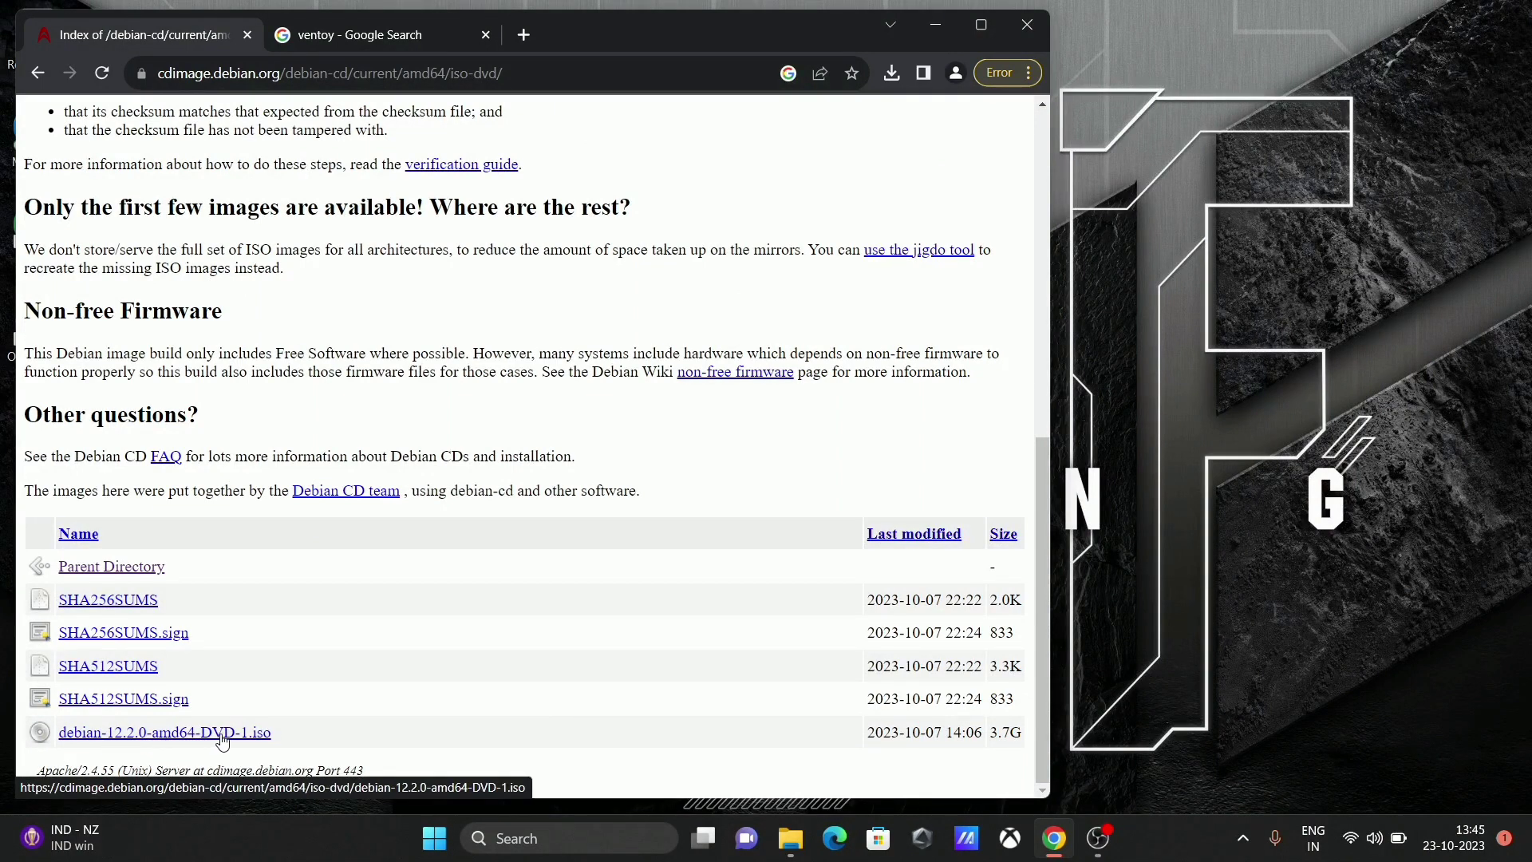
pyautogui.moveTo(249, 740)
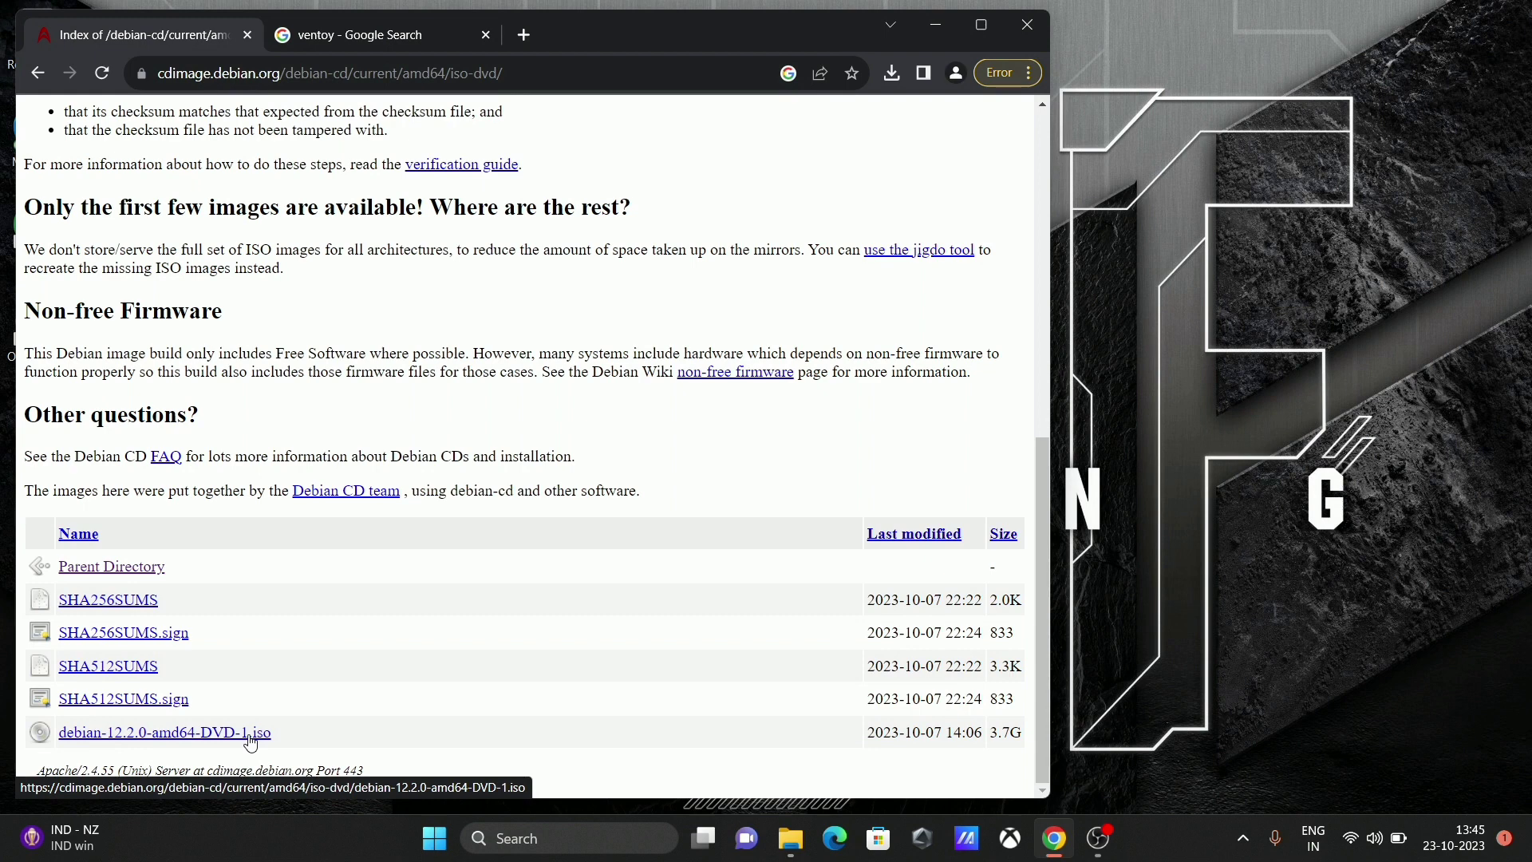
pyautogui.moveTo(988, 743)
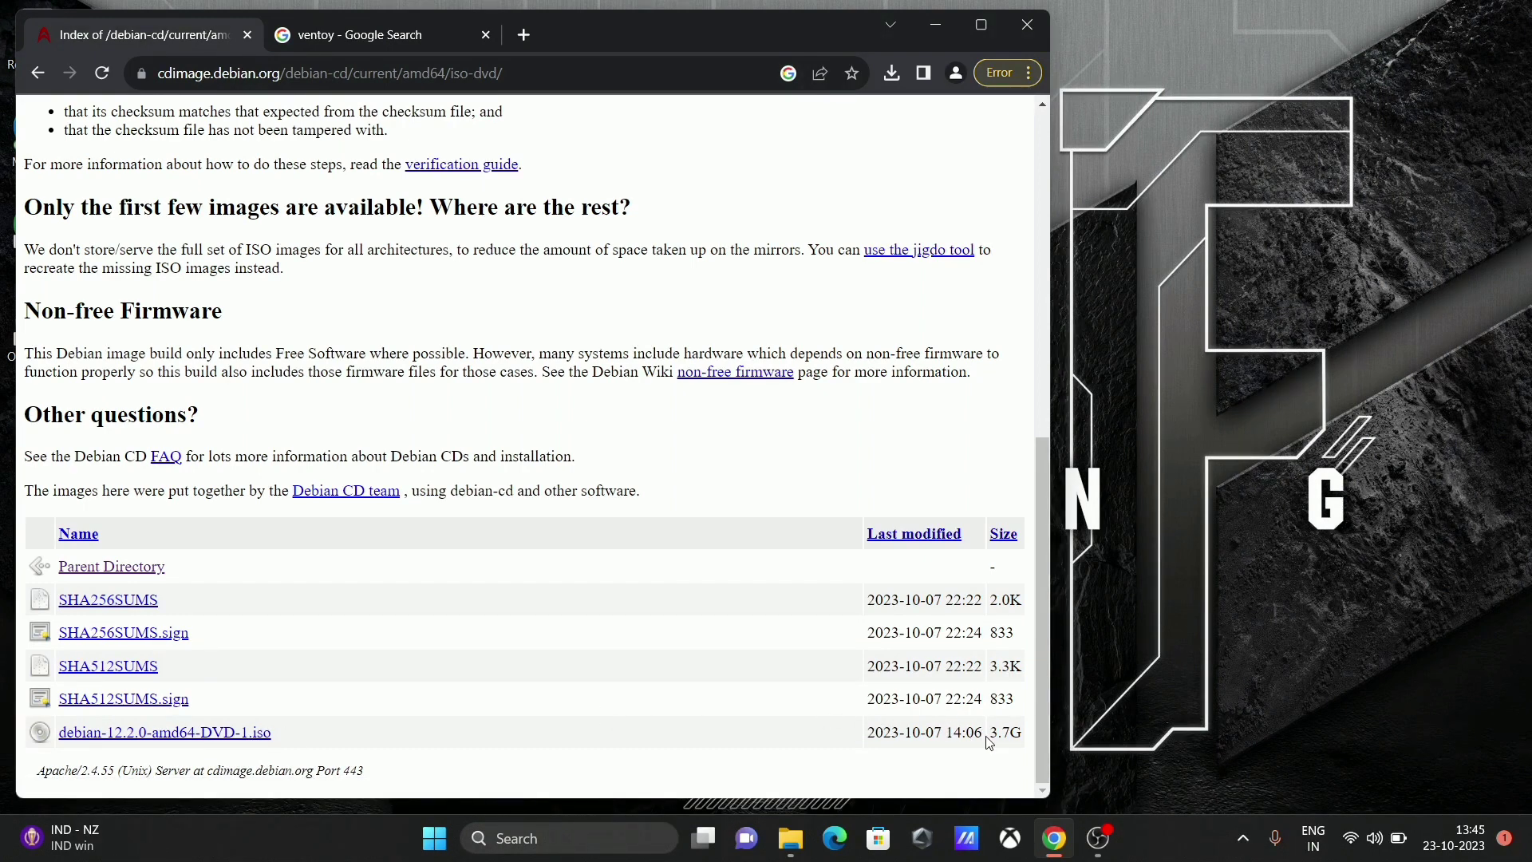
pyautogui.moveTo(804, 525)
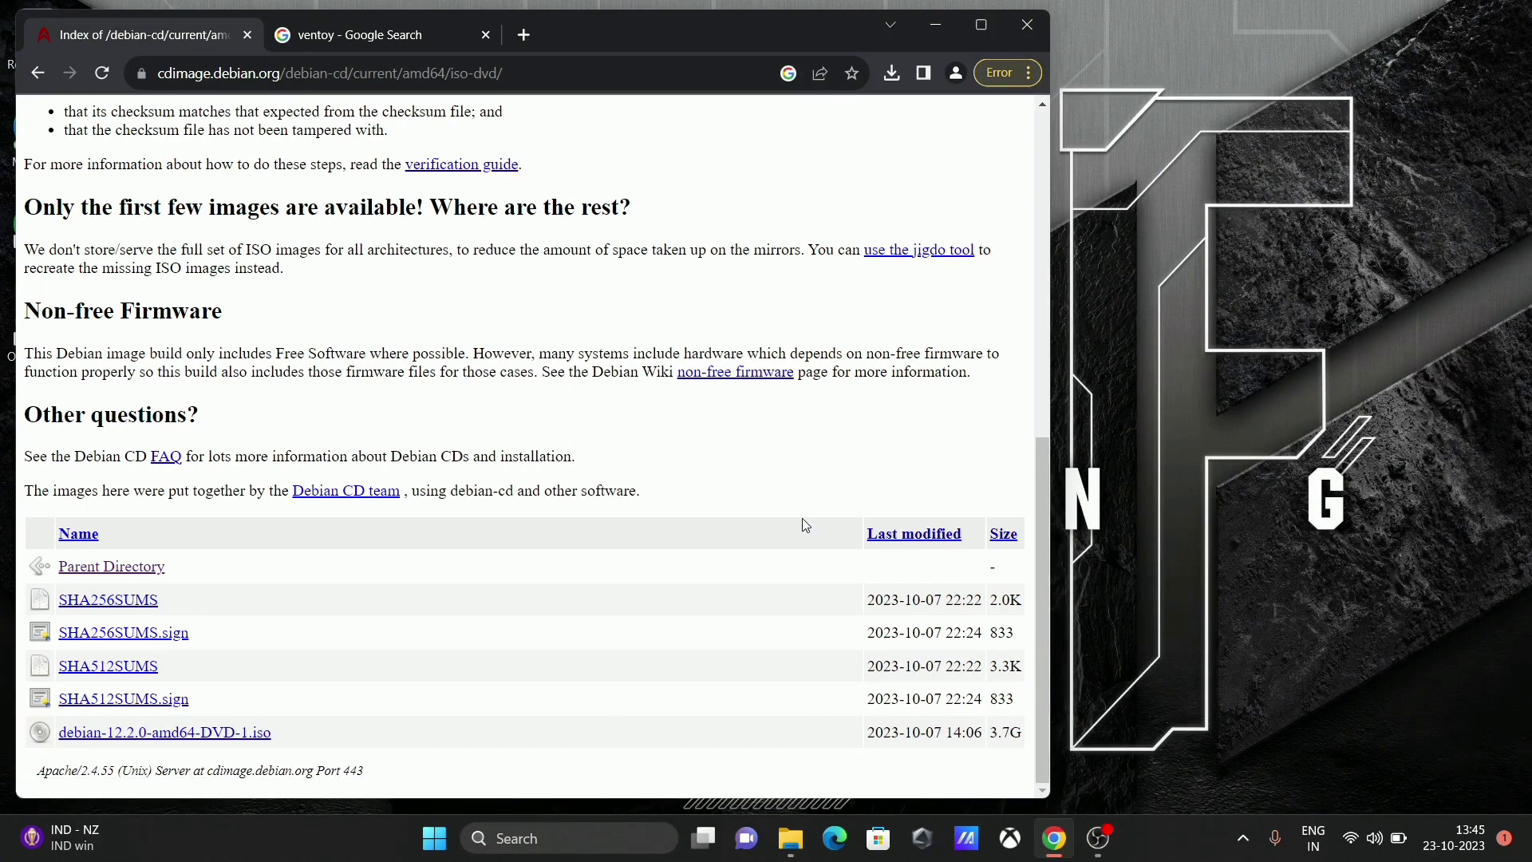
pyautogui.moveTo(683, 62)
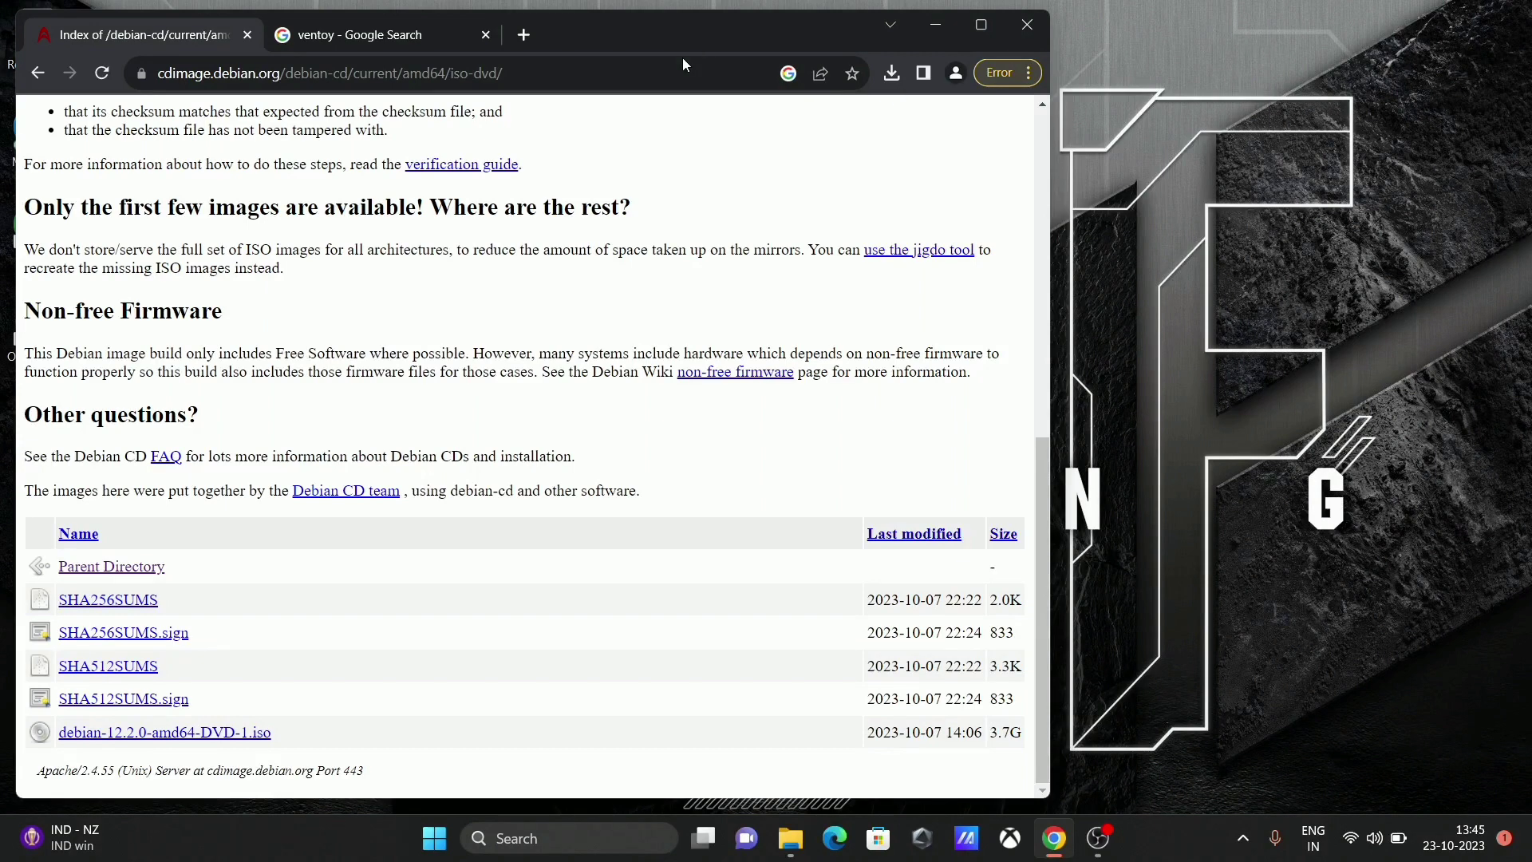
# Open ventoy.net's Downloads page from the search results and scroll to the 1.0.96 binaries table.
pyautogui.click(360, 35)
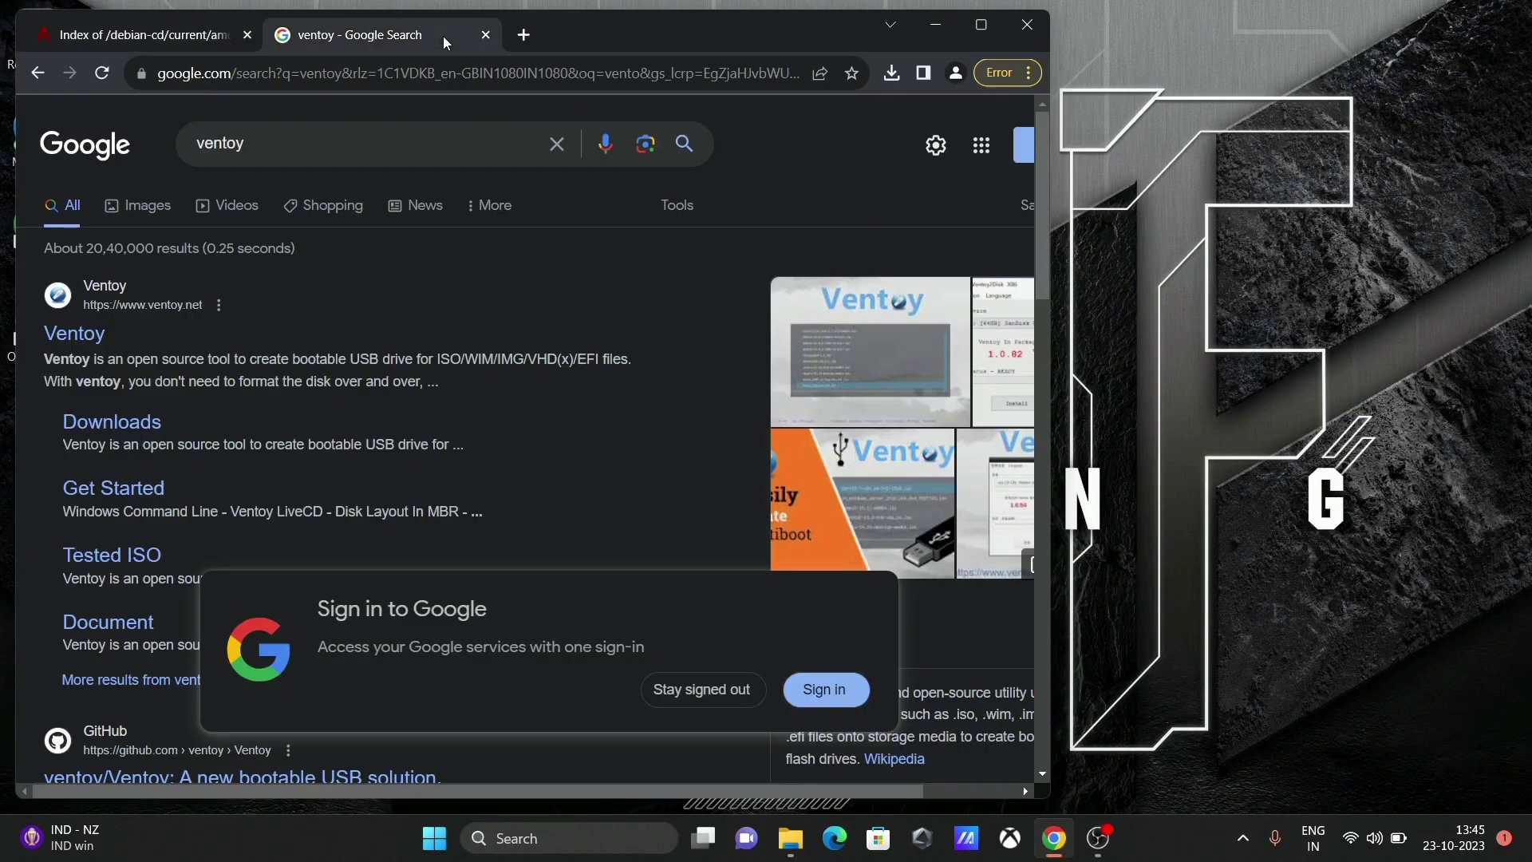
pyautogui.moveTo(110, 421)
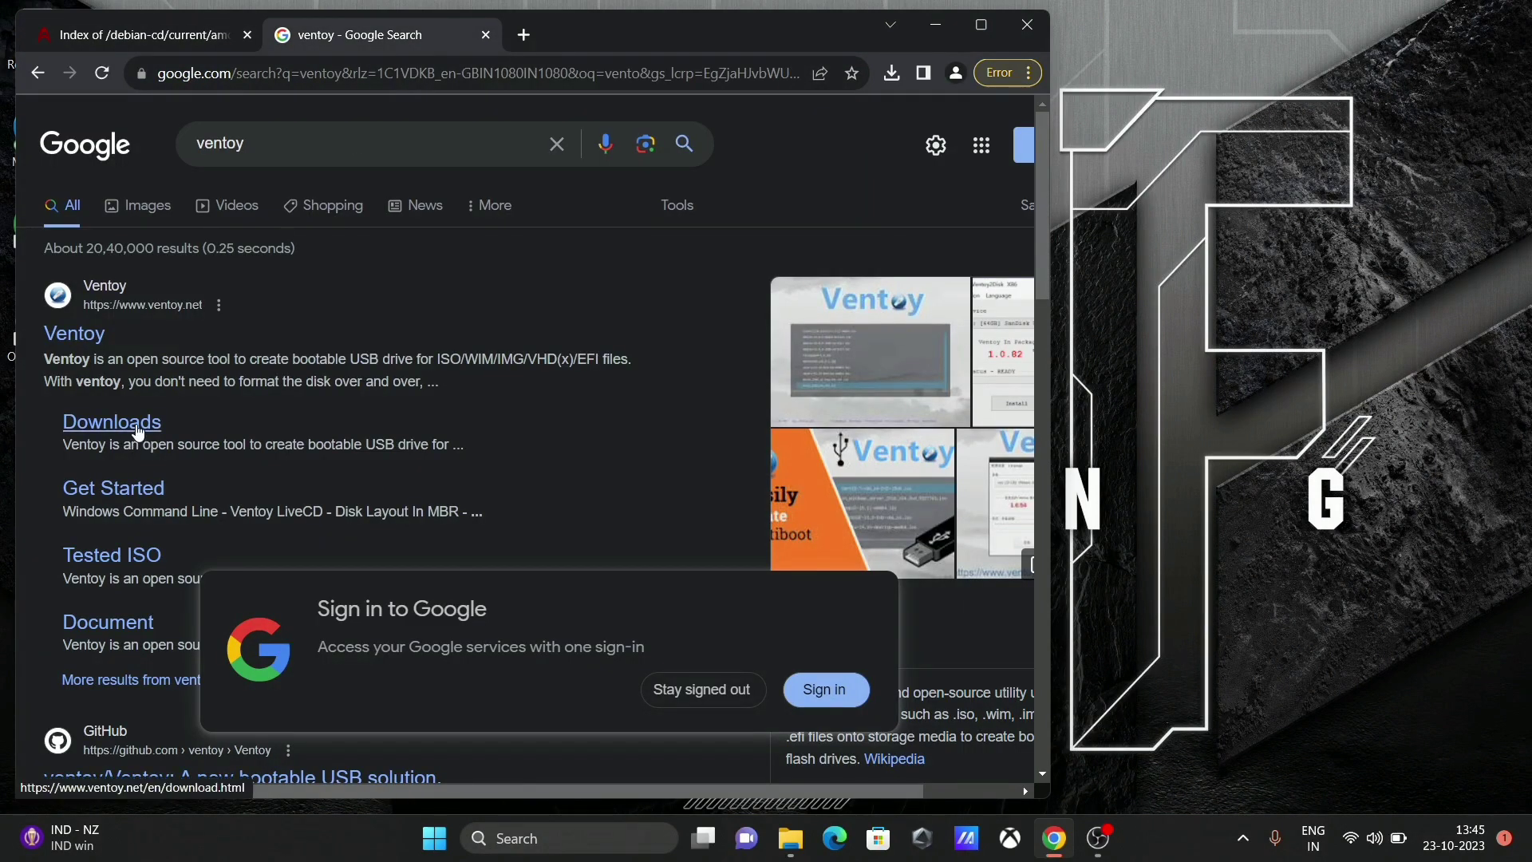
pyautogui.click(112, 421)
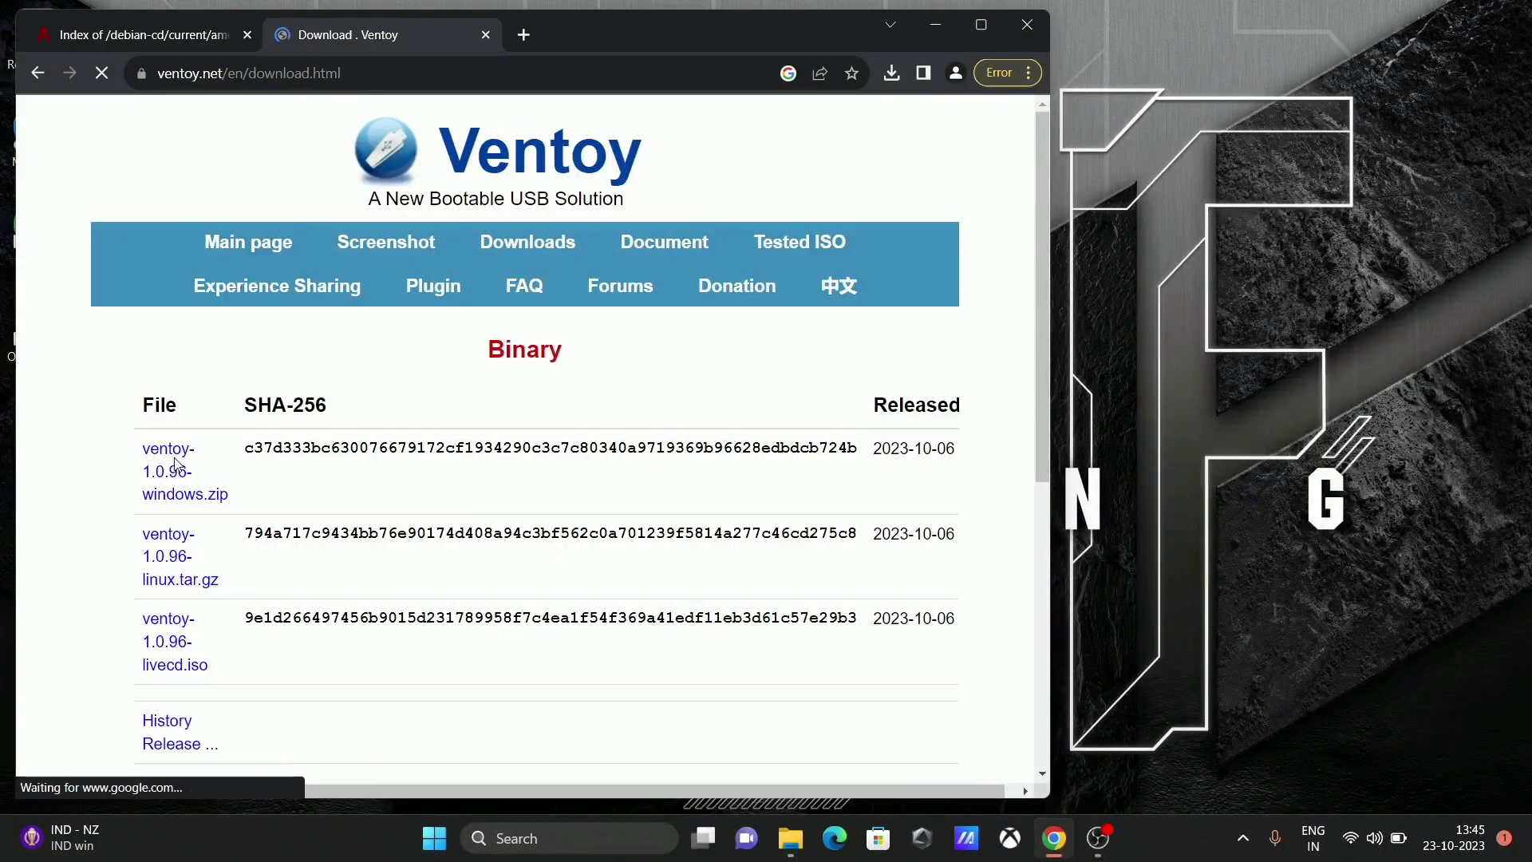
pyautogui.scroll(-3)
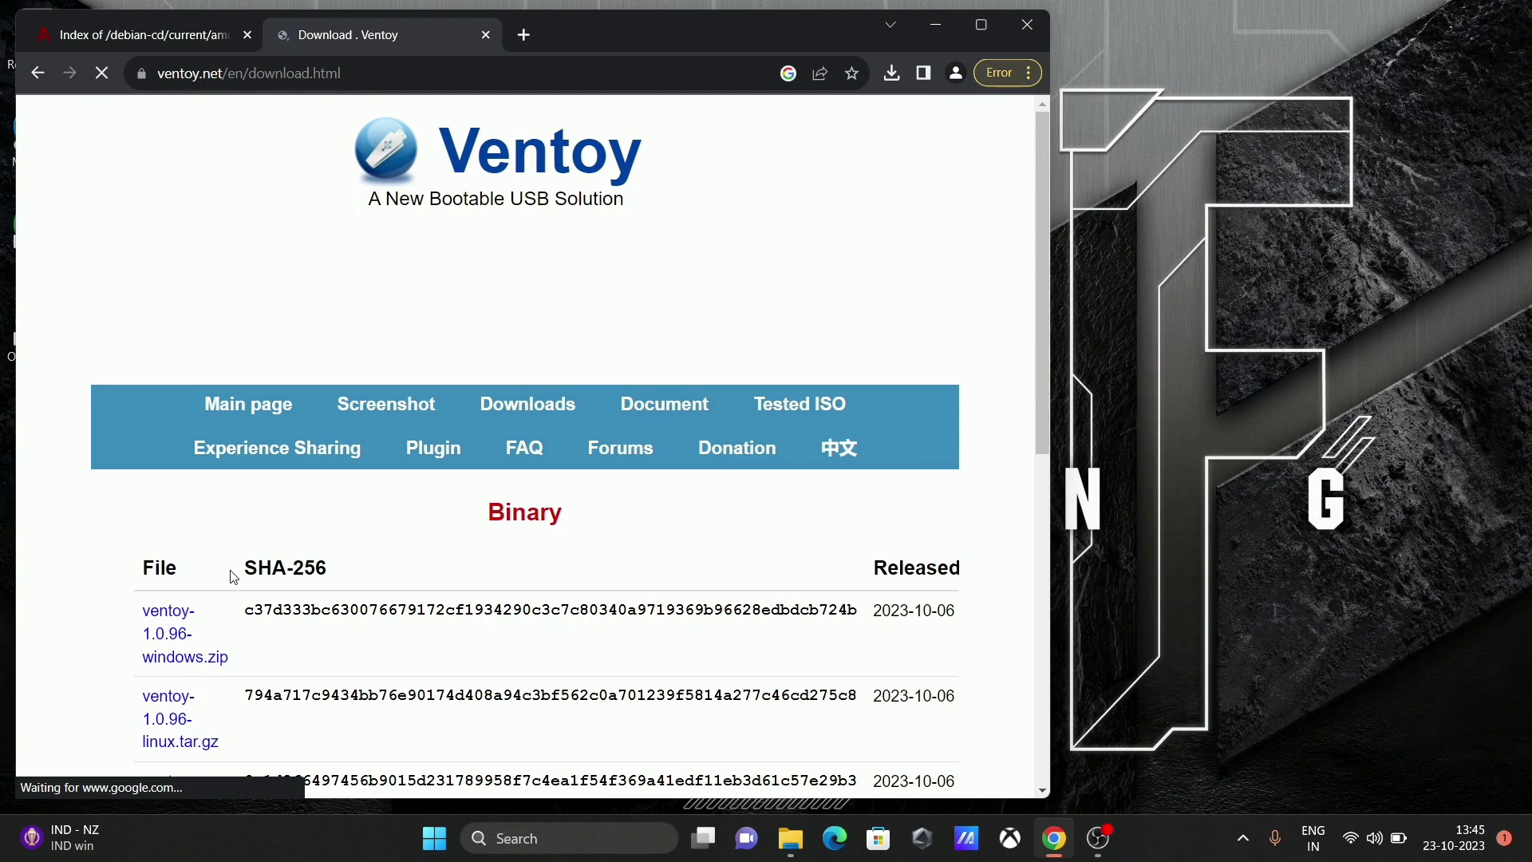
pyautogui.scroll(-3)
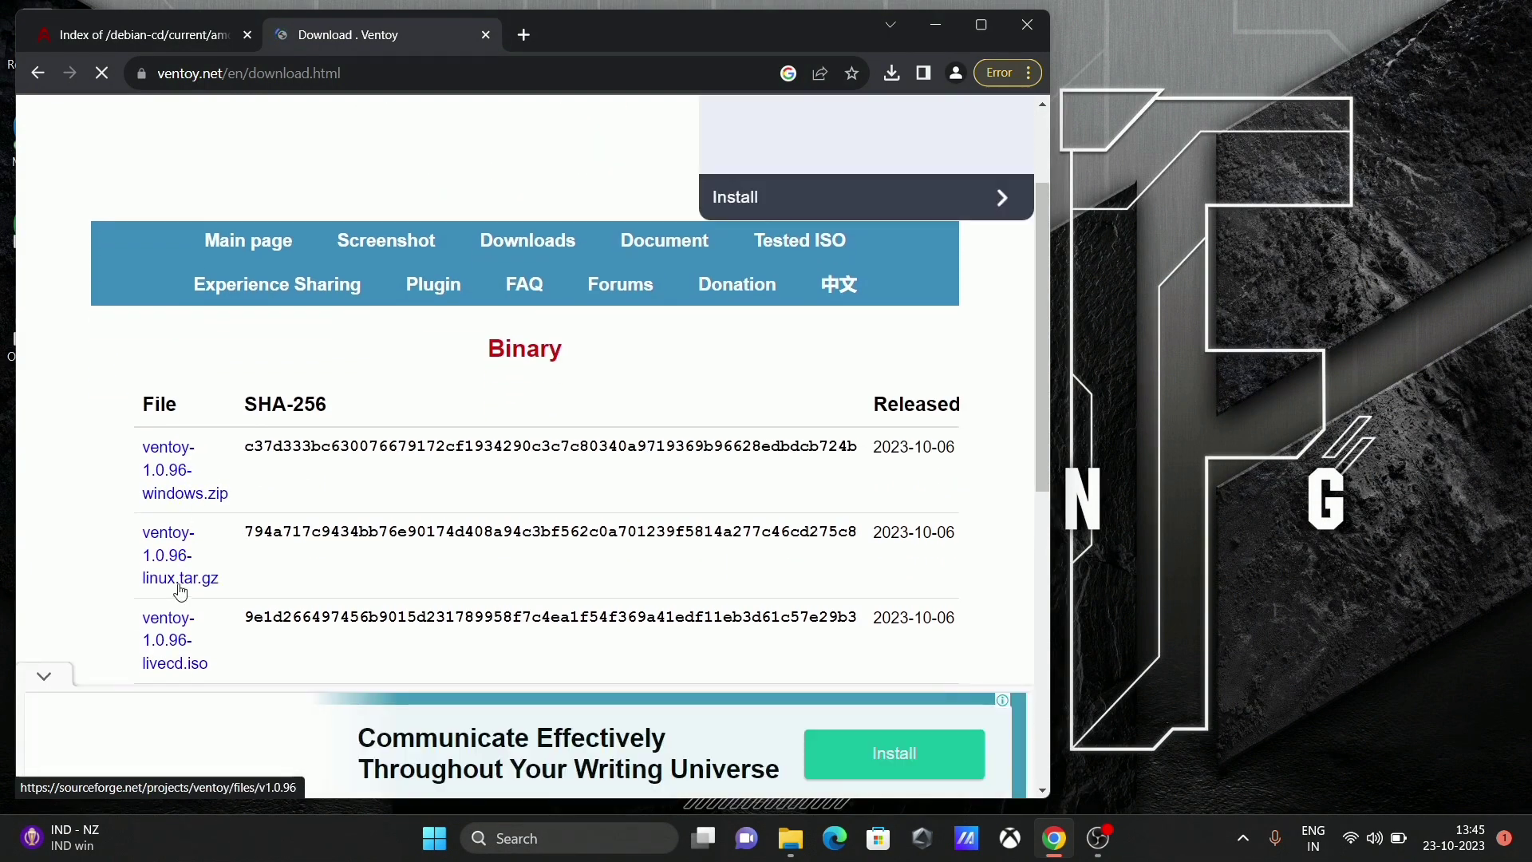
pyautogui.scroll(-3)
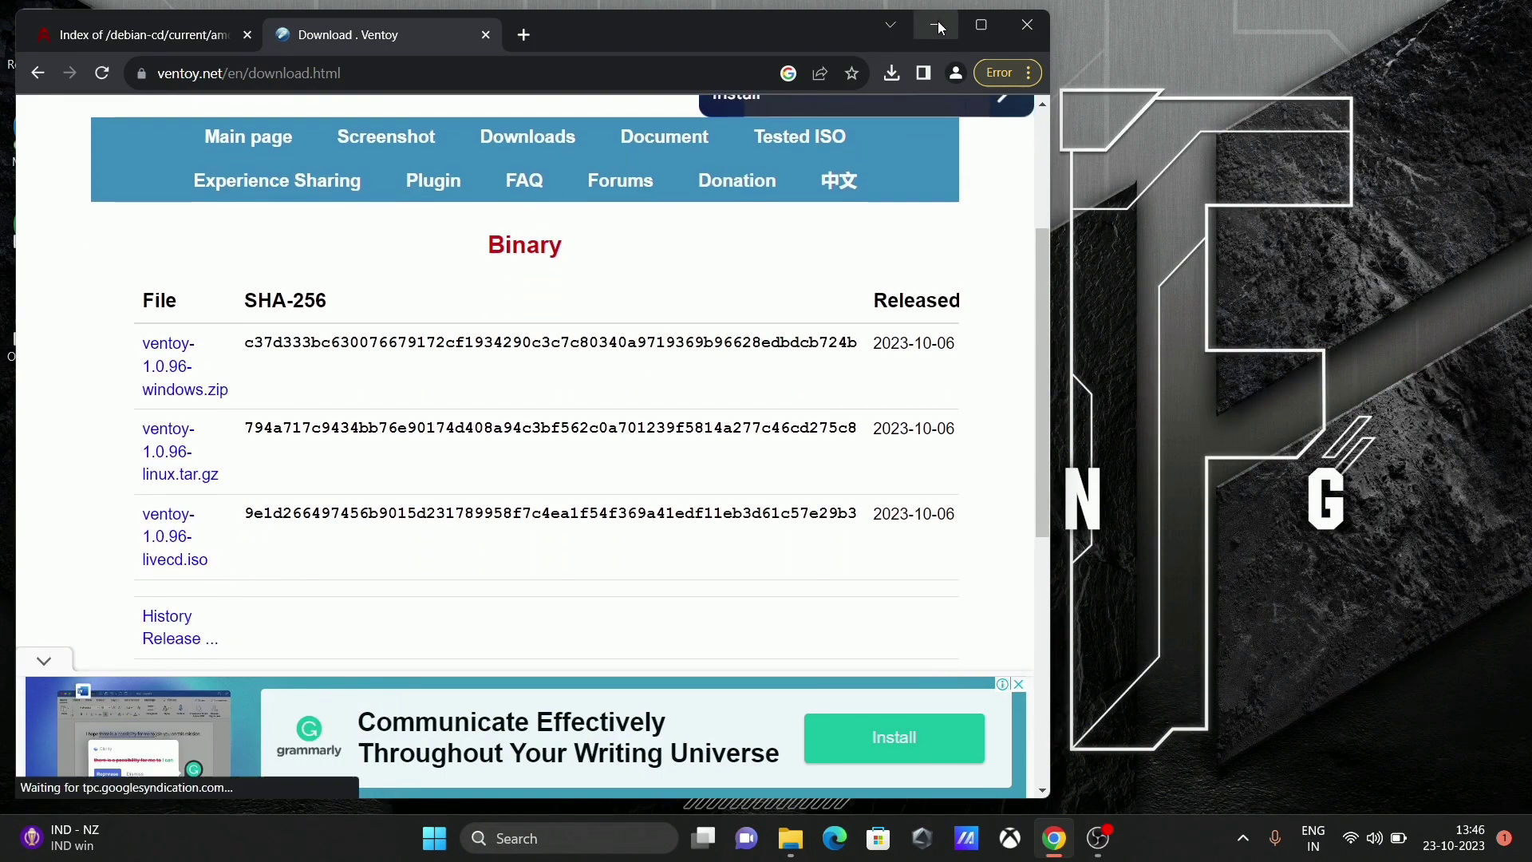
# Minimize Chrome and launch Ventoy2Disk from Downloads > ventoy-1.0.96-windows > ventoy-1.0.96 in File Explorer.
pyautogui.click(932, 24)
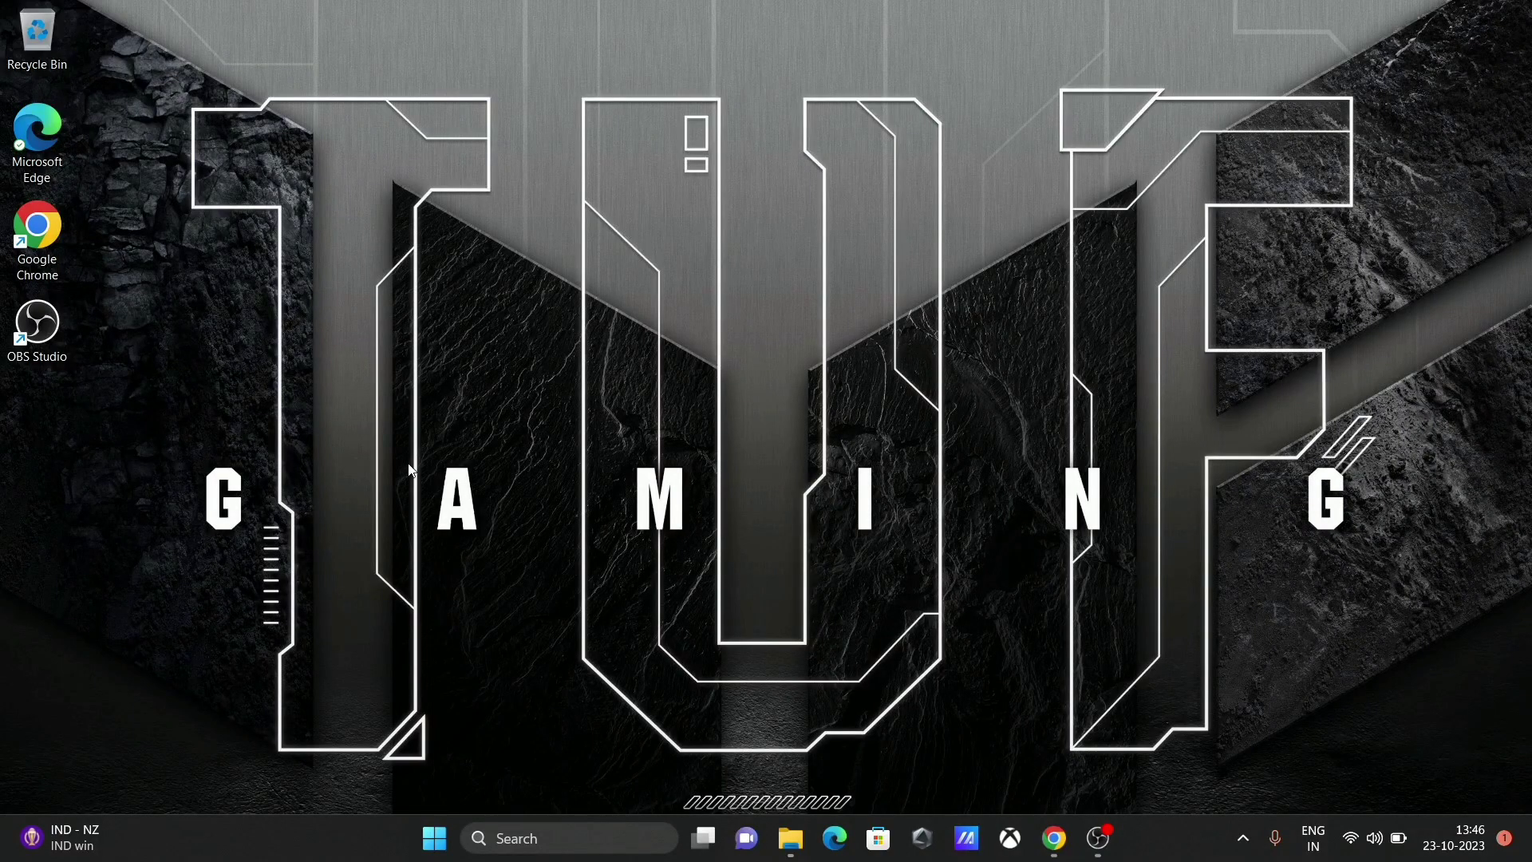
pyautogui.click(788, 837)
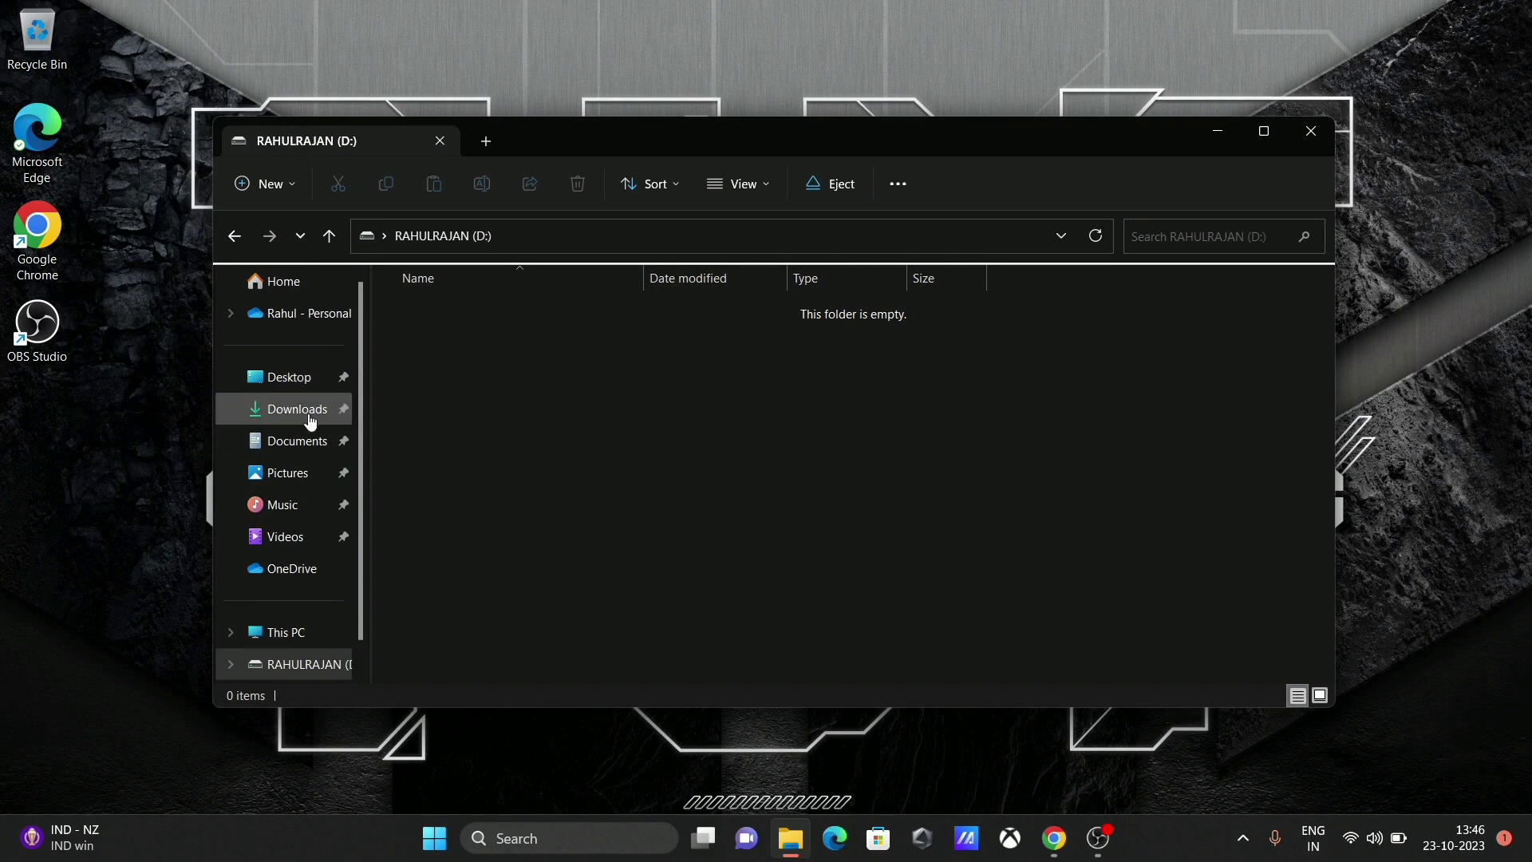
pyautogui.click(295, 408)
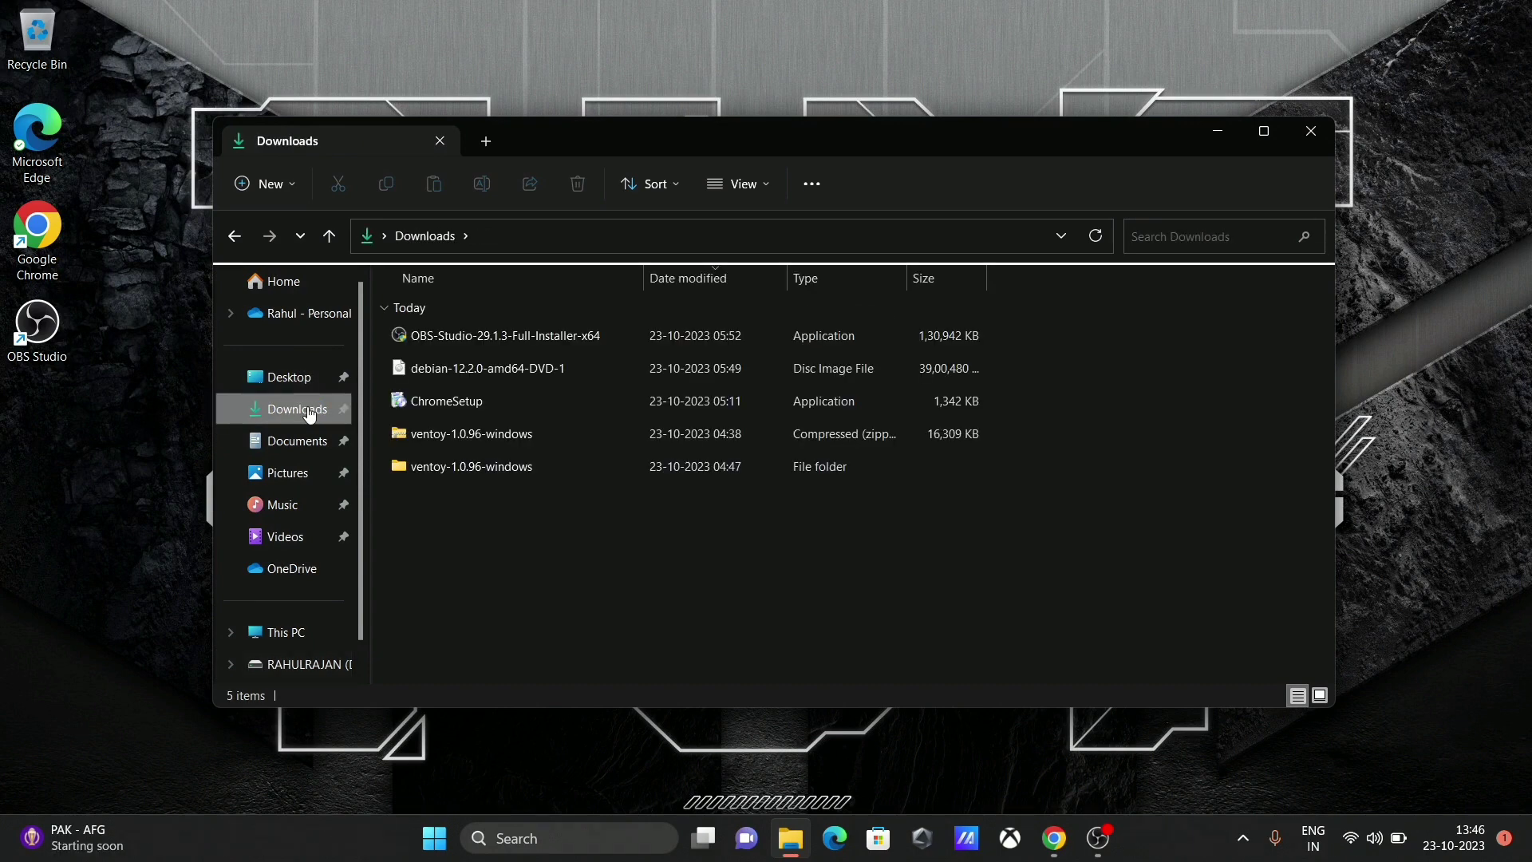
pyautogui.click(470, 466)
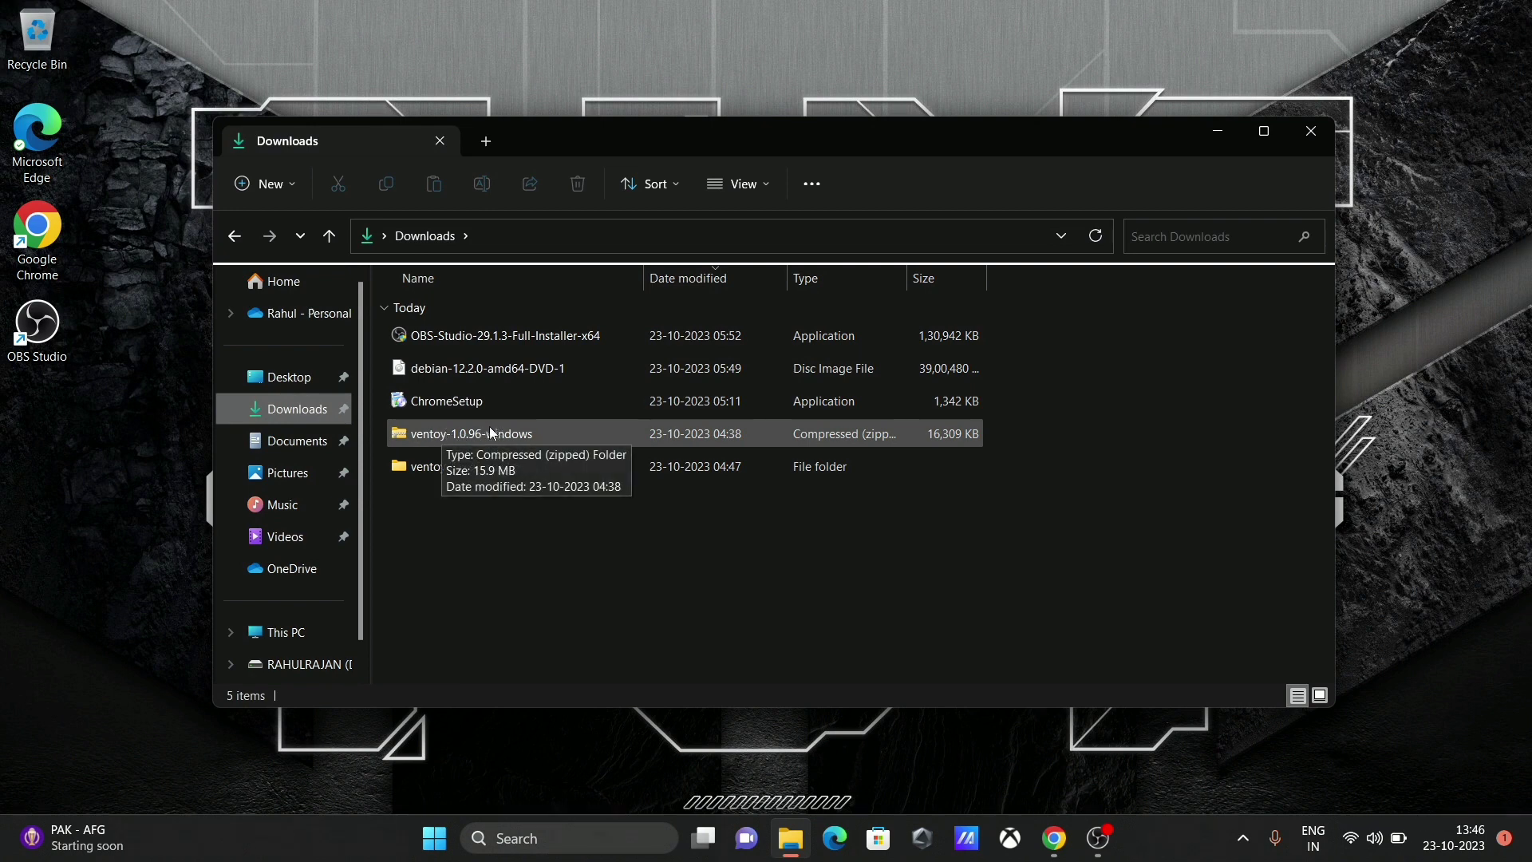
pyautogui.click(470, 466)
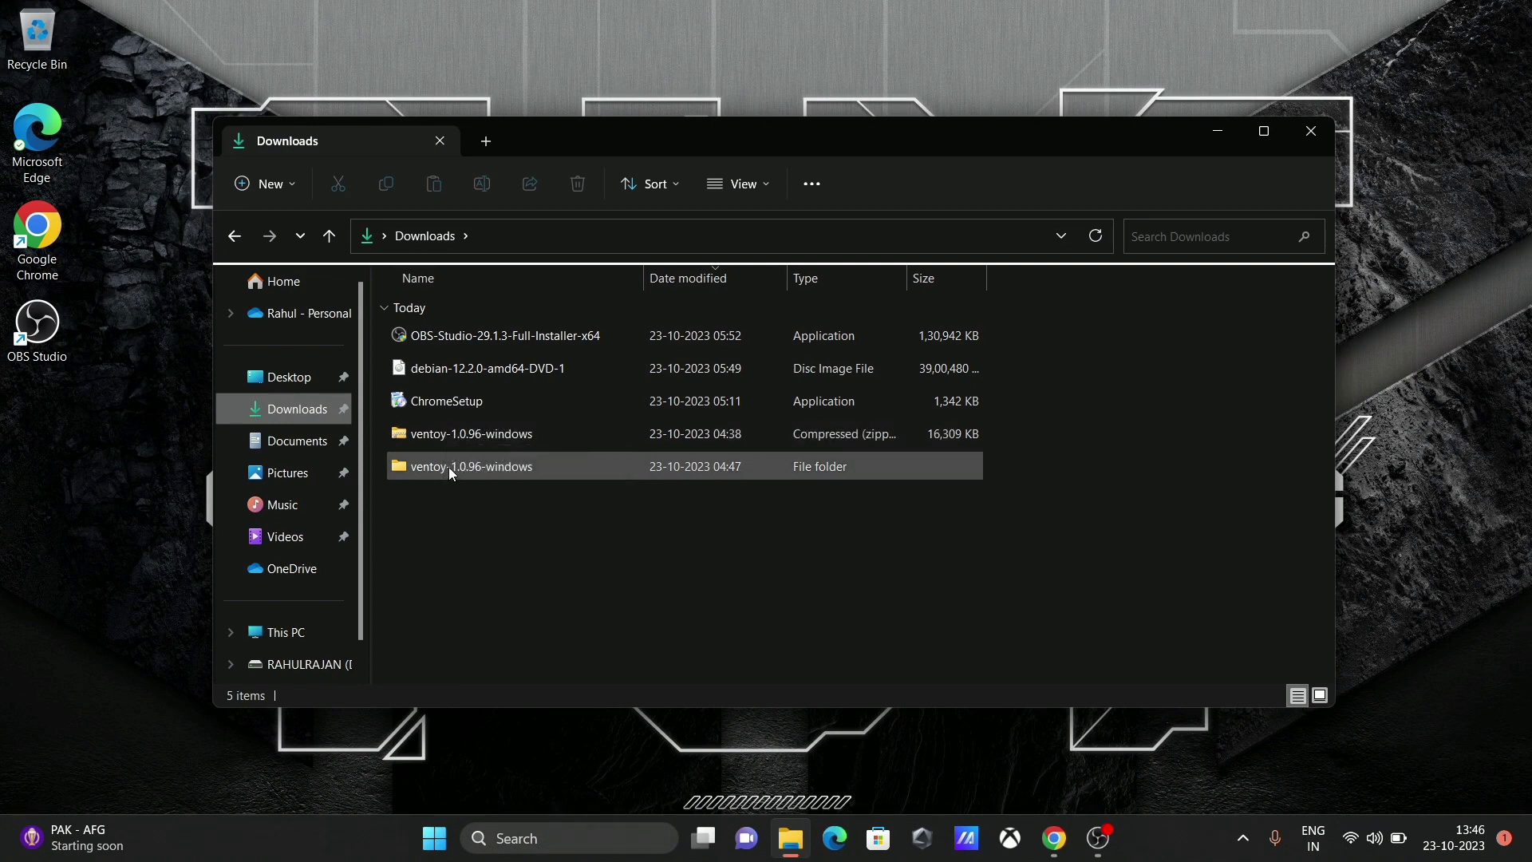
pyautogui.doubleClick(472, 466)
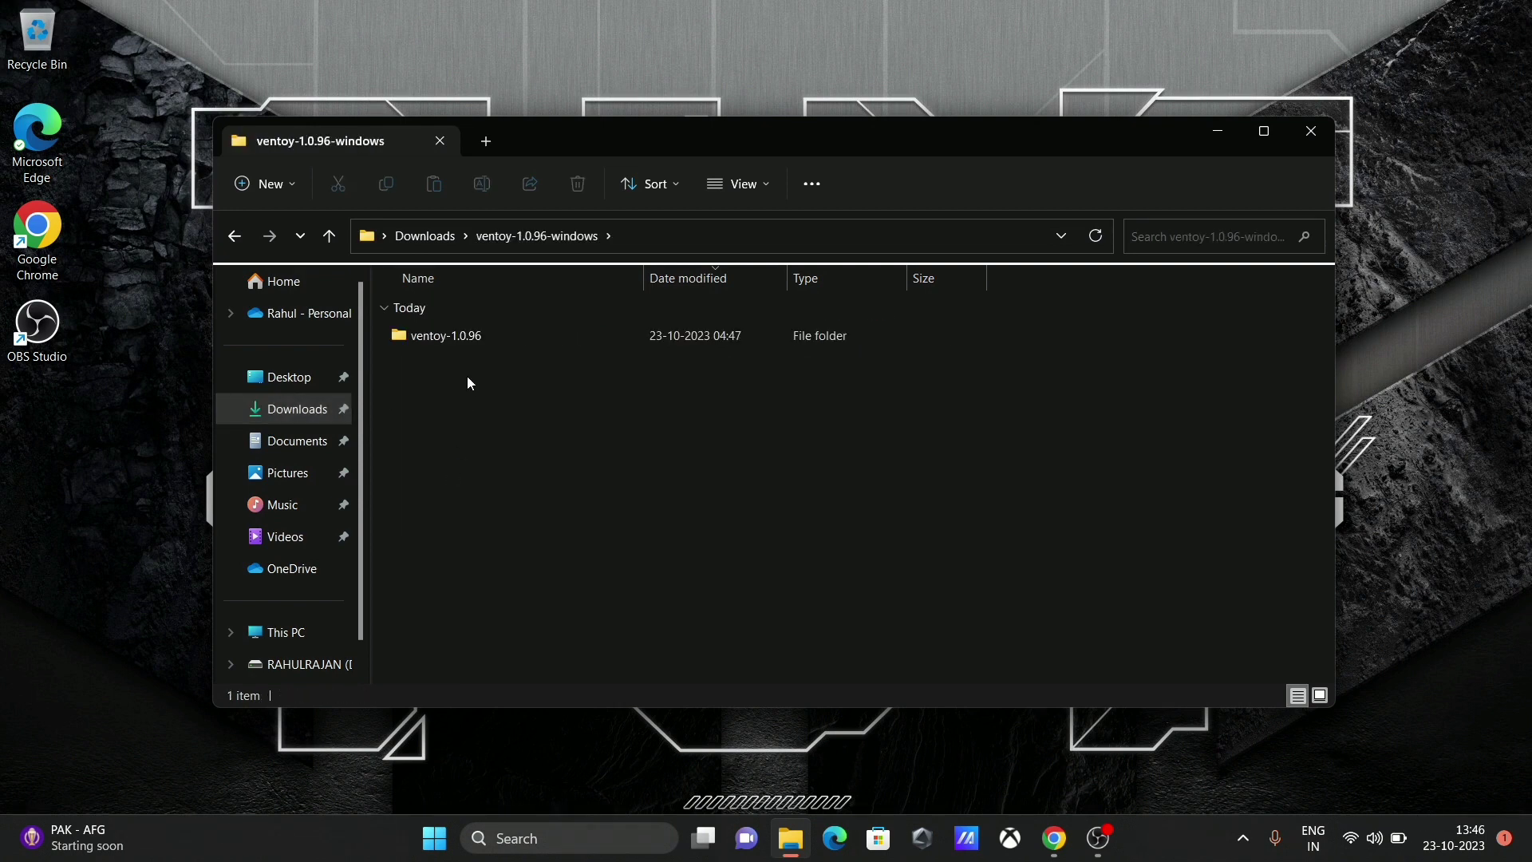
pyautogui.doubleClick(448, 336)
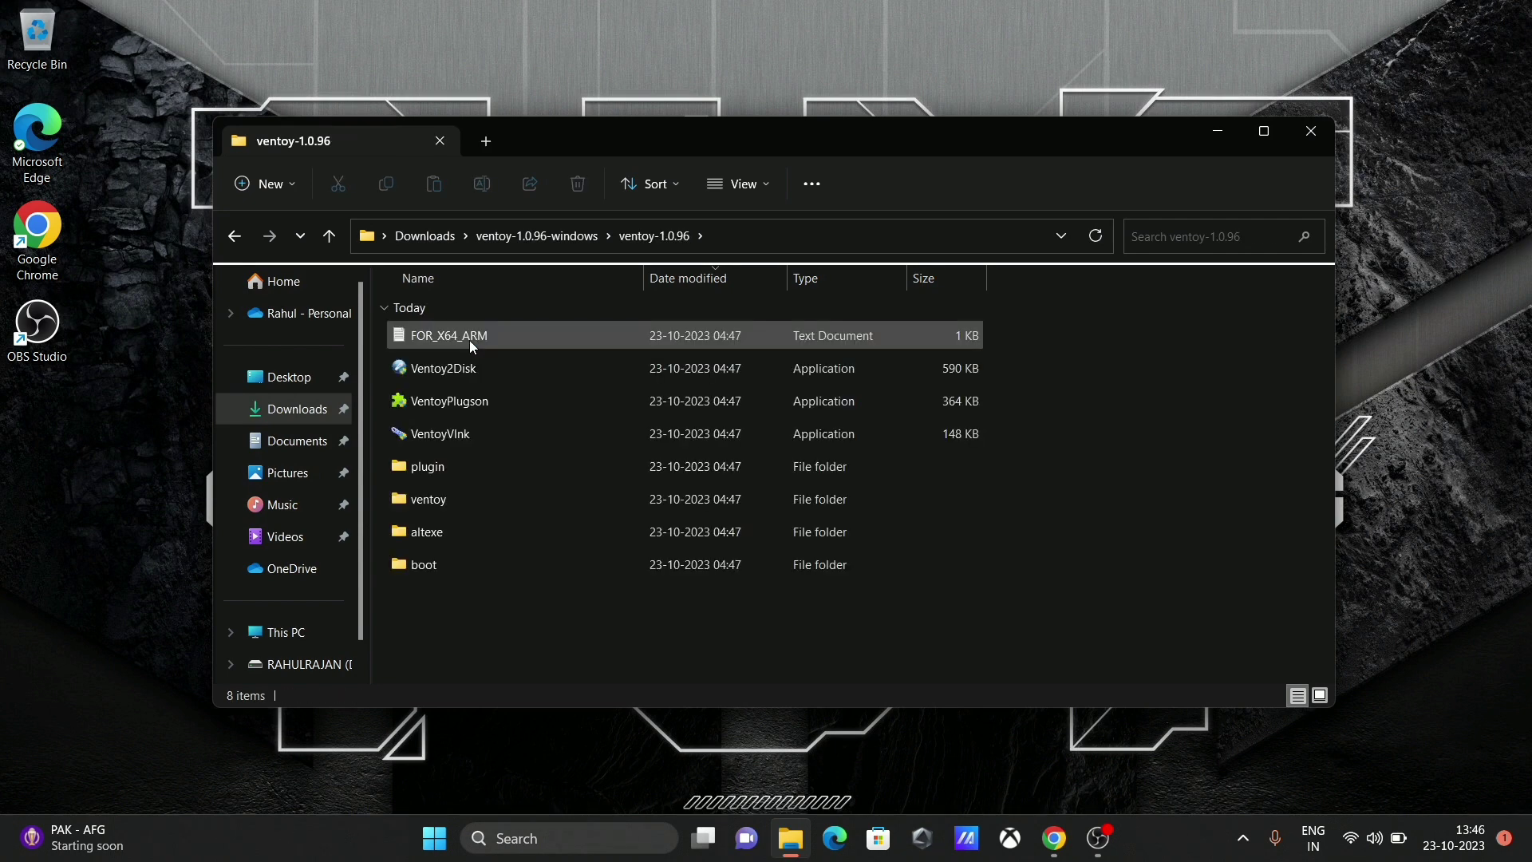
pyautogui.click(443, 367)
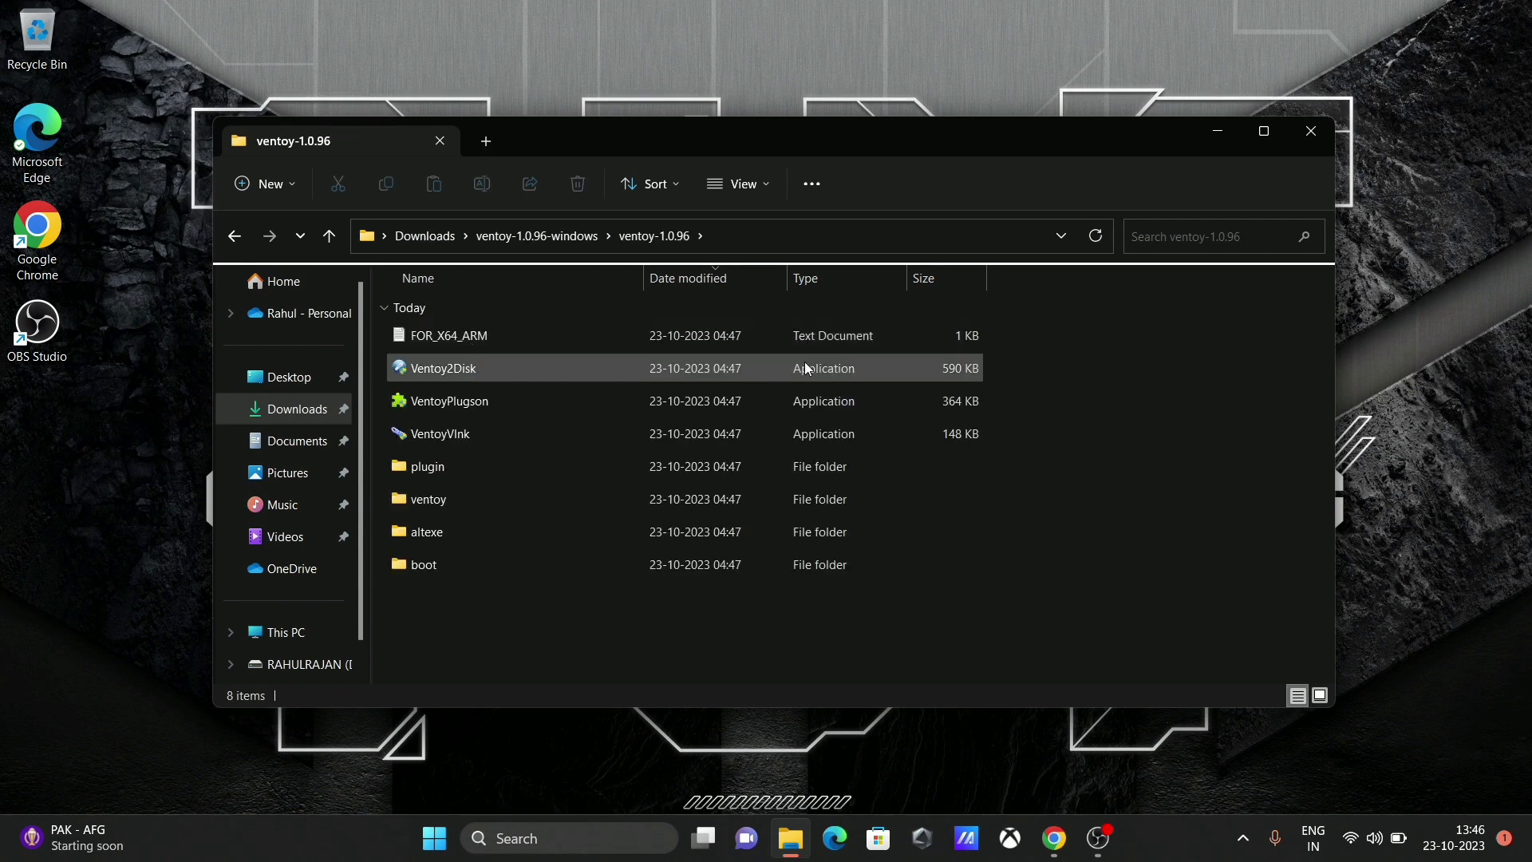
pyautogui.moveTo(545, 370)
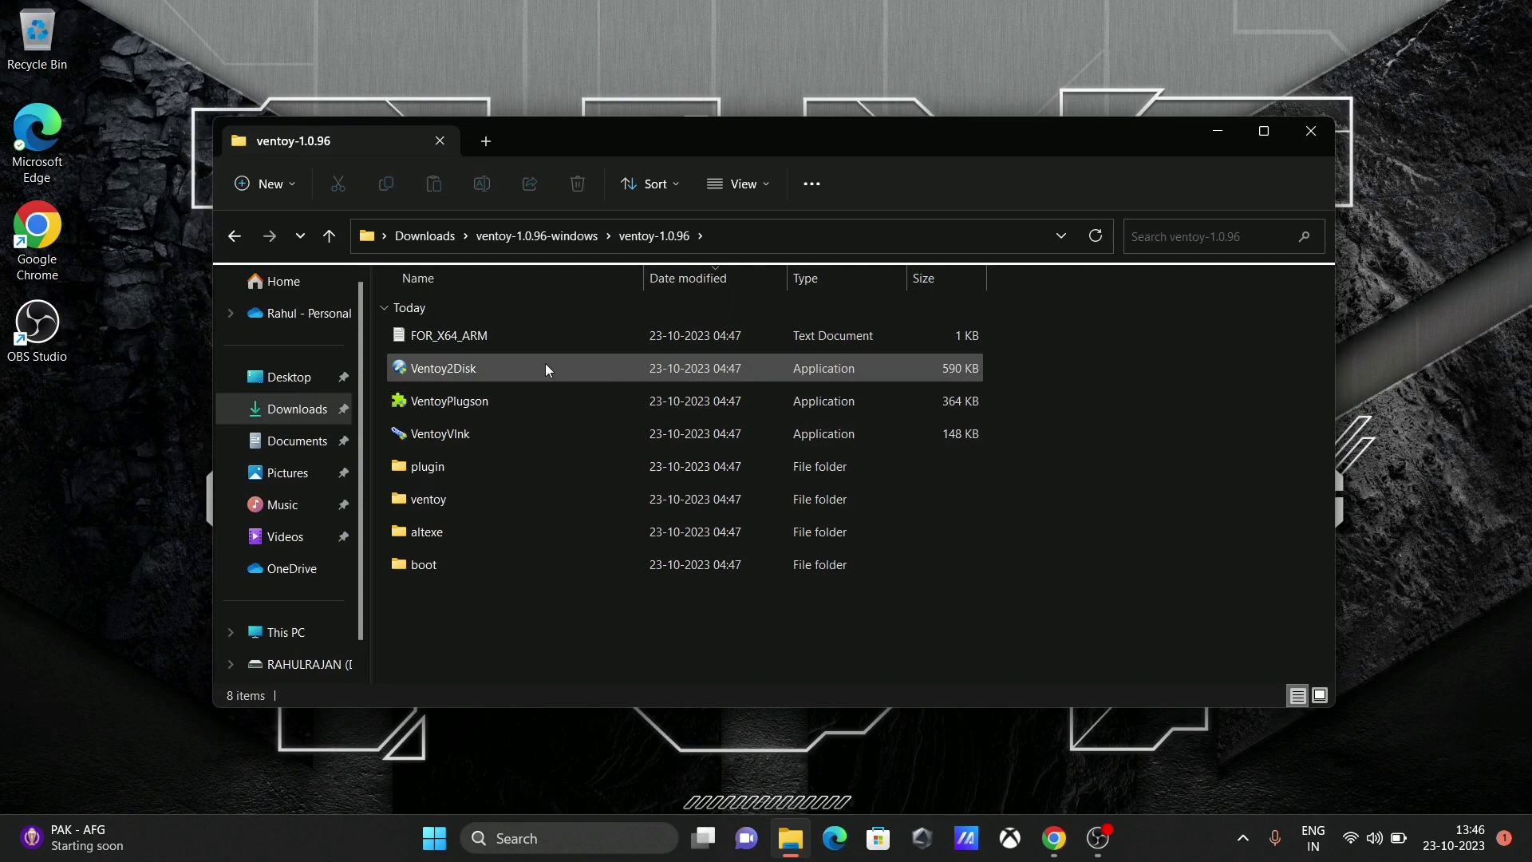
pyautogui.click(444, 367)
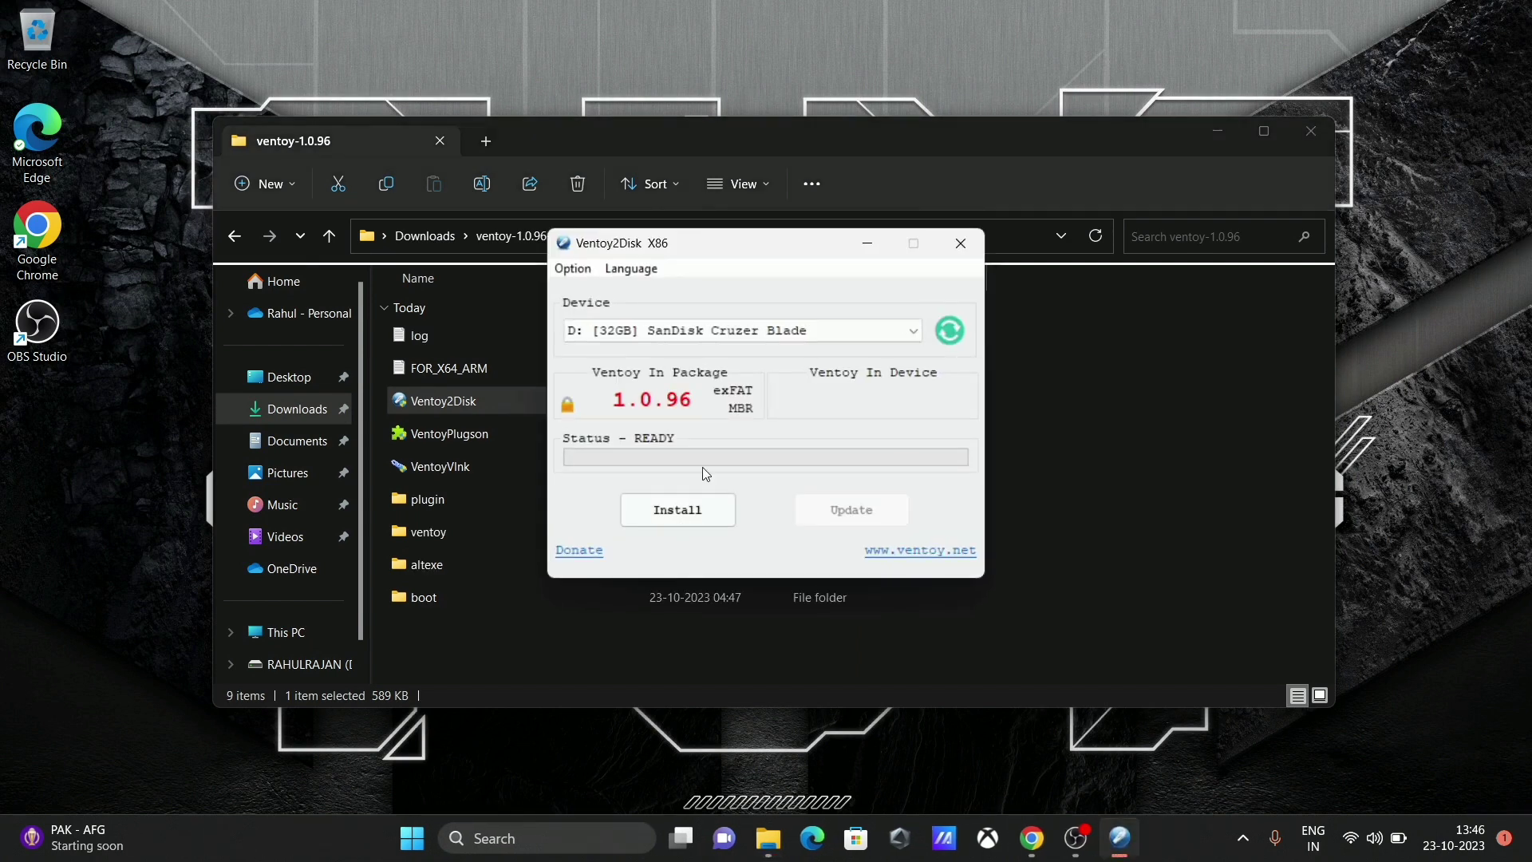
# Install Ventoy onto the 32GB SanDisk Cruzer Blade, confirming both format warnings and the success message.
pyautogui.click(740, 329)
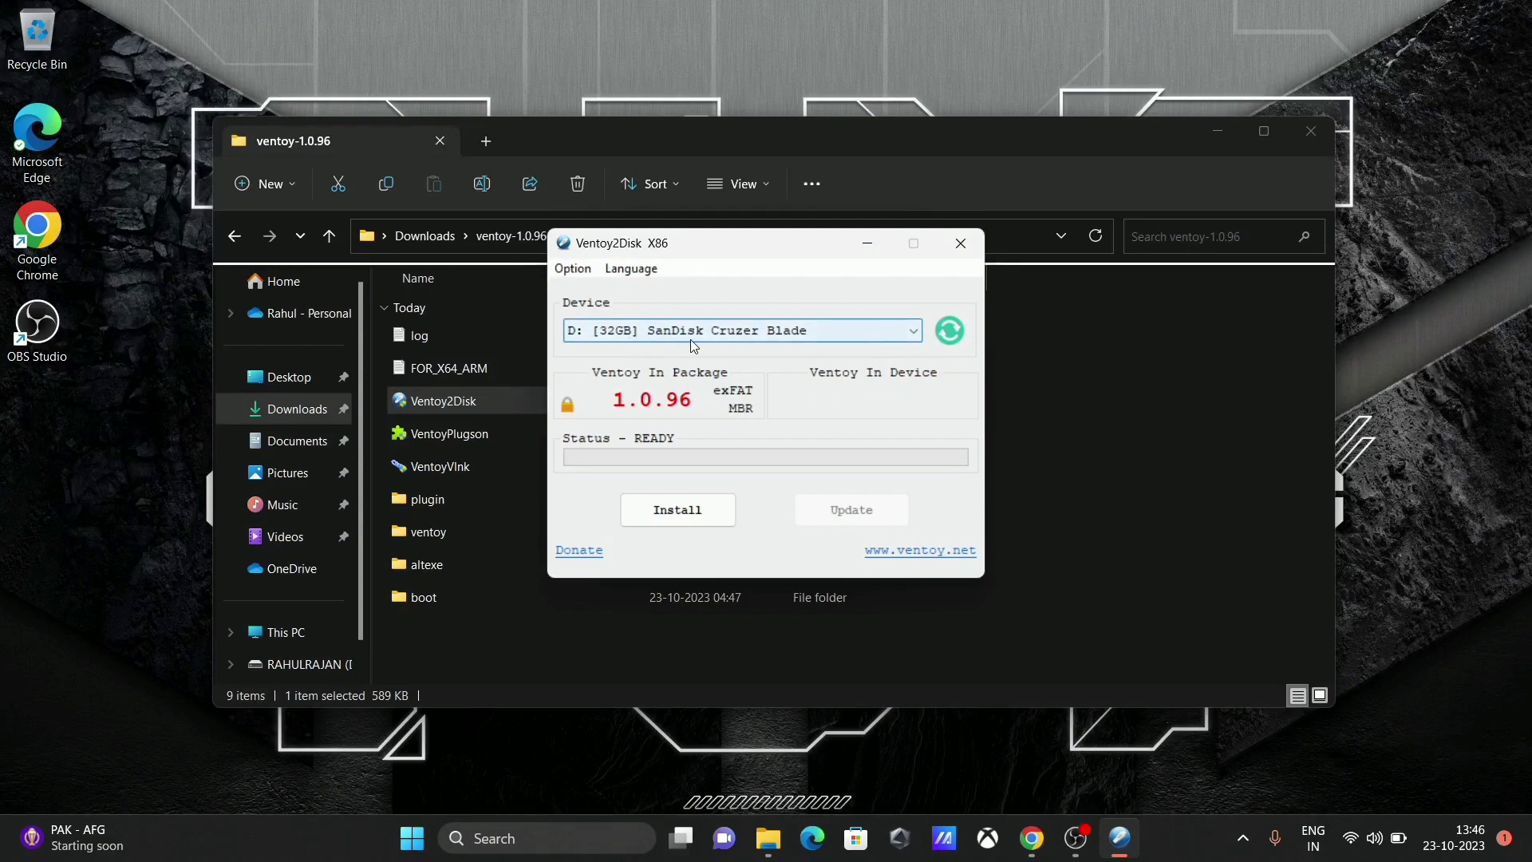
pyautogui.moveTo(713, 347)
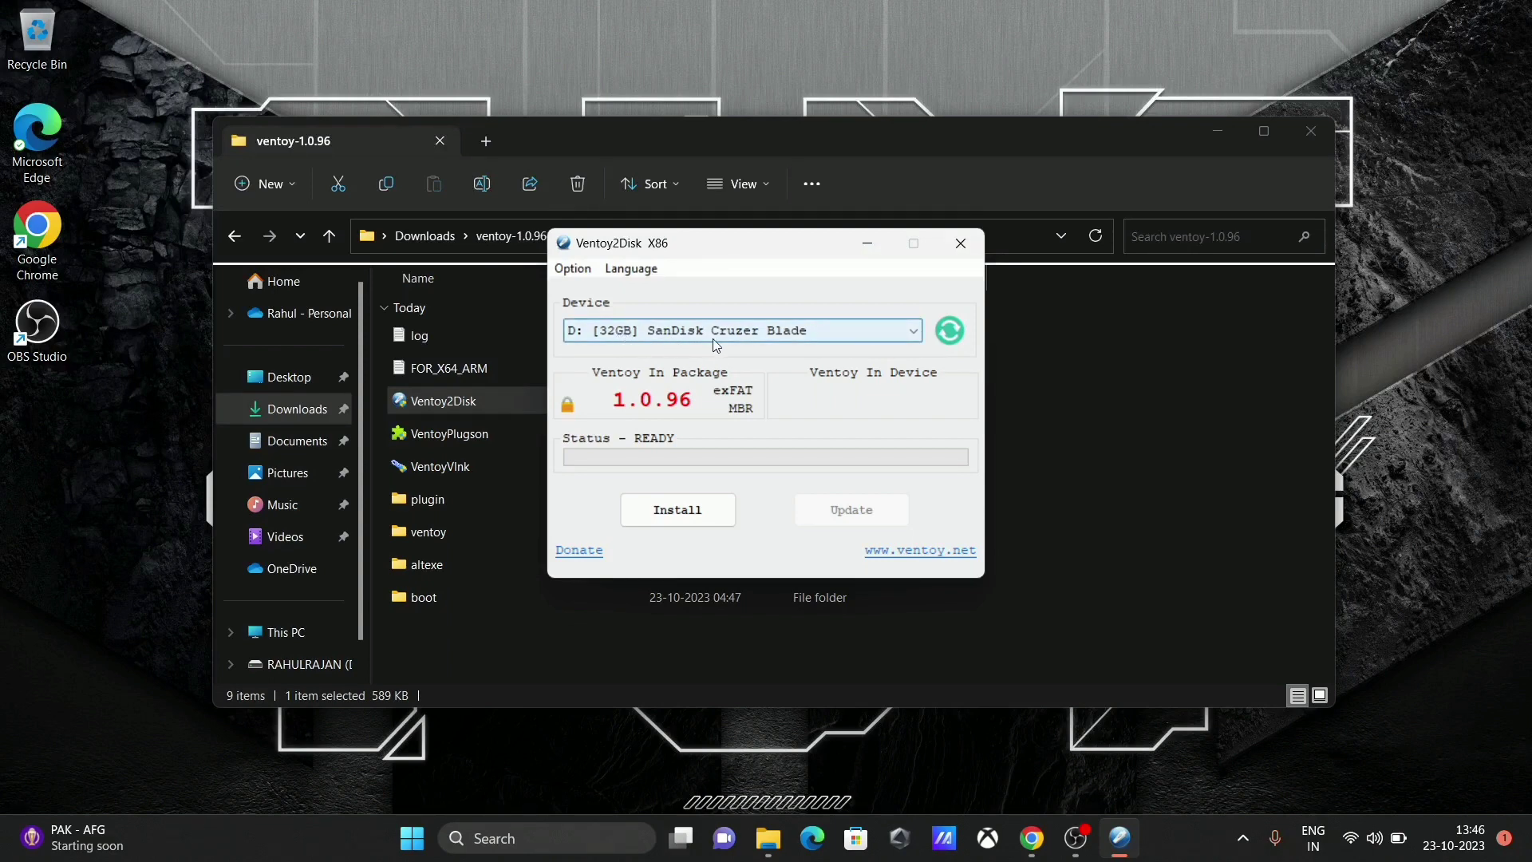
pyautogui.moveTo(853, 349)
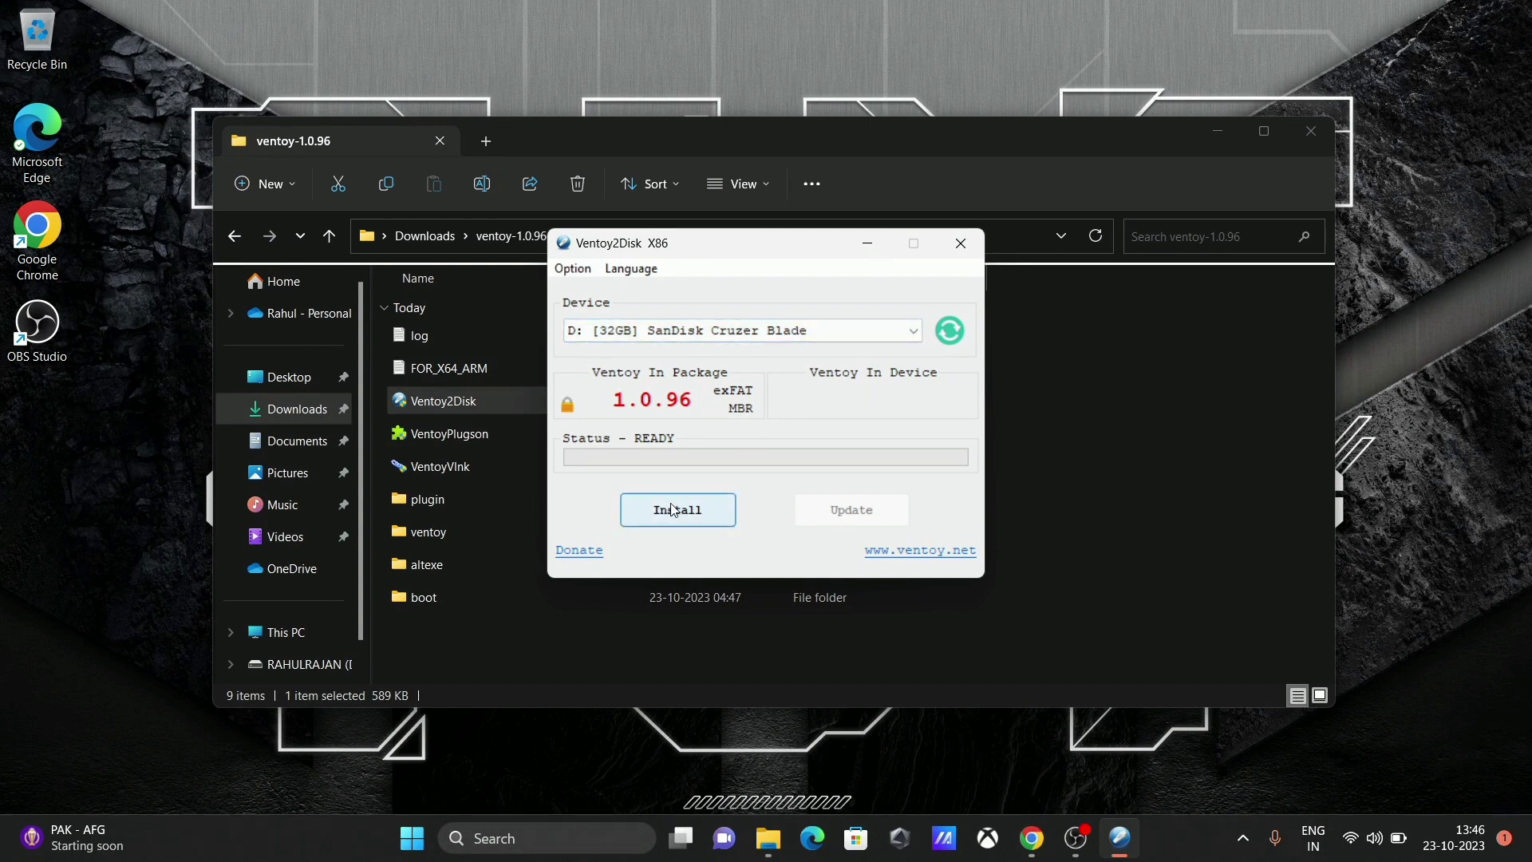
pyautogui.click(678, 509)
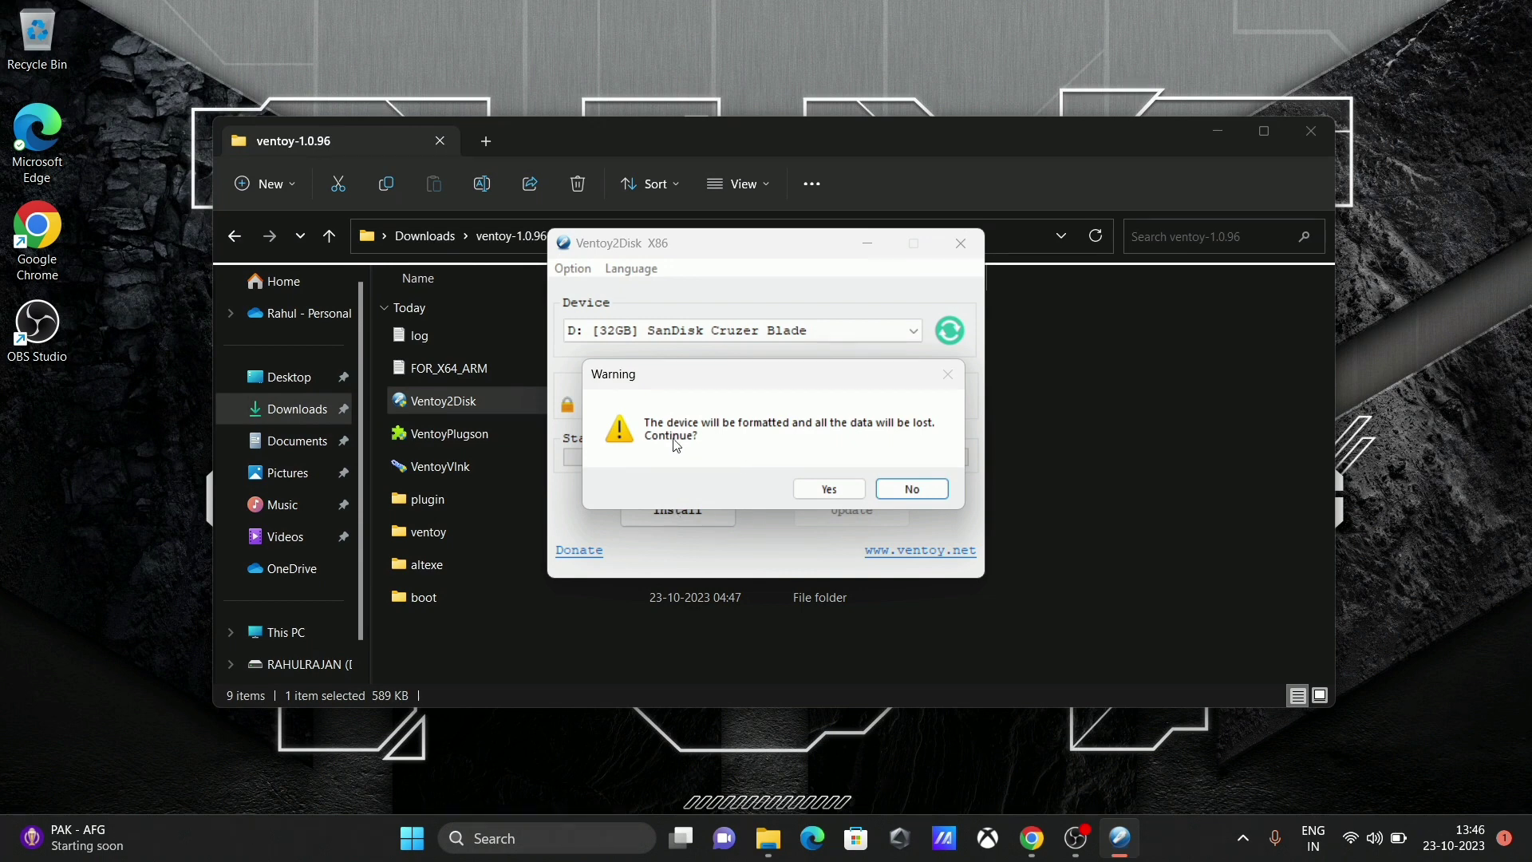
pyautogui.moveTo(723, 431)
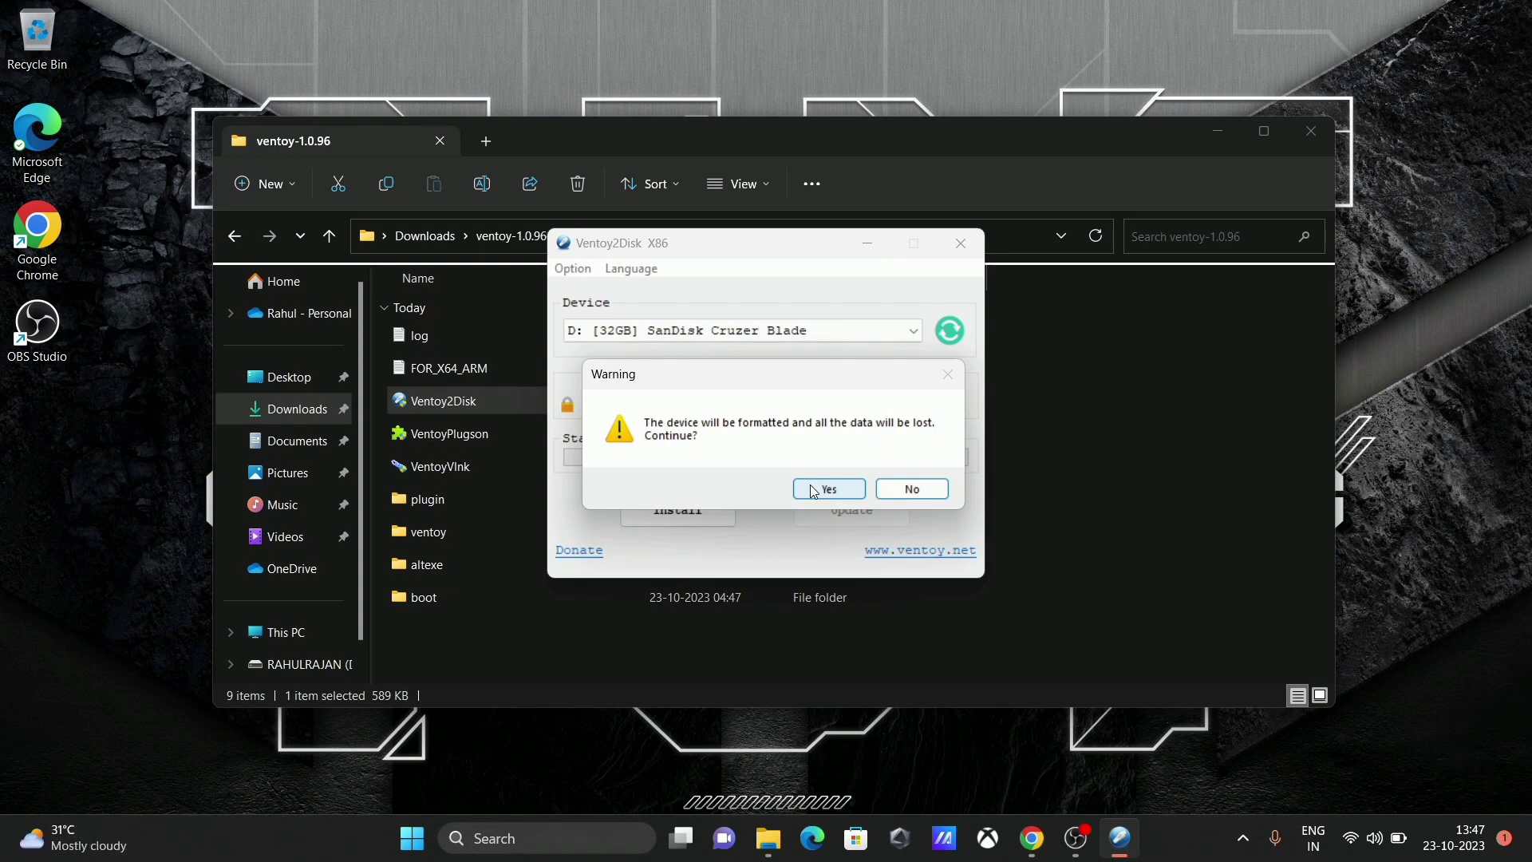
pyautogui.click(827, 488)
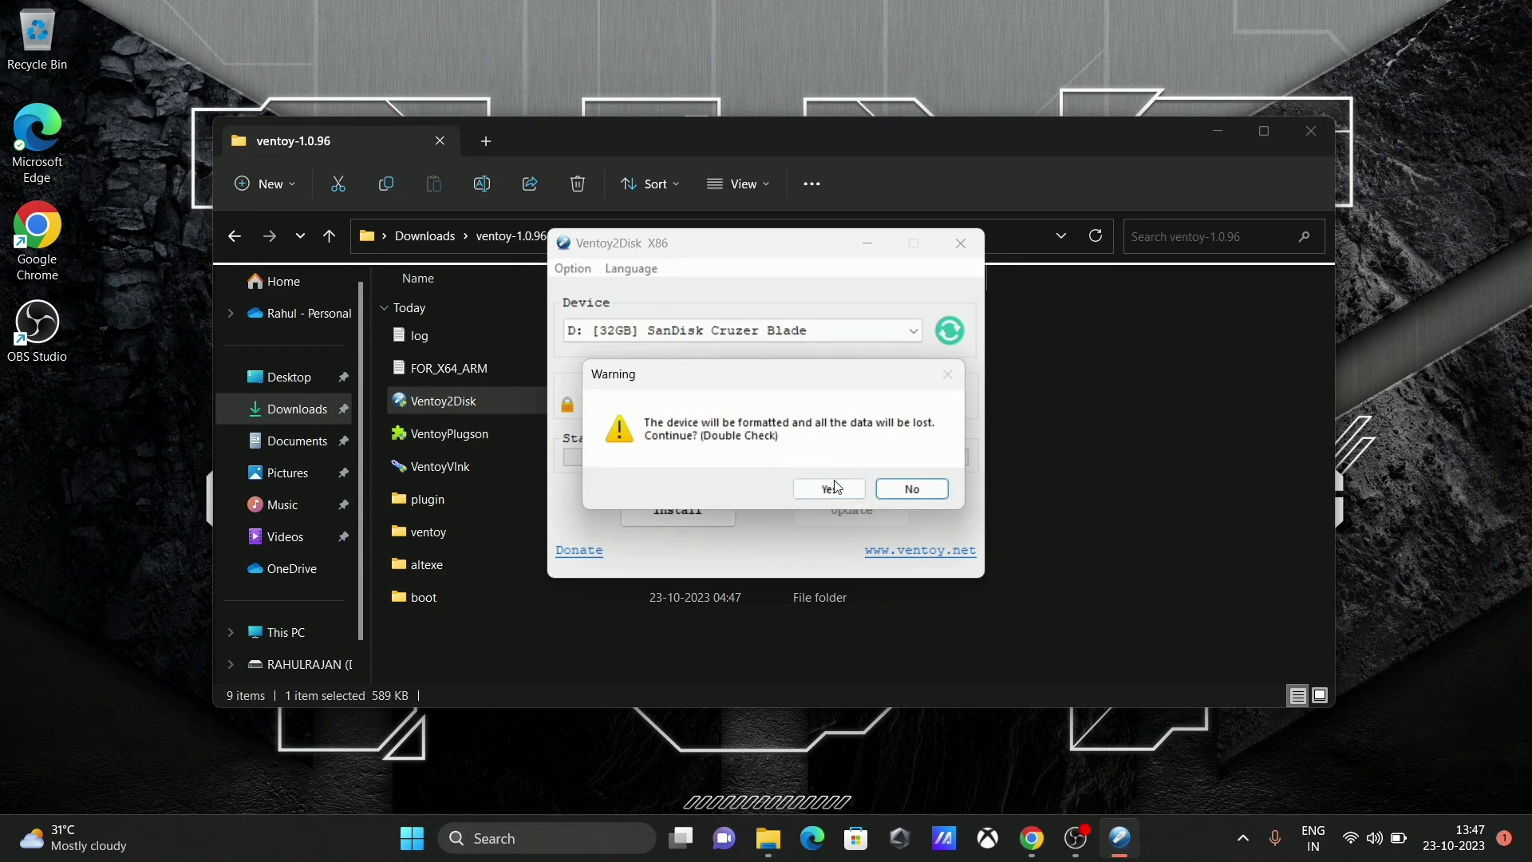
pyautogui.click(824, 488)
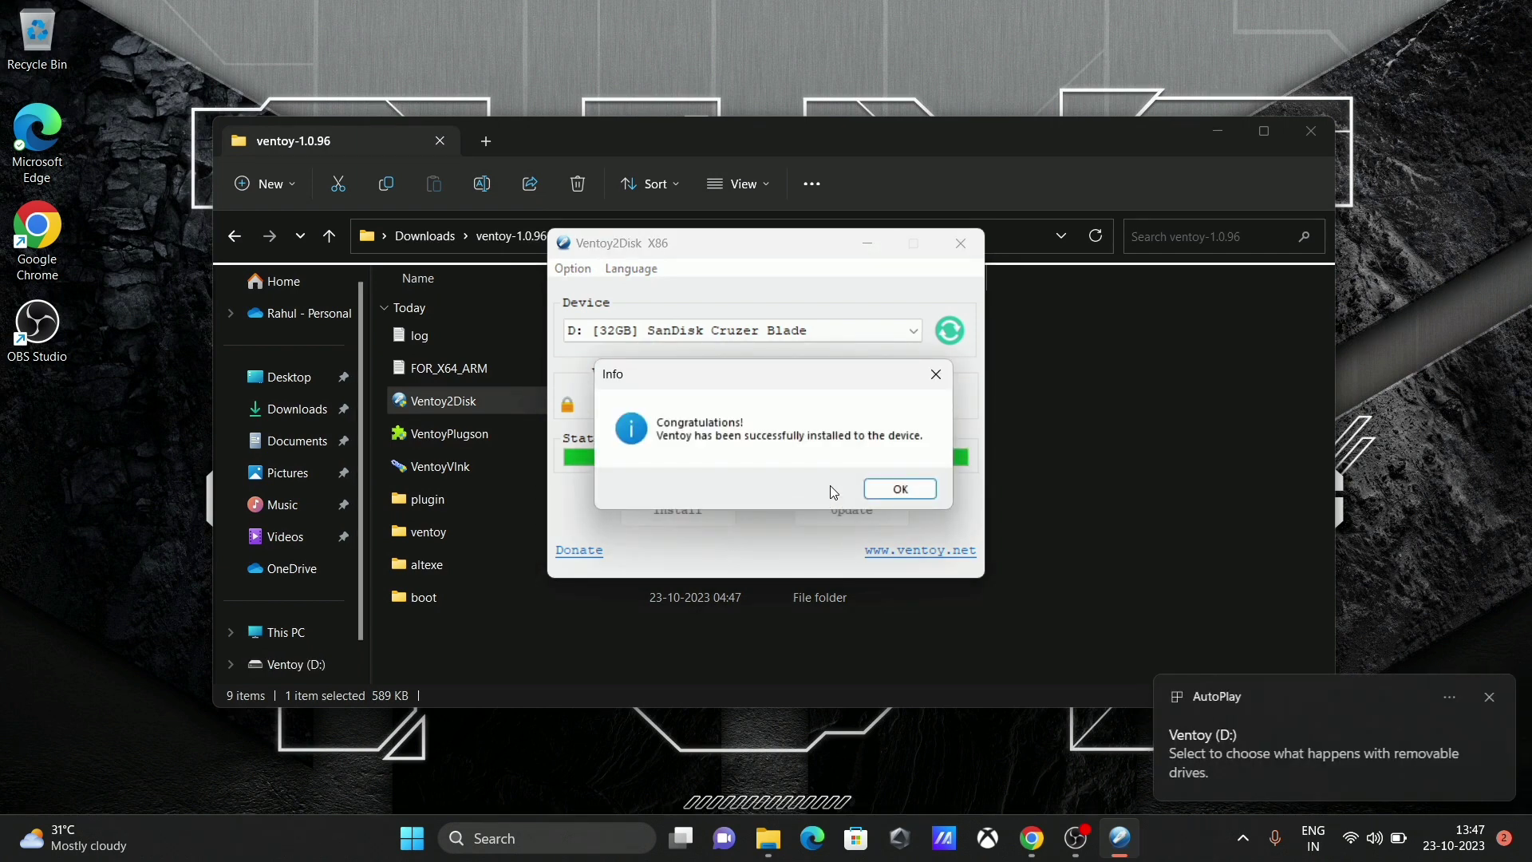
pyautogui.moveTo(849, 493)
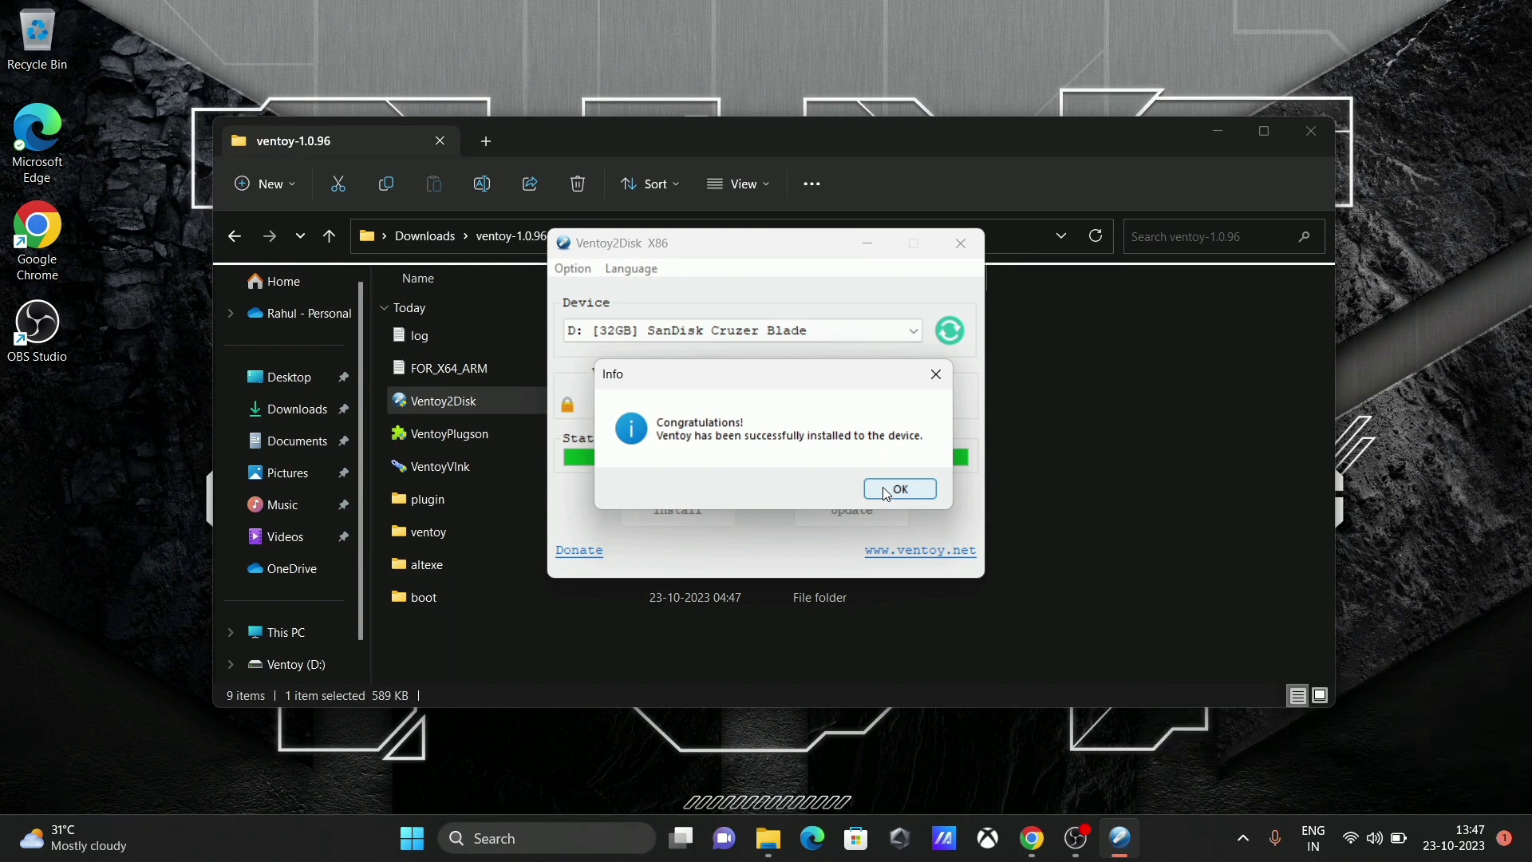
pyautogui.click(898, 488)
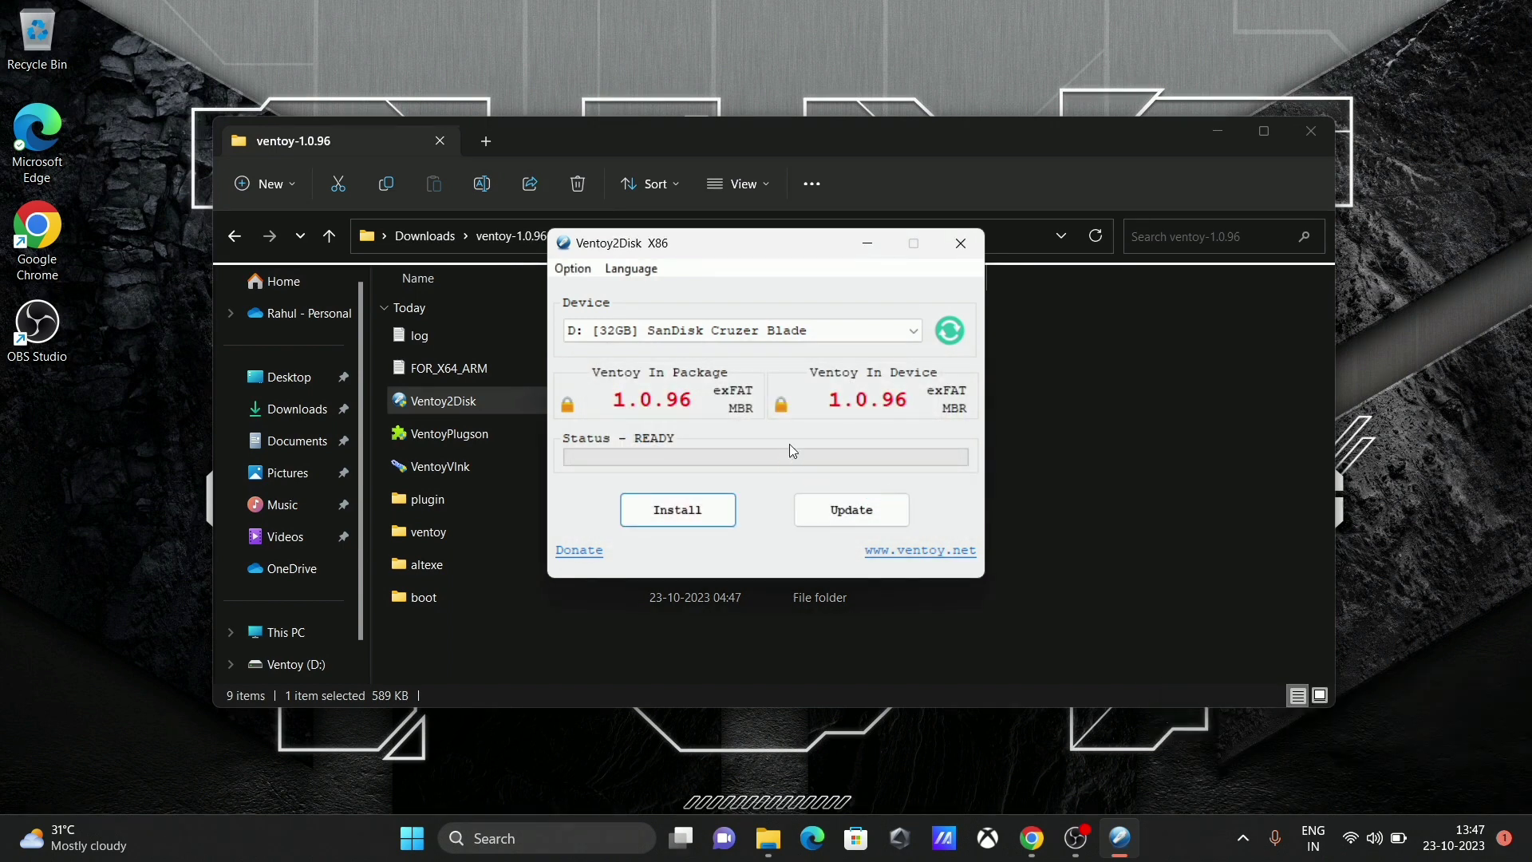
# Close Ventoy2Disk and copy debian-12.2.0-amd64-DVD-1.iso from the Downloads folder.
pyautogui.click(958, 242)
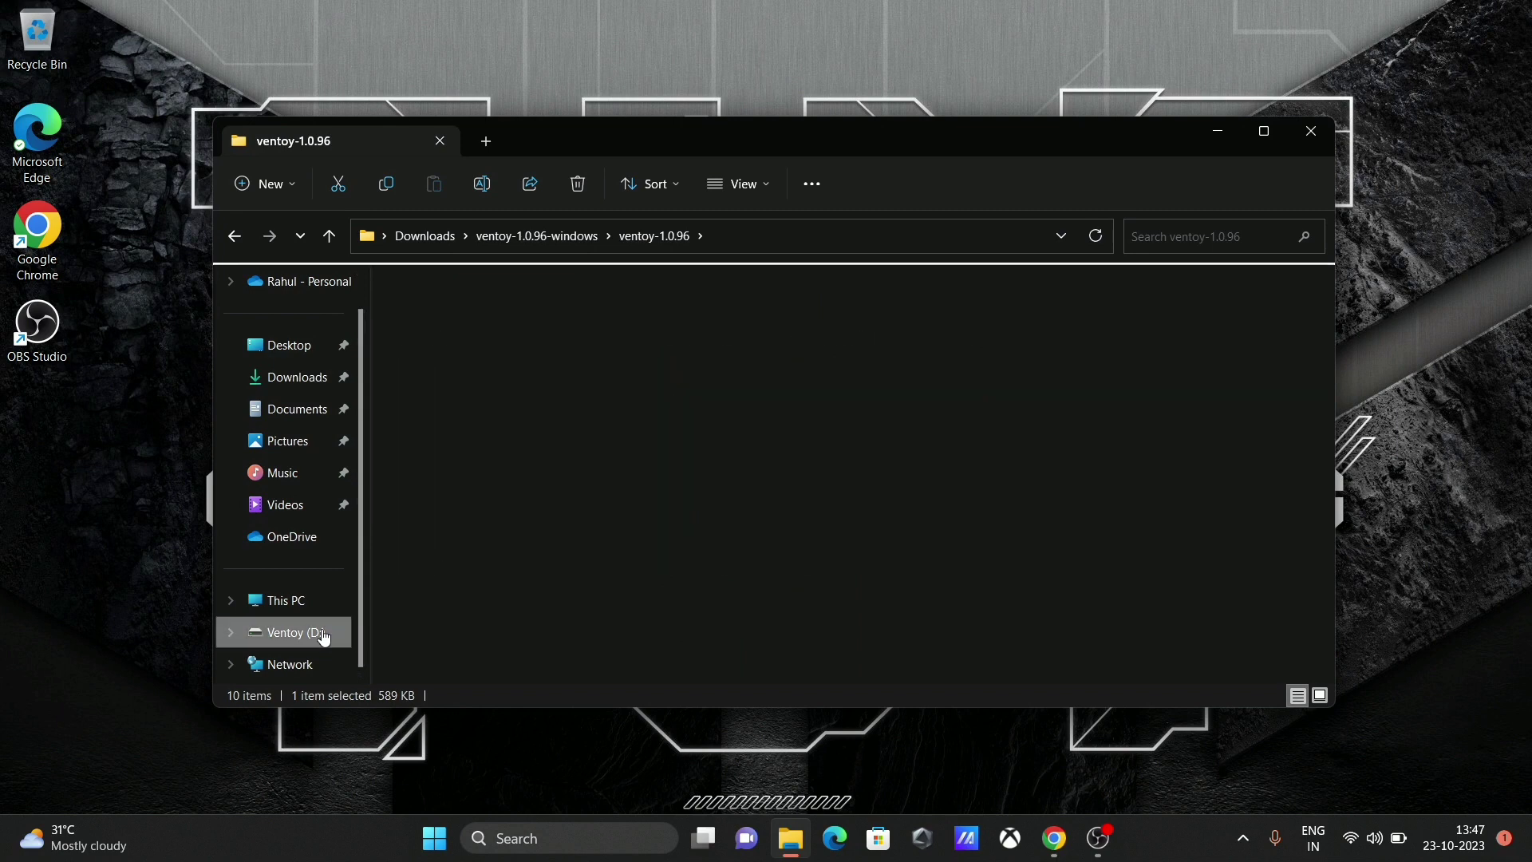
pyautogui.click(292, 632)
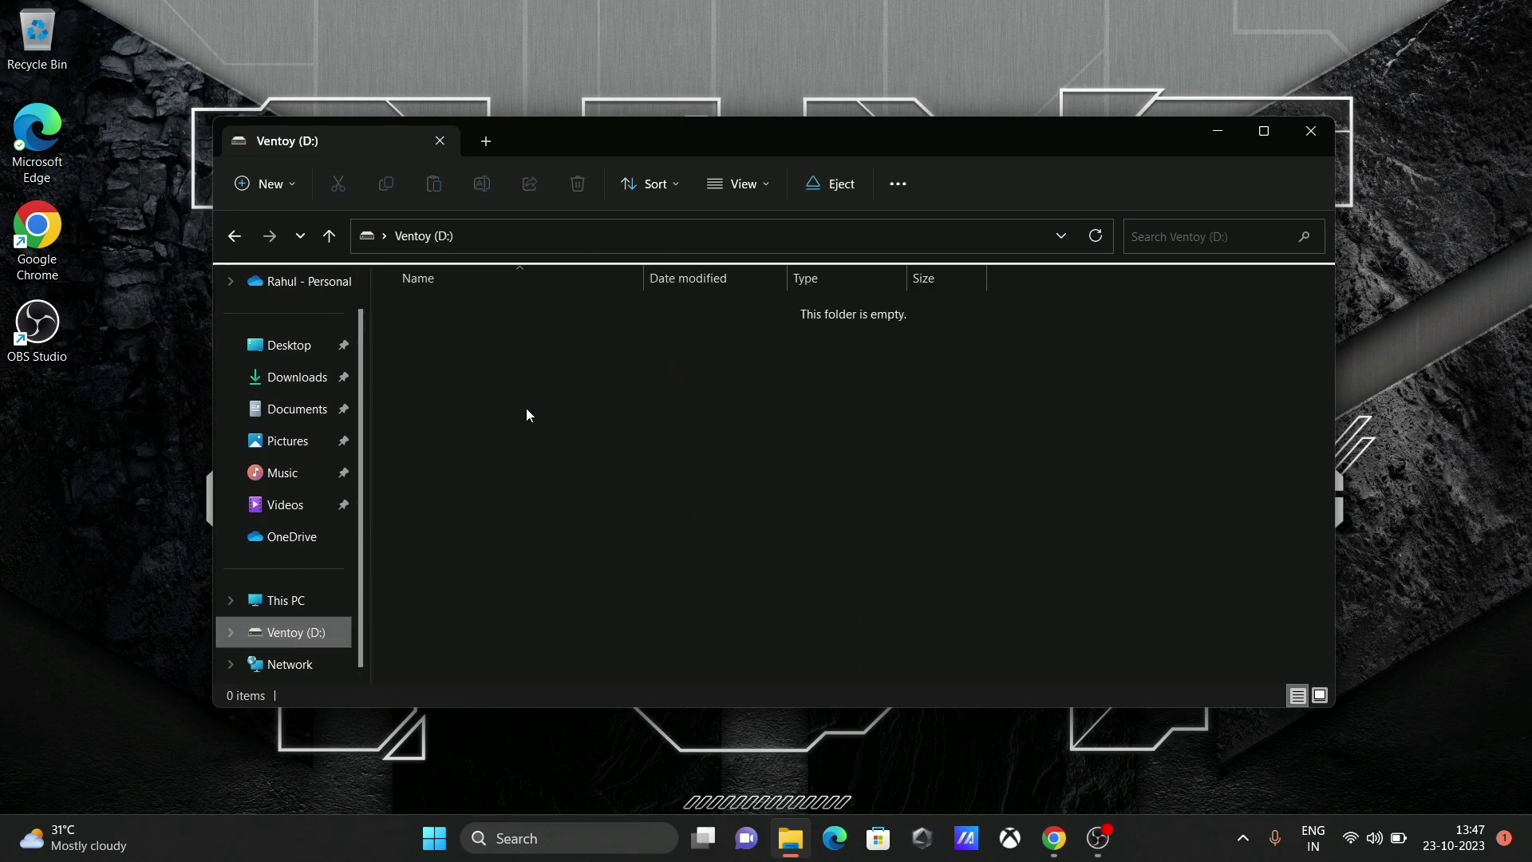
pyautogui.moveTo(295, 378)
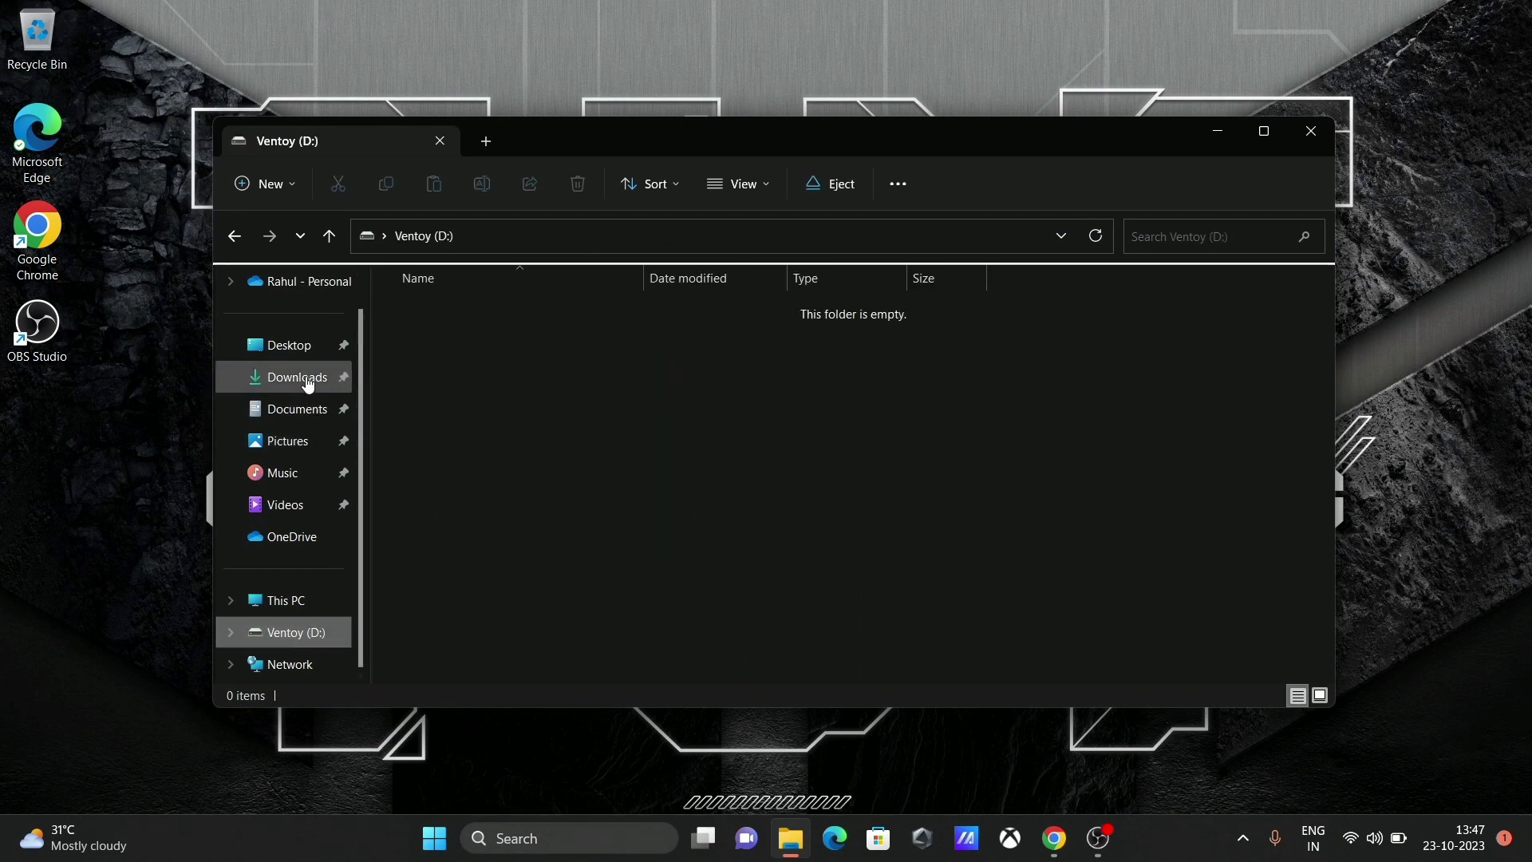
pyautogui.click(296, 375)
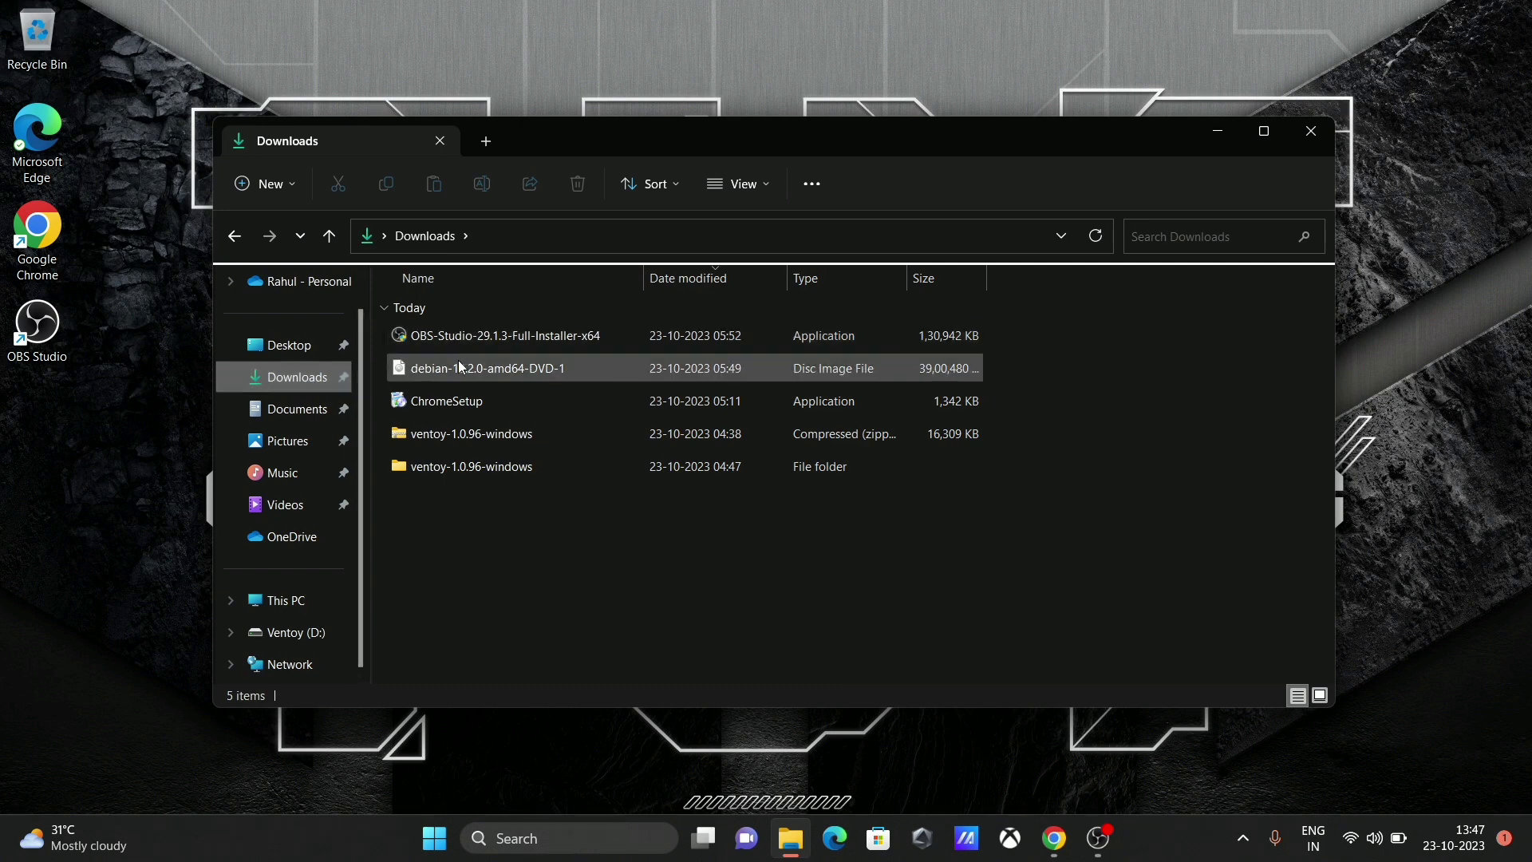
pyautogui.click(487, 367)
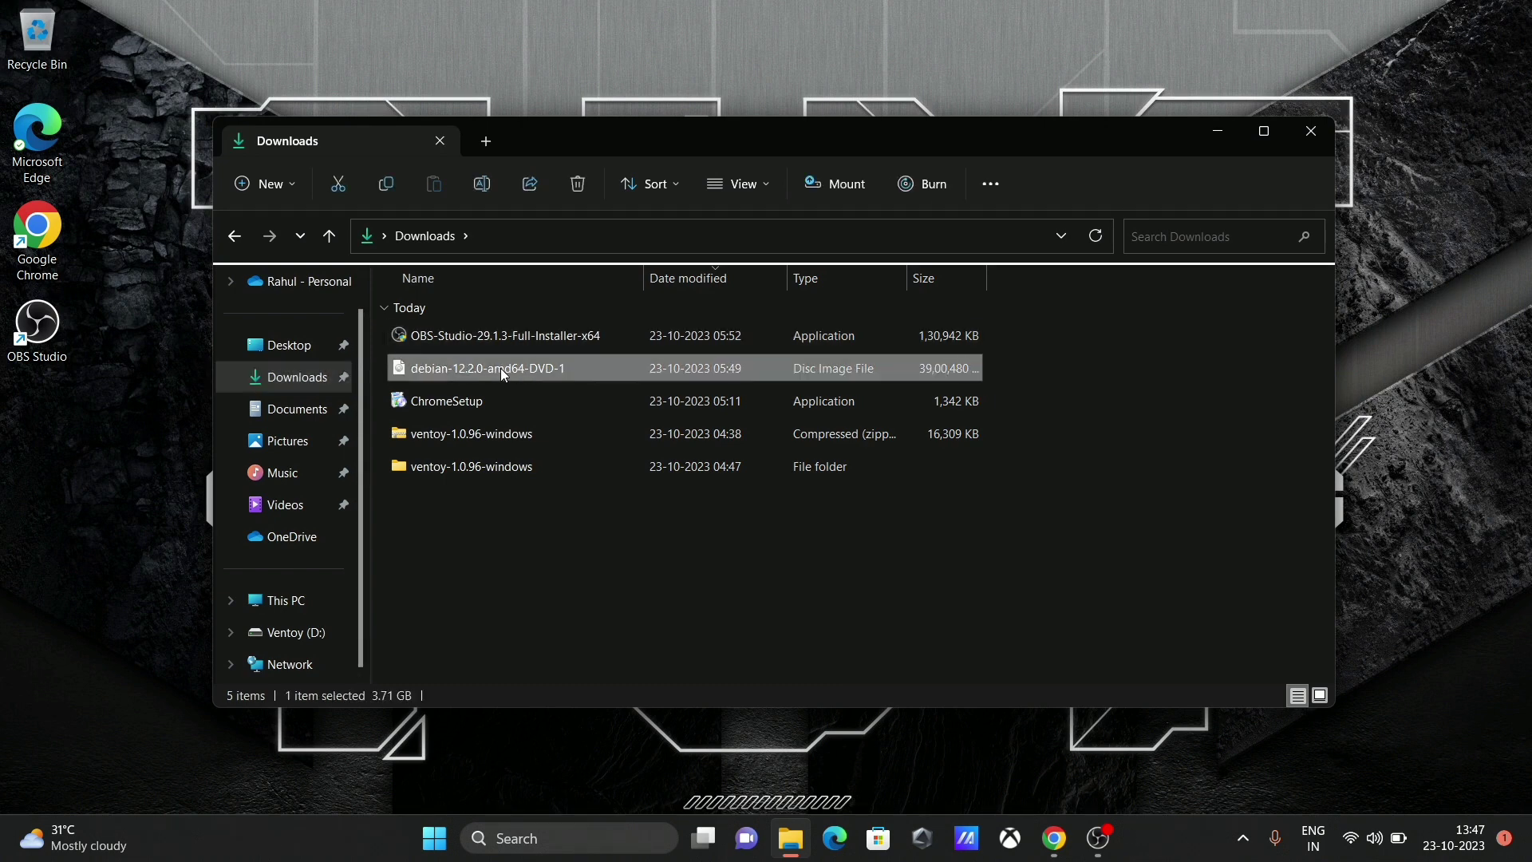
pyautogui.rightClick(501, 367)
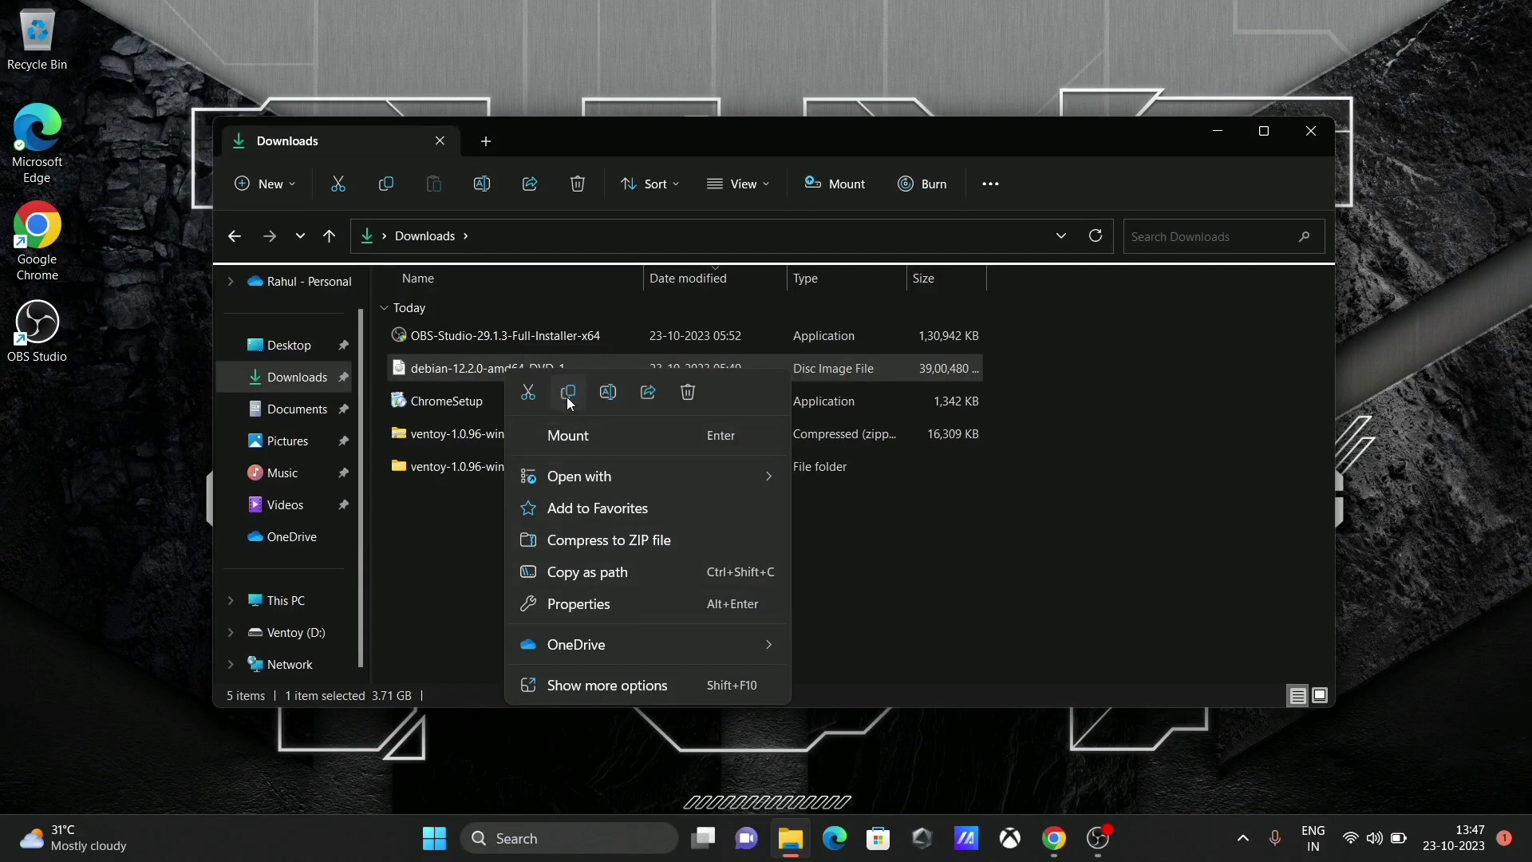
pyautogui.click(293, 632)
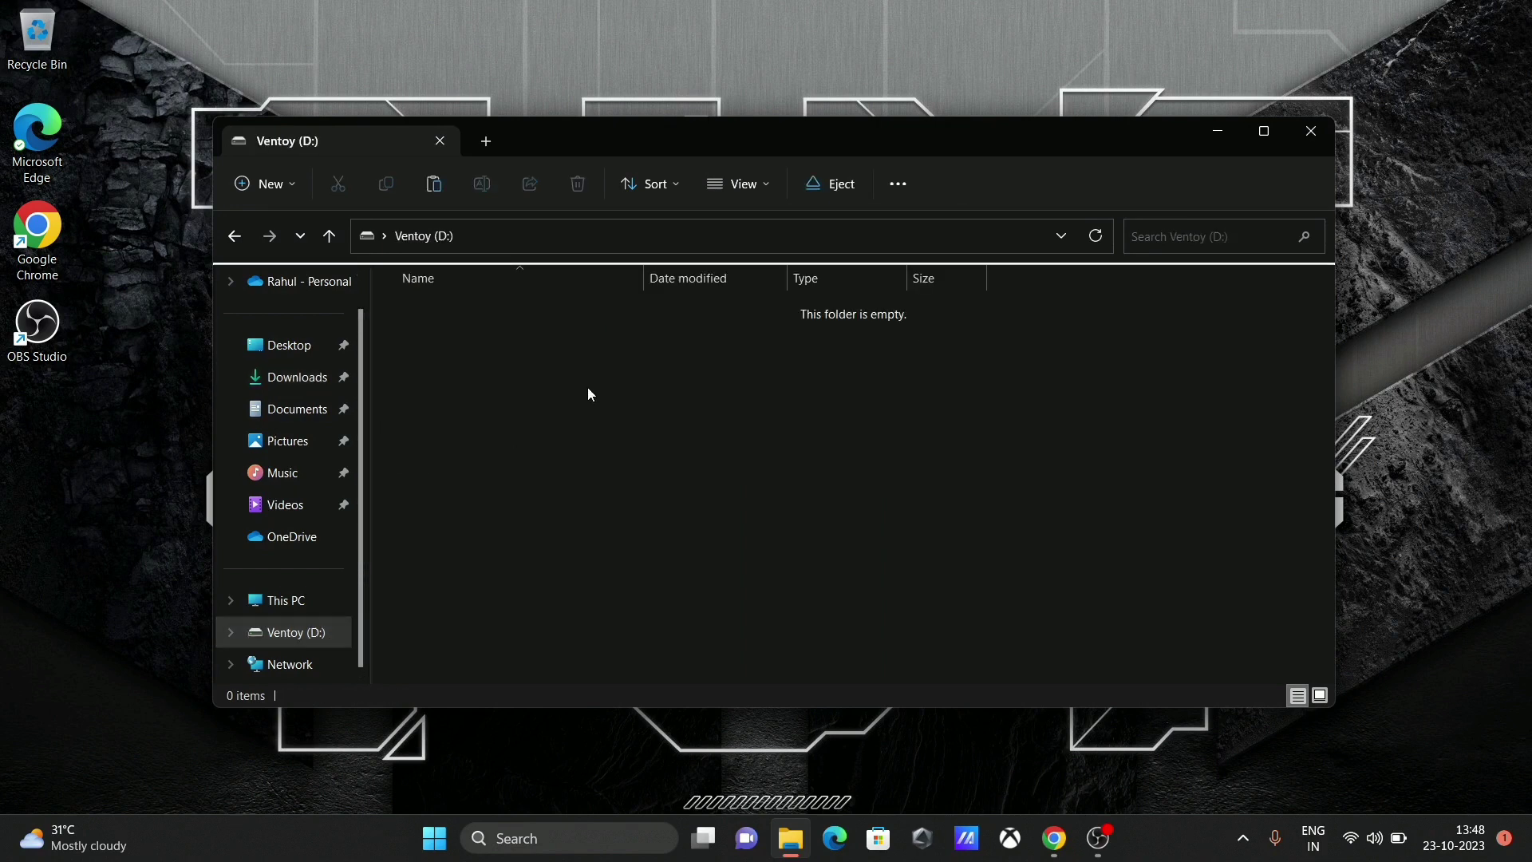
# Paste the Debian ISO onto the Ventoy (D:) drive and close File Explorer.
pyautogui.rightClick(588, 393)
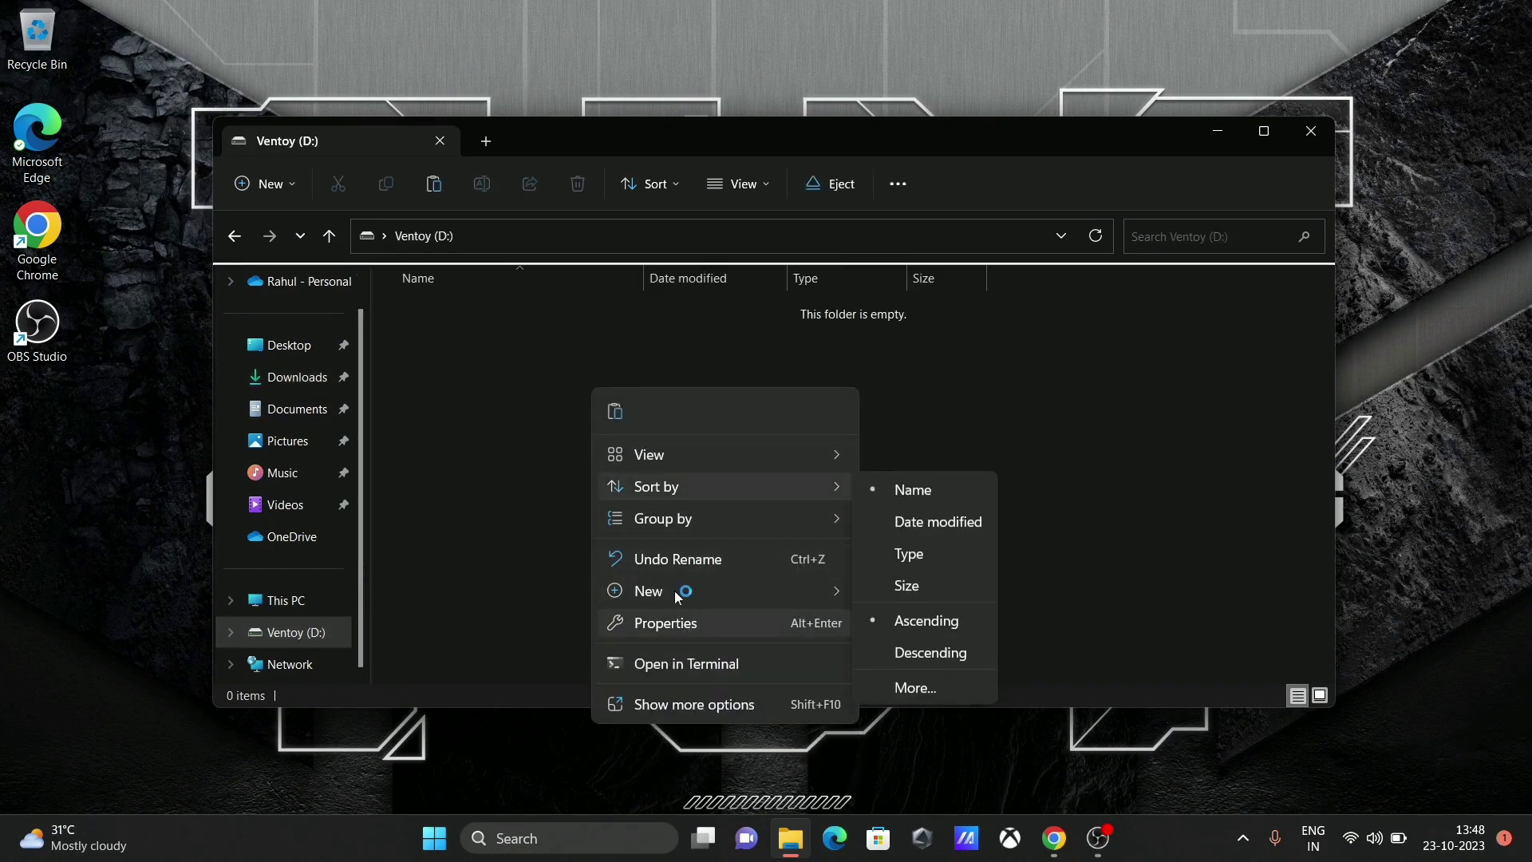
pyautogui.click(615, 418)
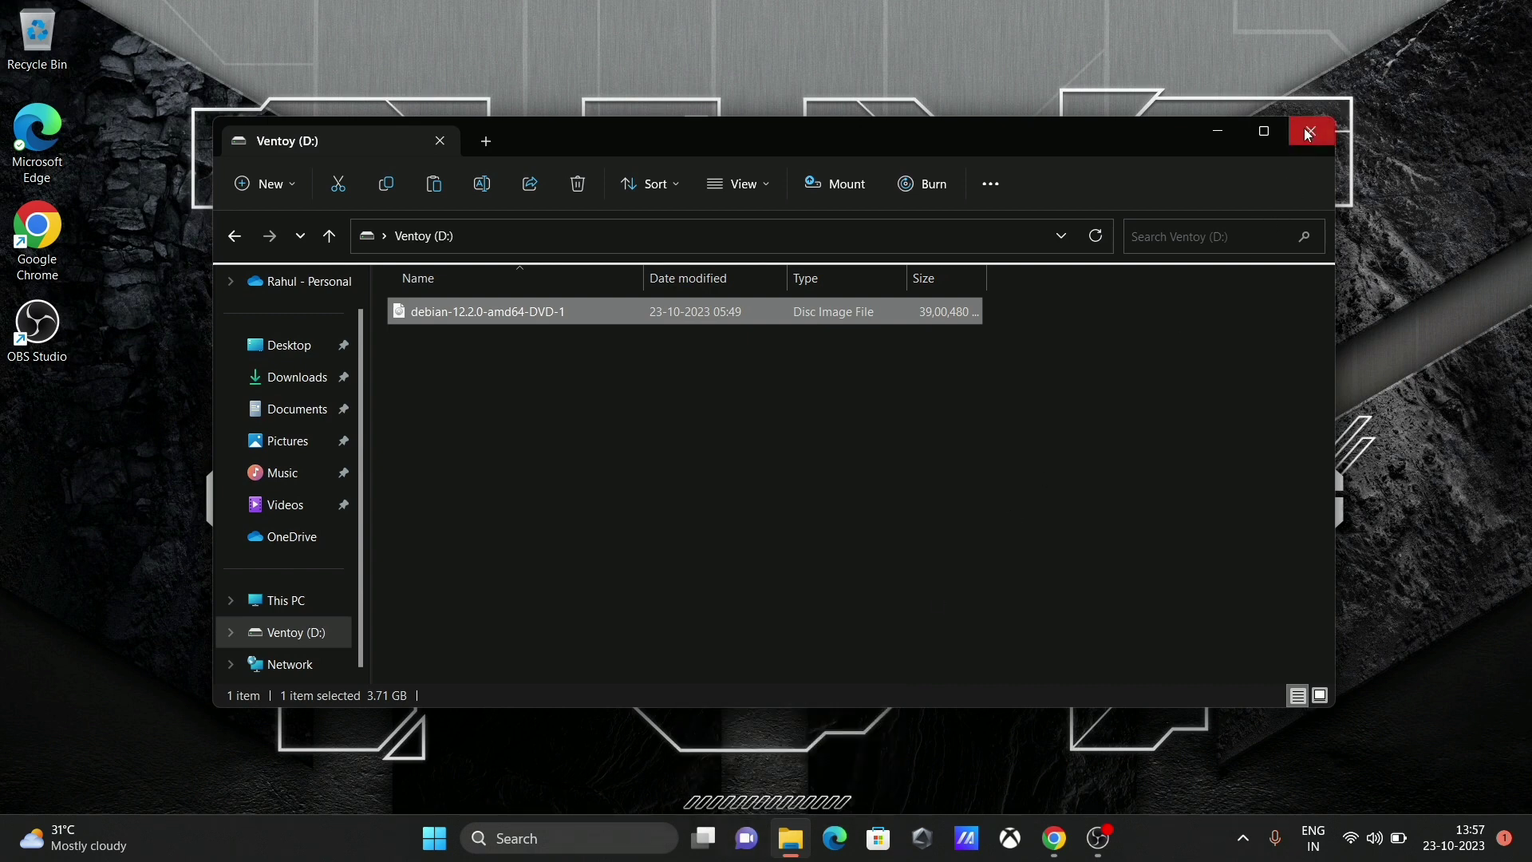
pyautogui.moveTo(1310, 132)
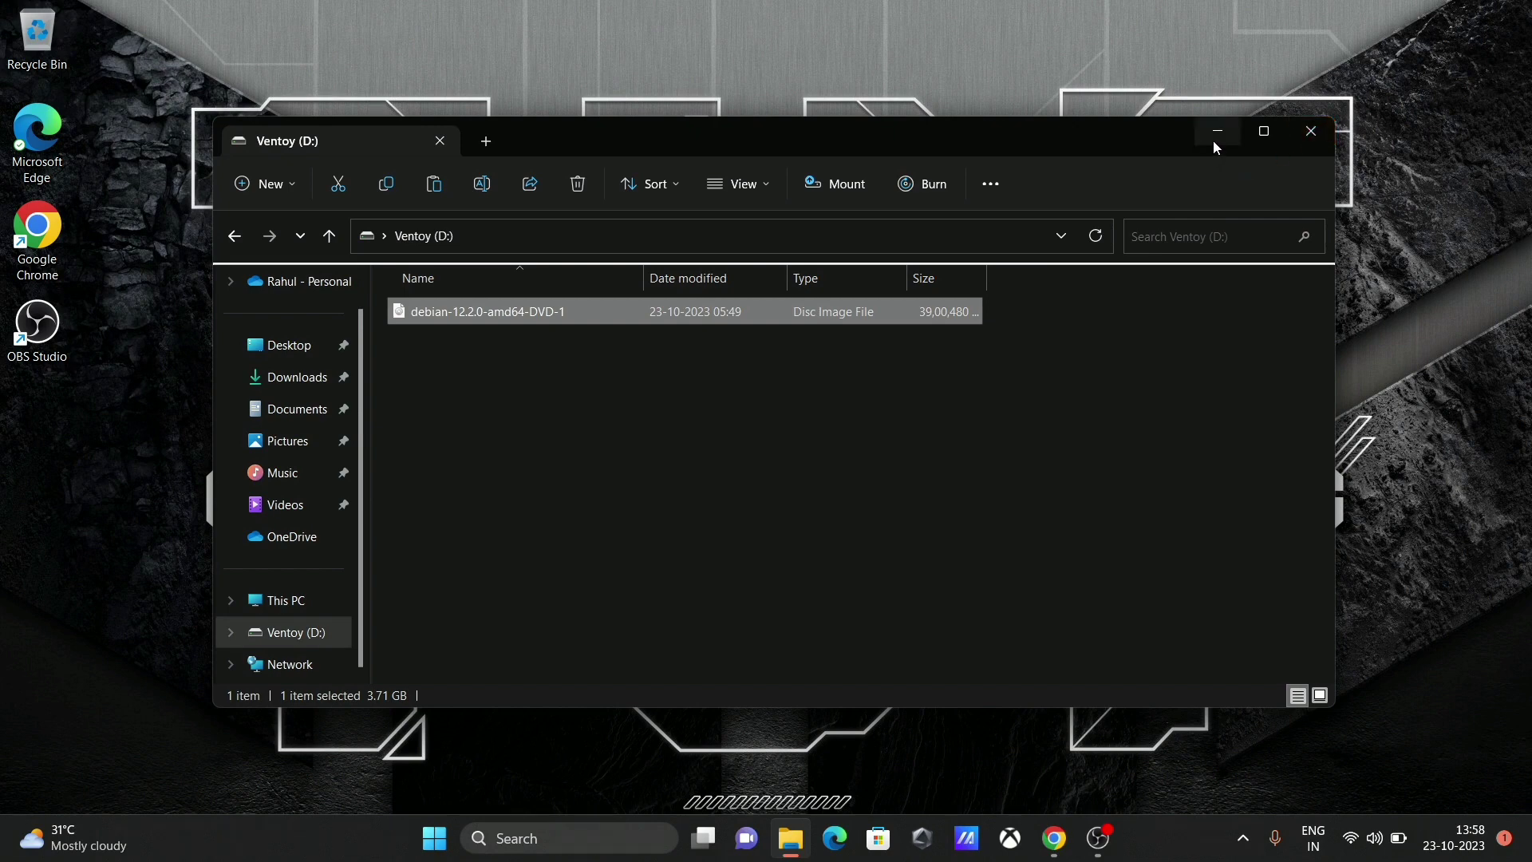
pyautogui.moveTo(1216, 130)
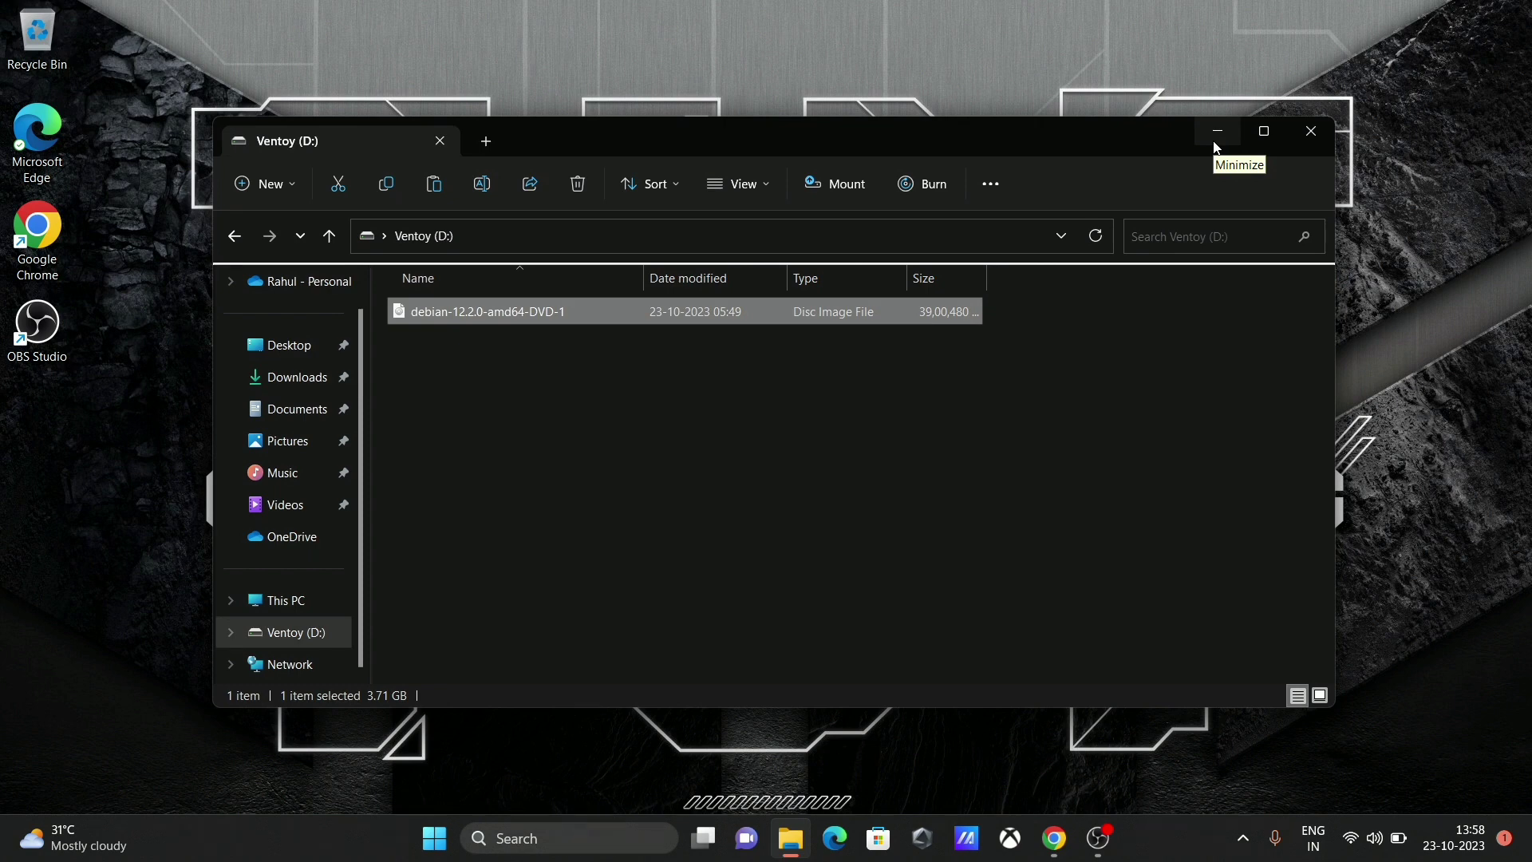
pyautogui.moveTo(921, 838)
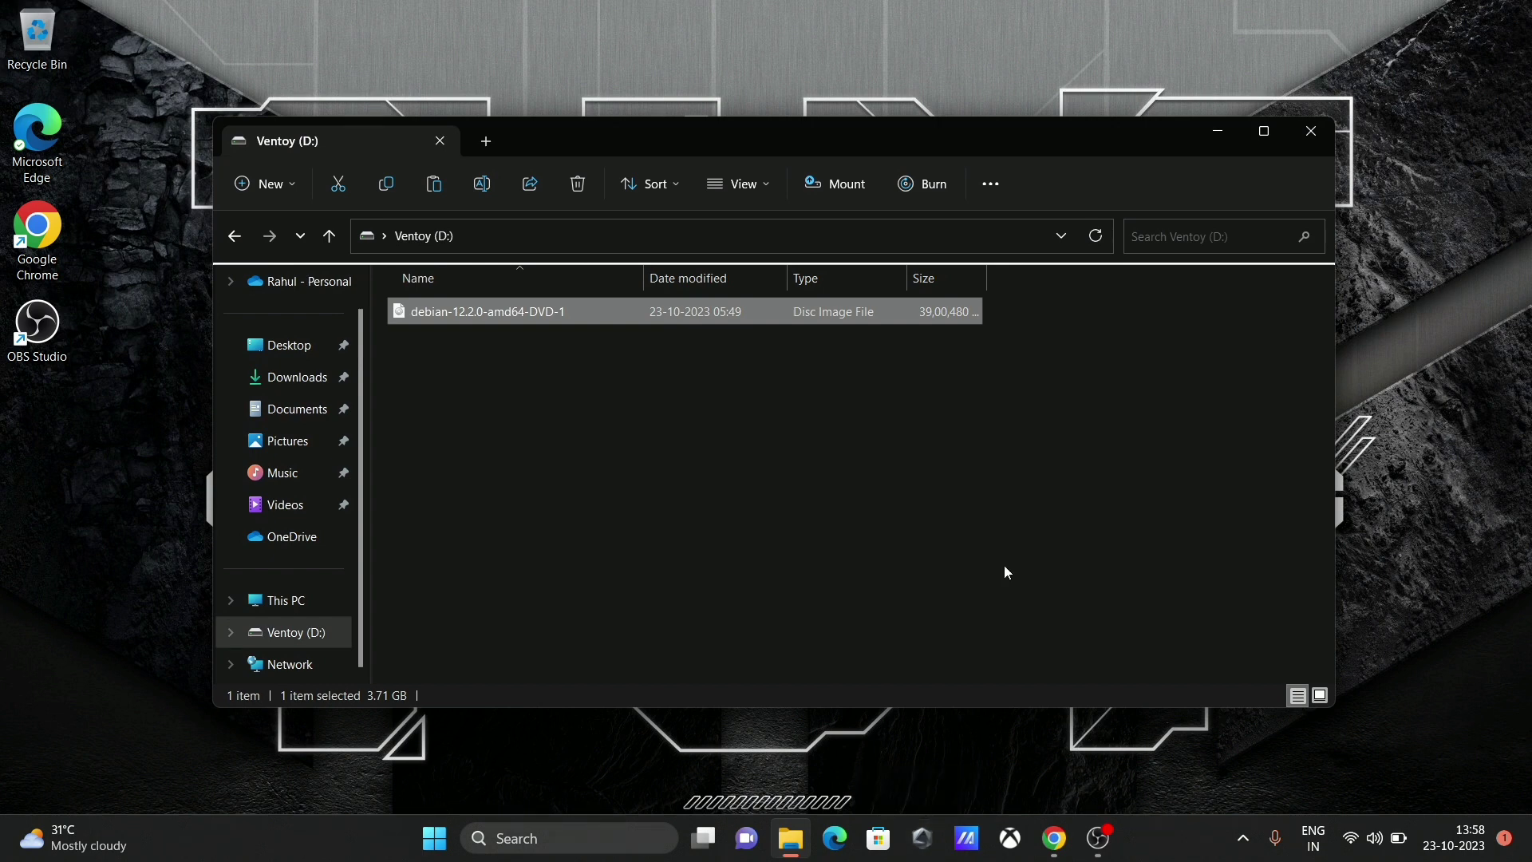
pyautogui.moveTo(499, 663)
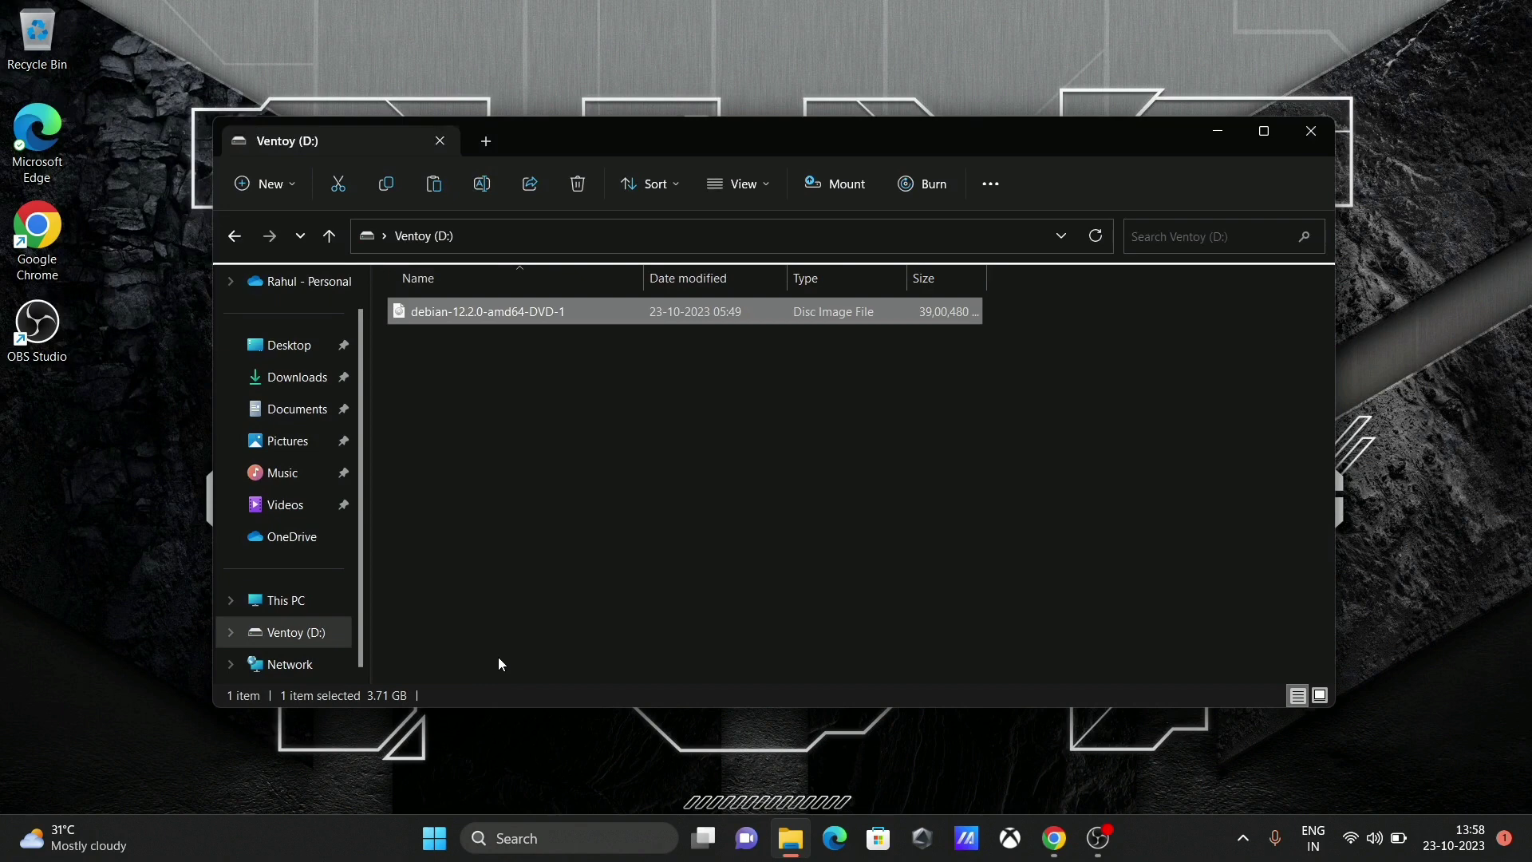
pyautogui.moveTo(1147, 142)
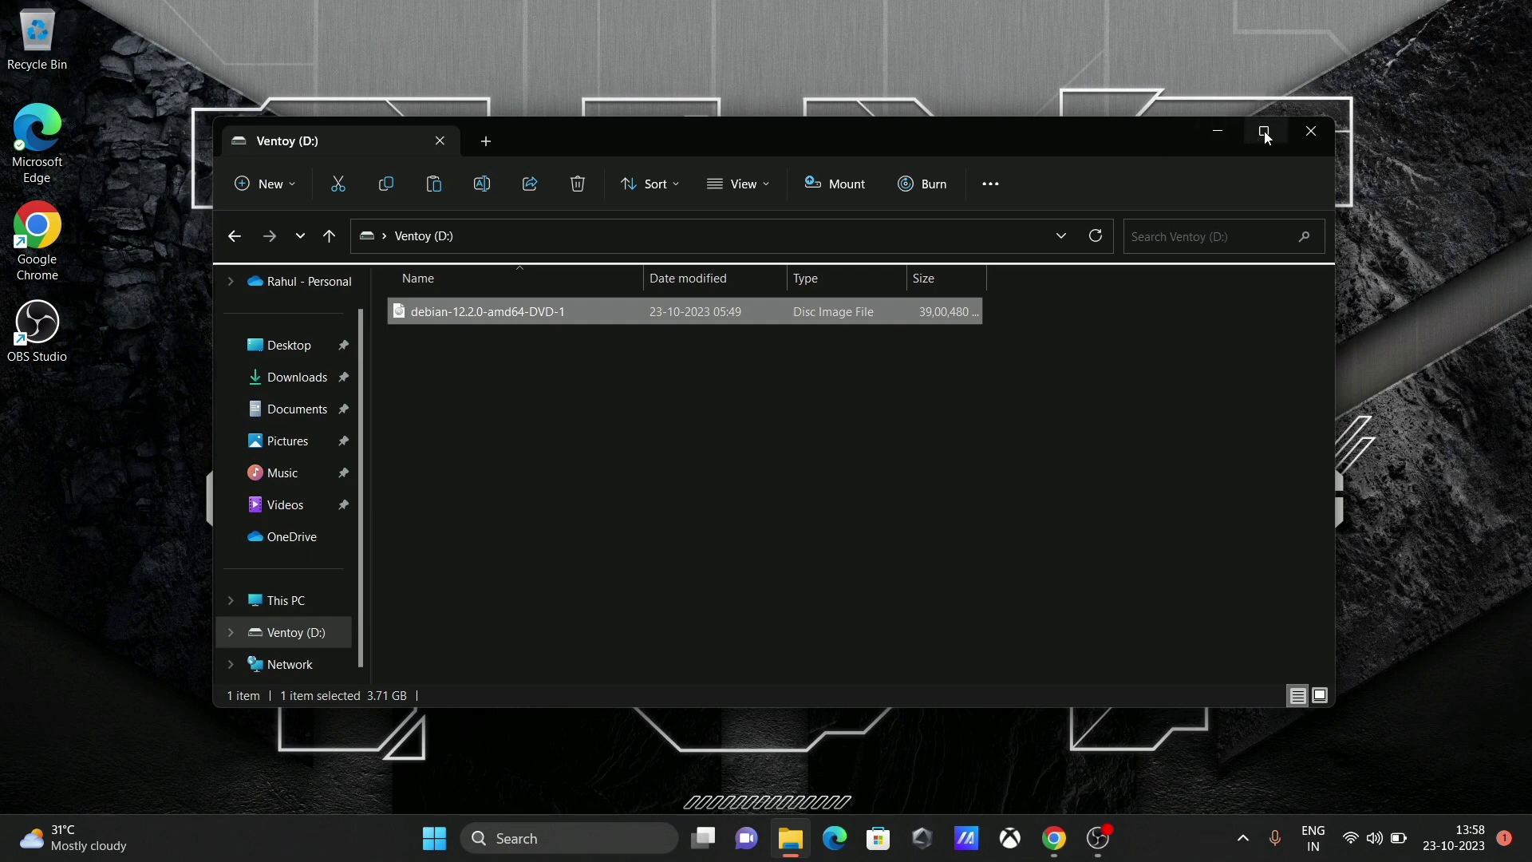
pyautogui.moveTo(1310, 131)
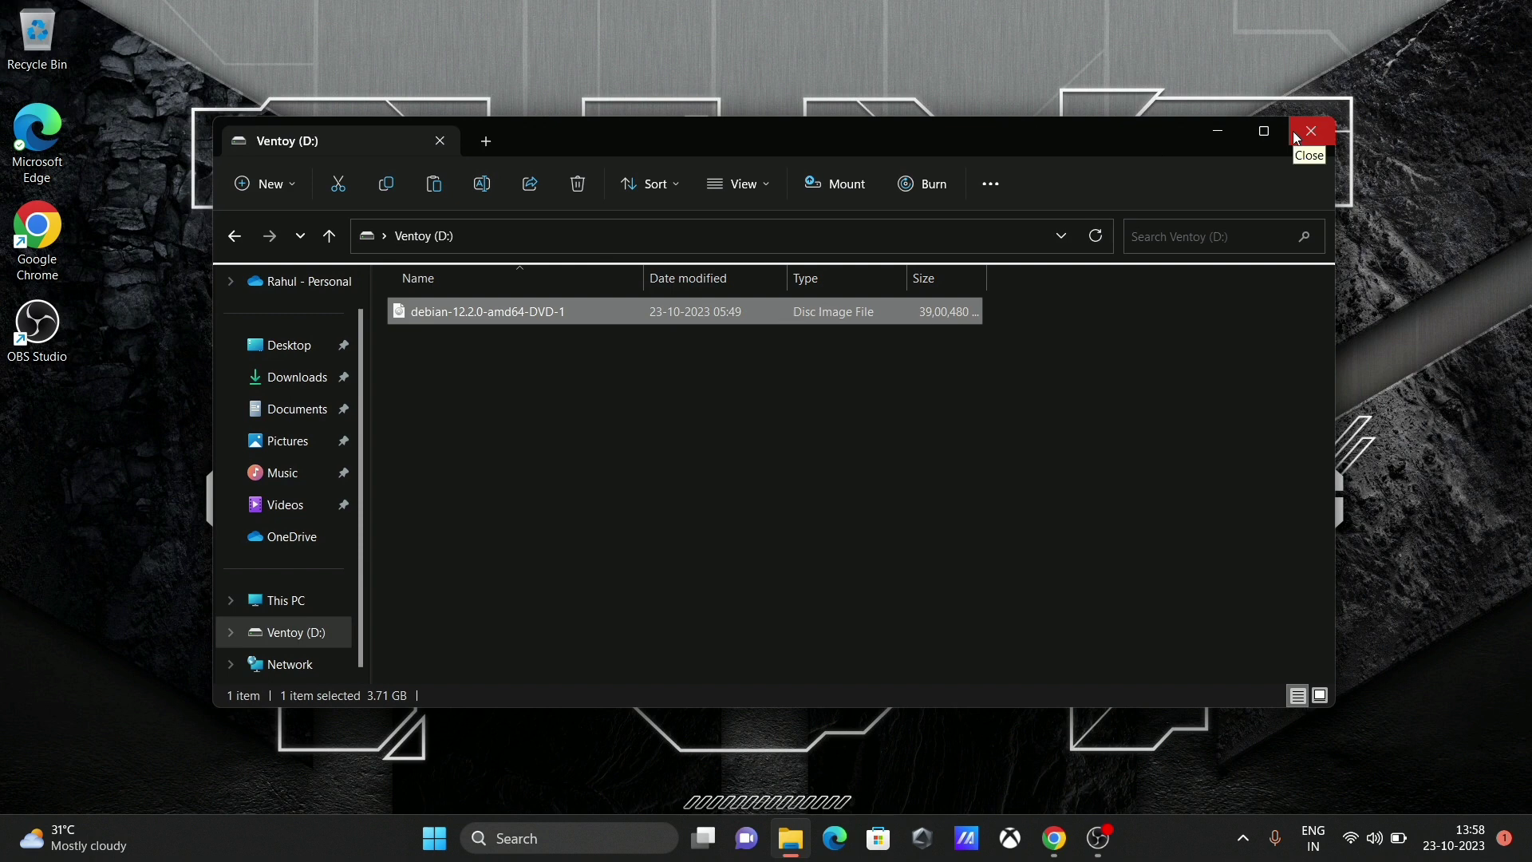
pyautogui.click(1310, 131)
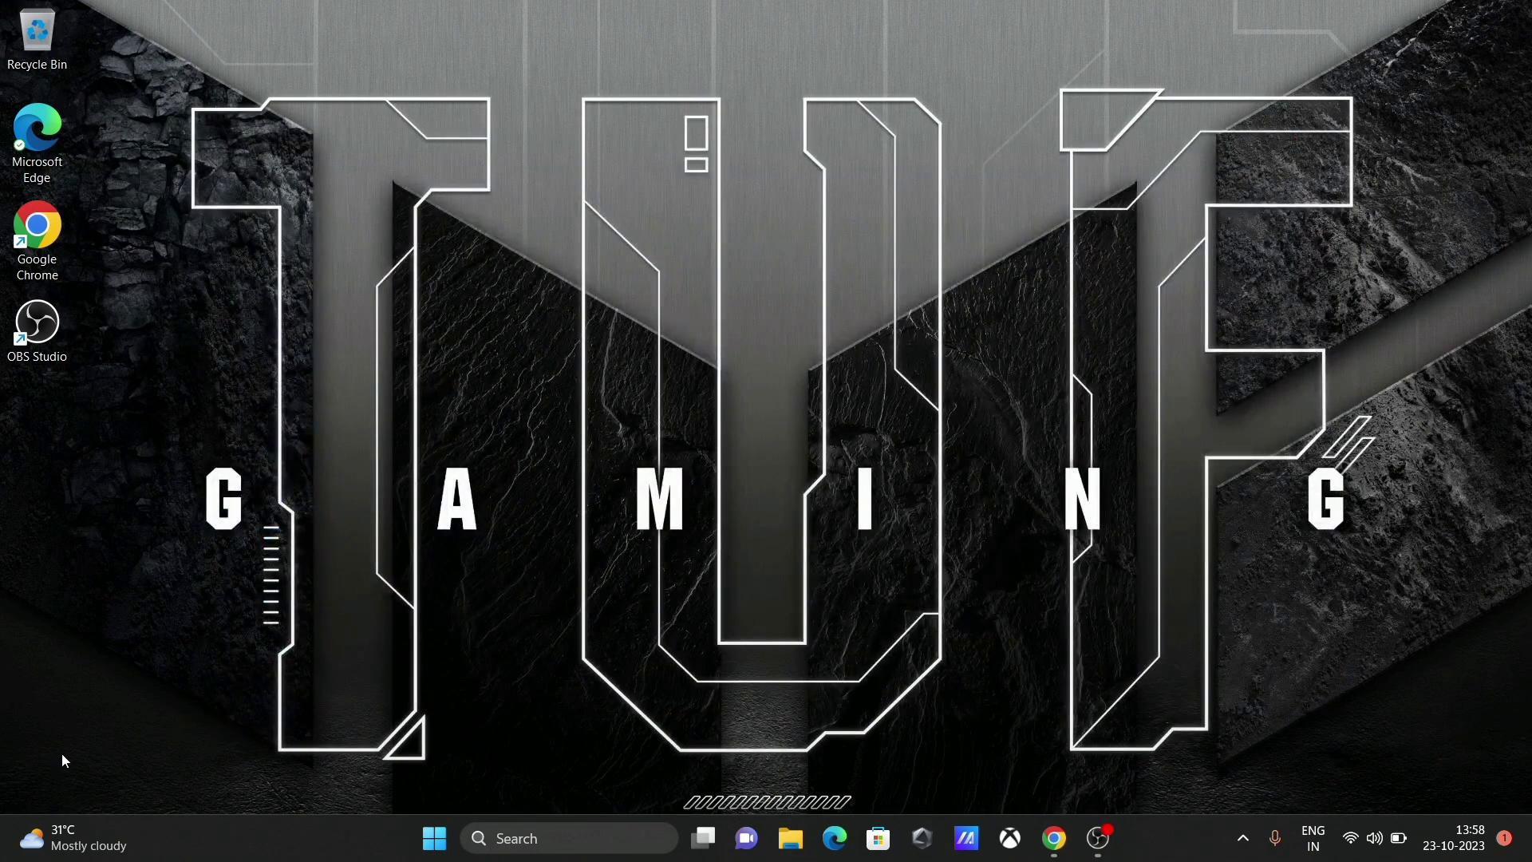
pyautogui.moveTo(1035, 725)
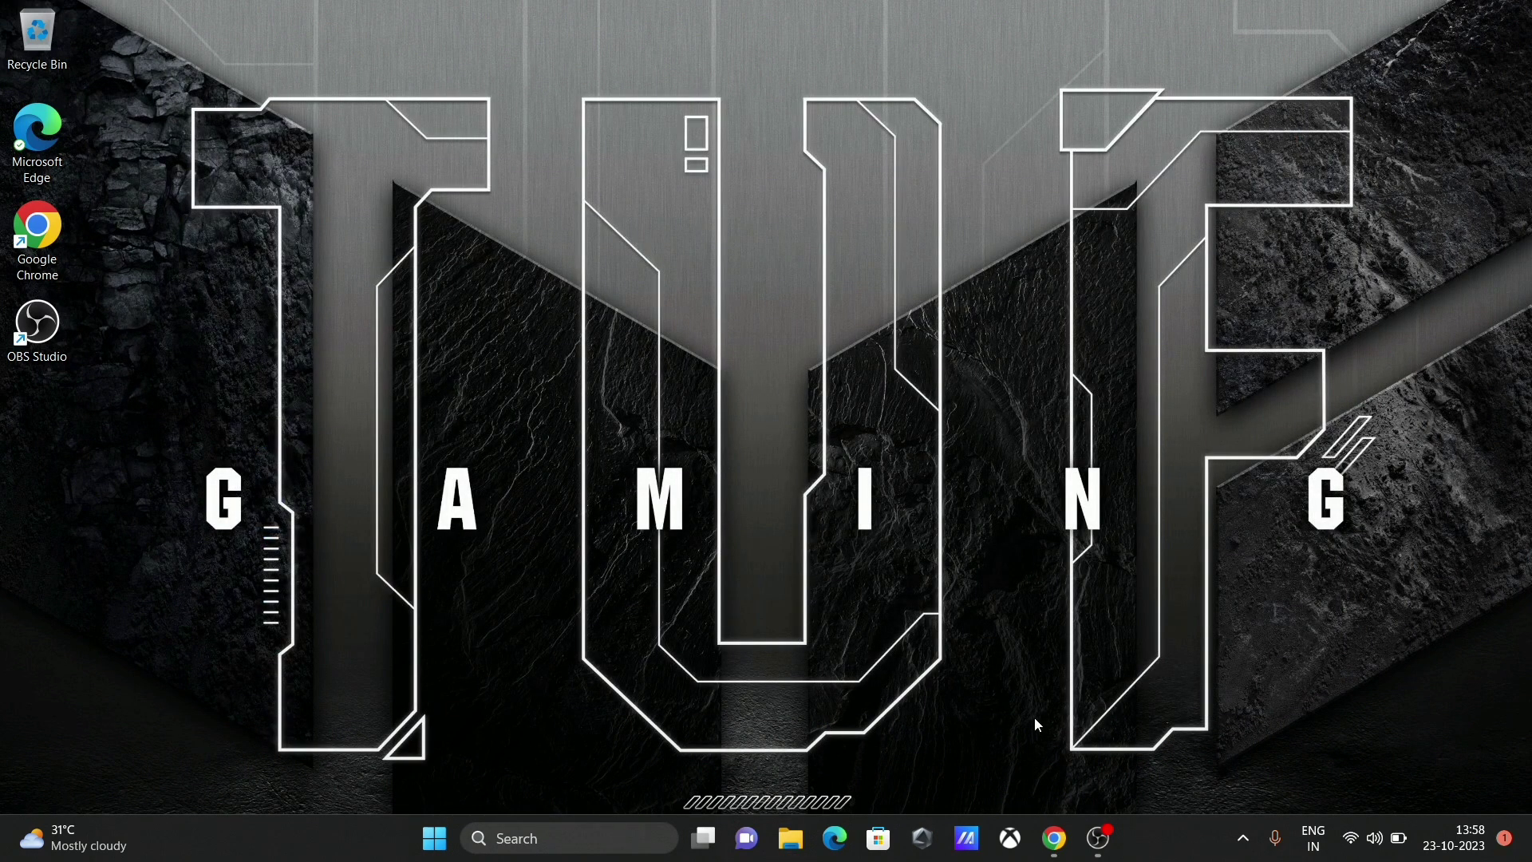
pyautogui.moveTo(1072, 784)
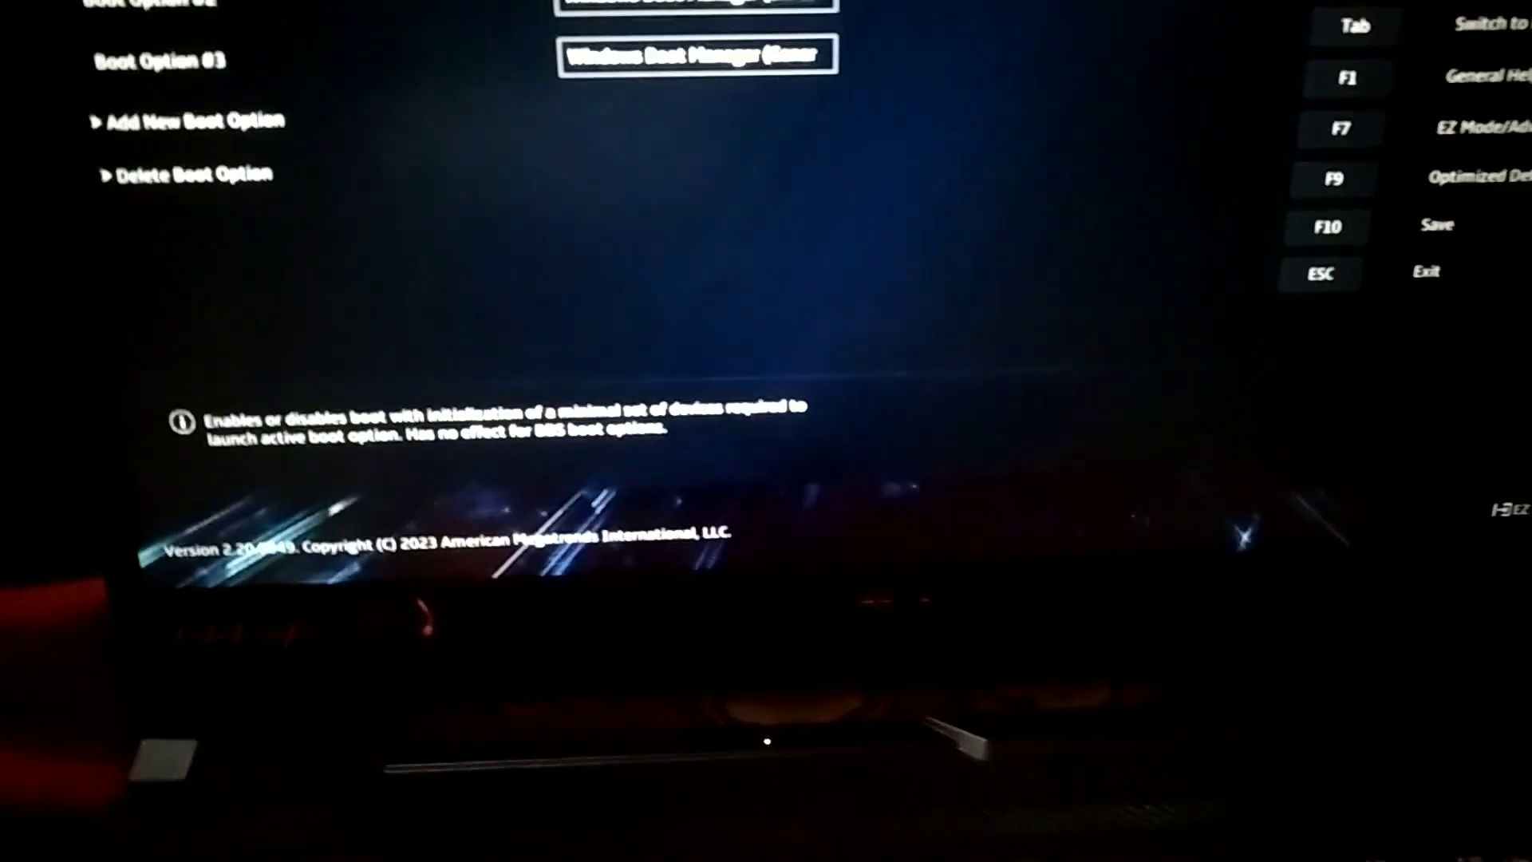
# Open the Boot page in UEFI BIOS setup to view the boot option priorities.
pyautogui.click(544, 45)
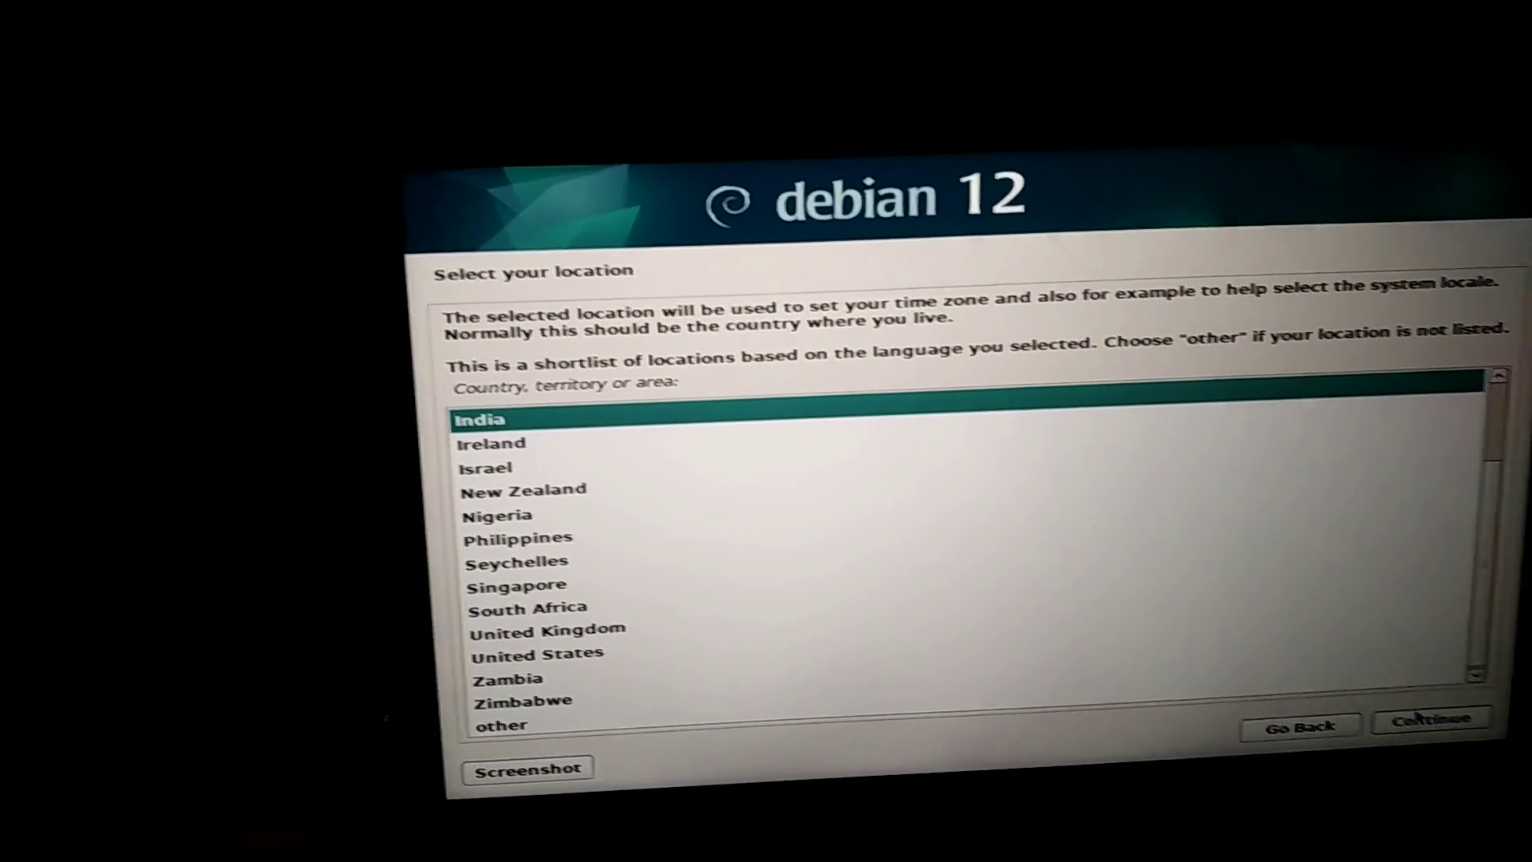
# Accept India as the location and American English as the keyboard layout.
pyautogui.click(1430, 721)
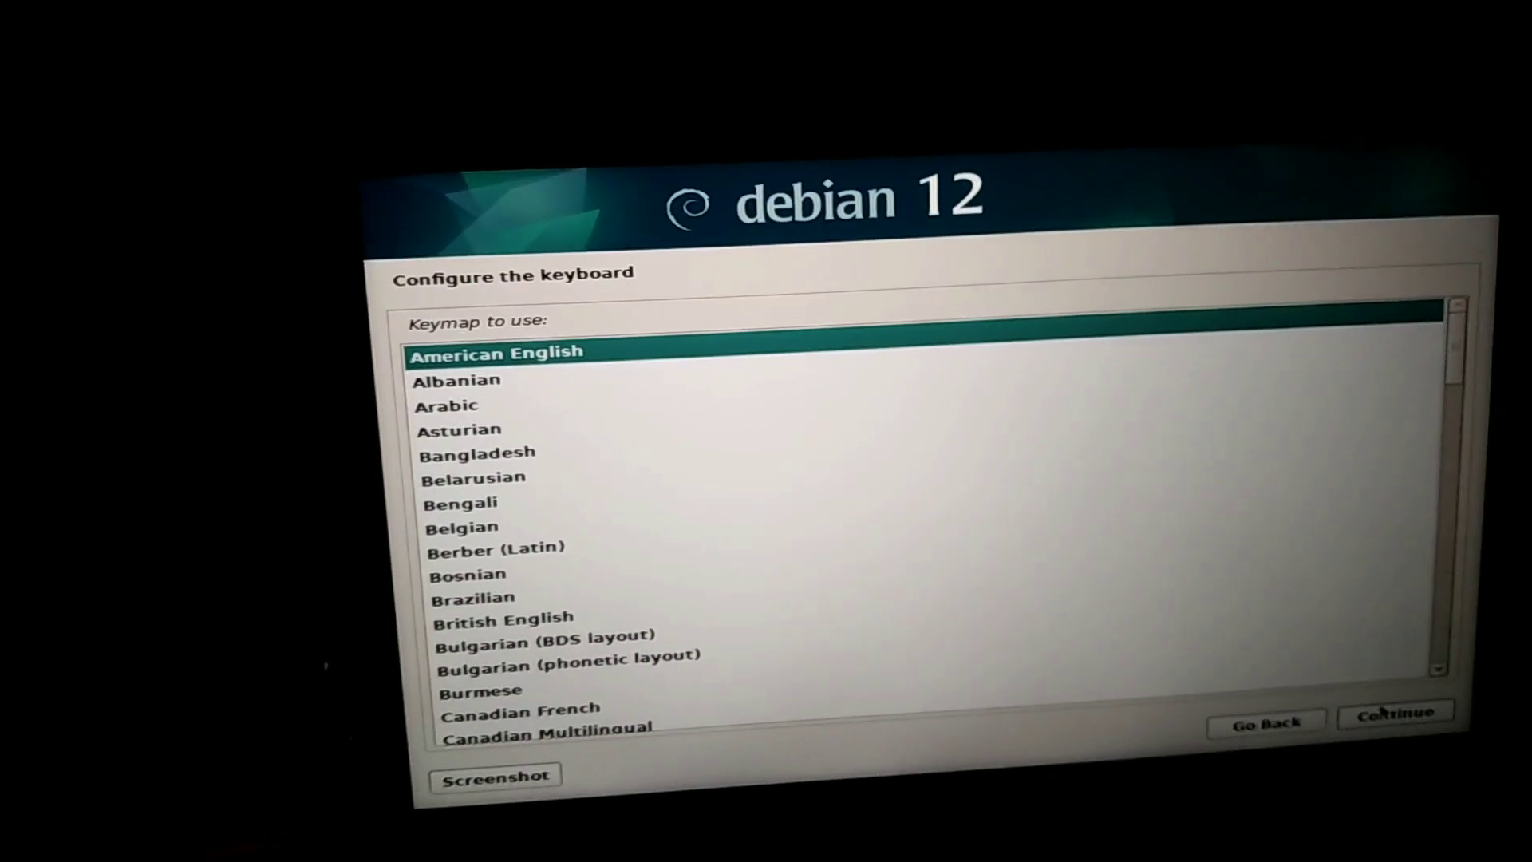
pyautogui.click(1395, 714)
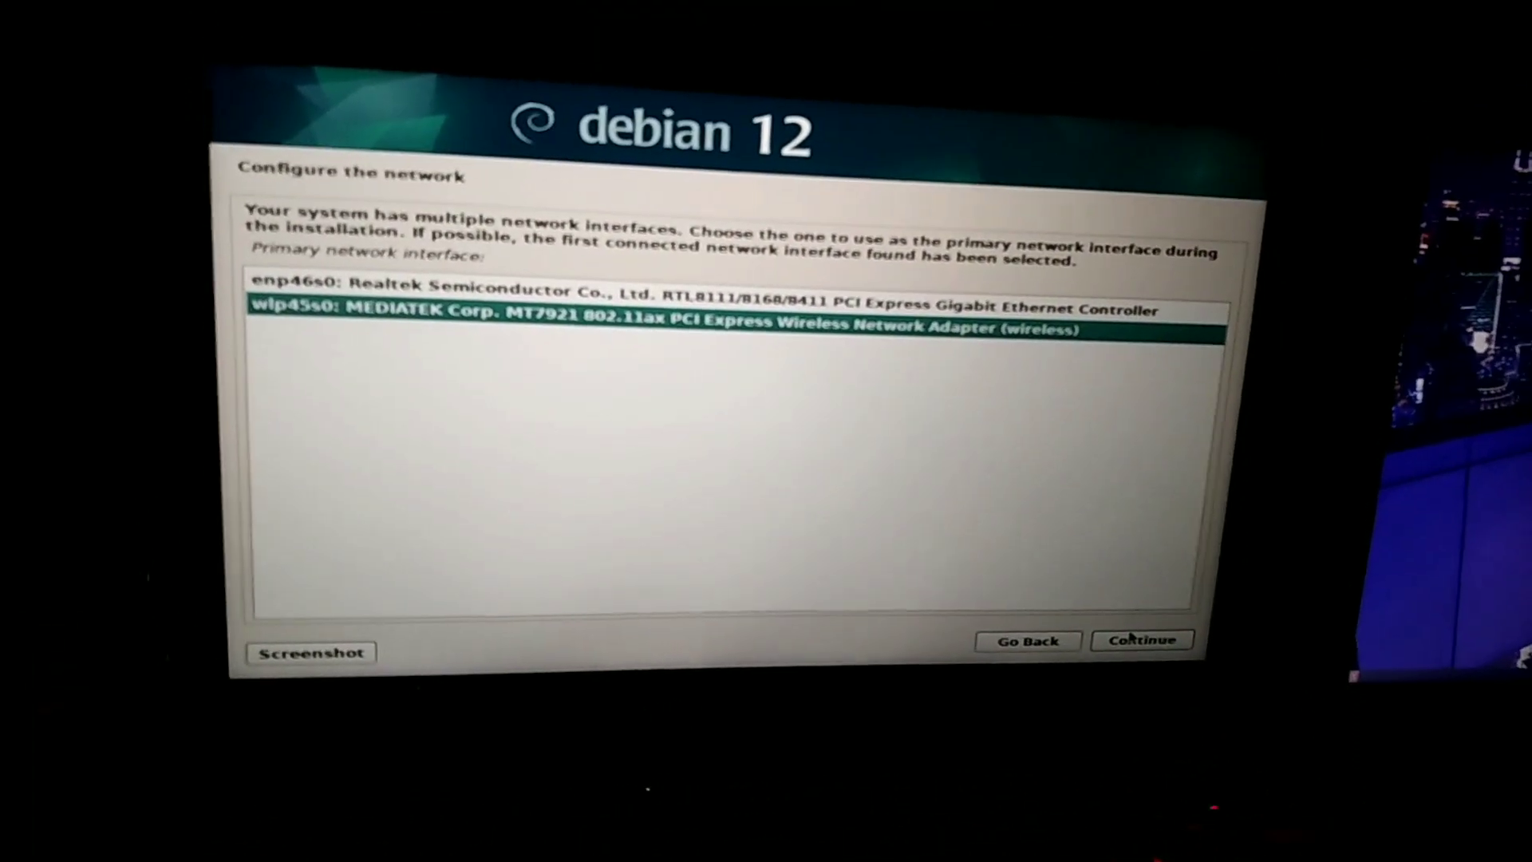
pyautogui.click(1140, 640)
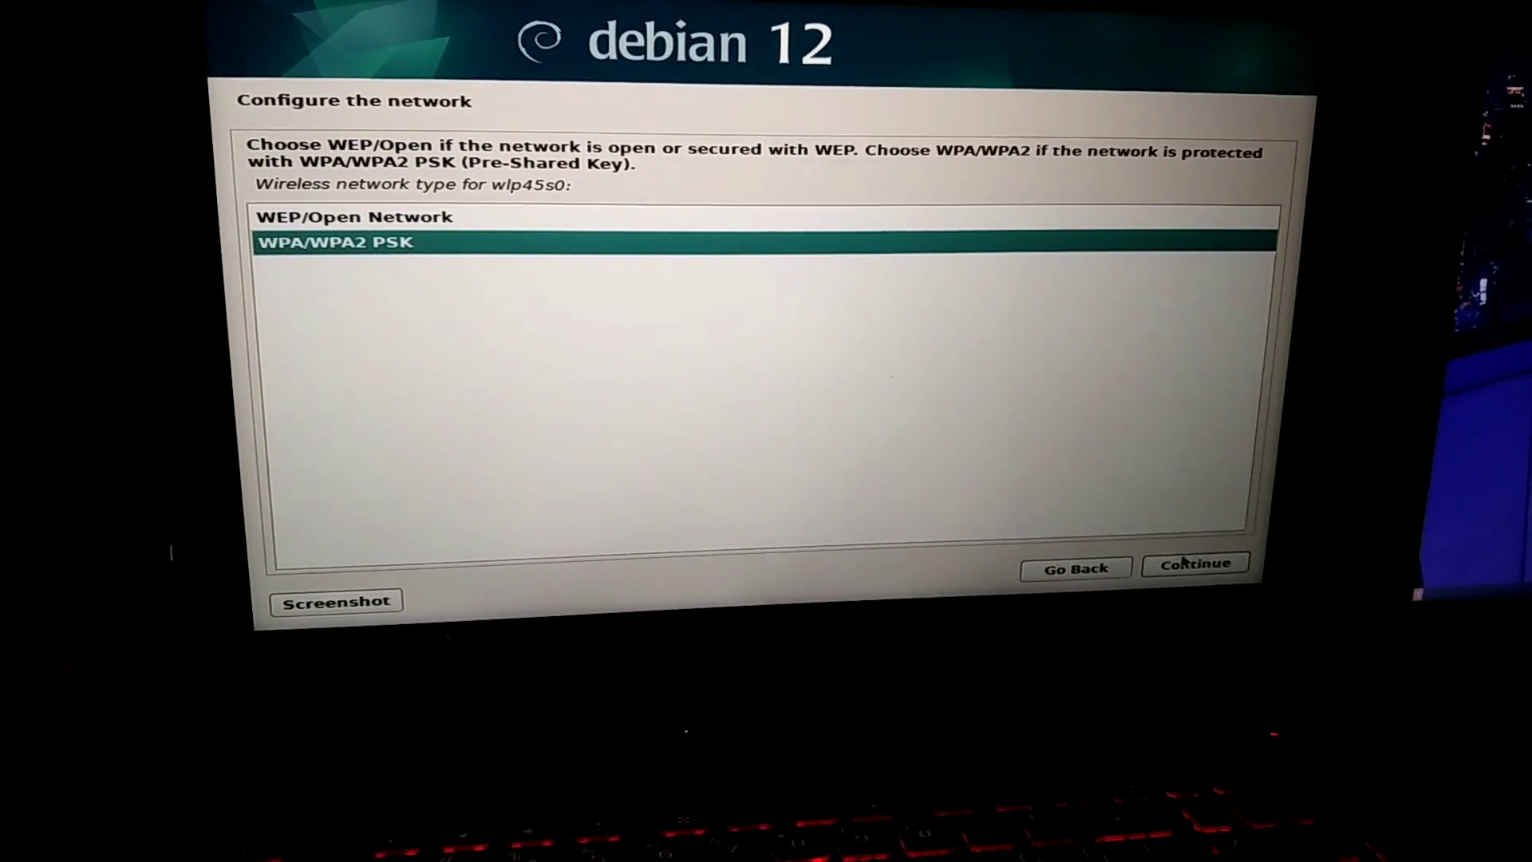
pyautogui.click(1192, 567)
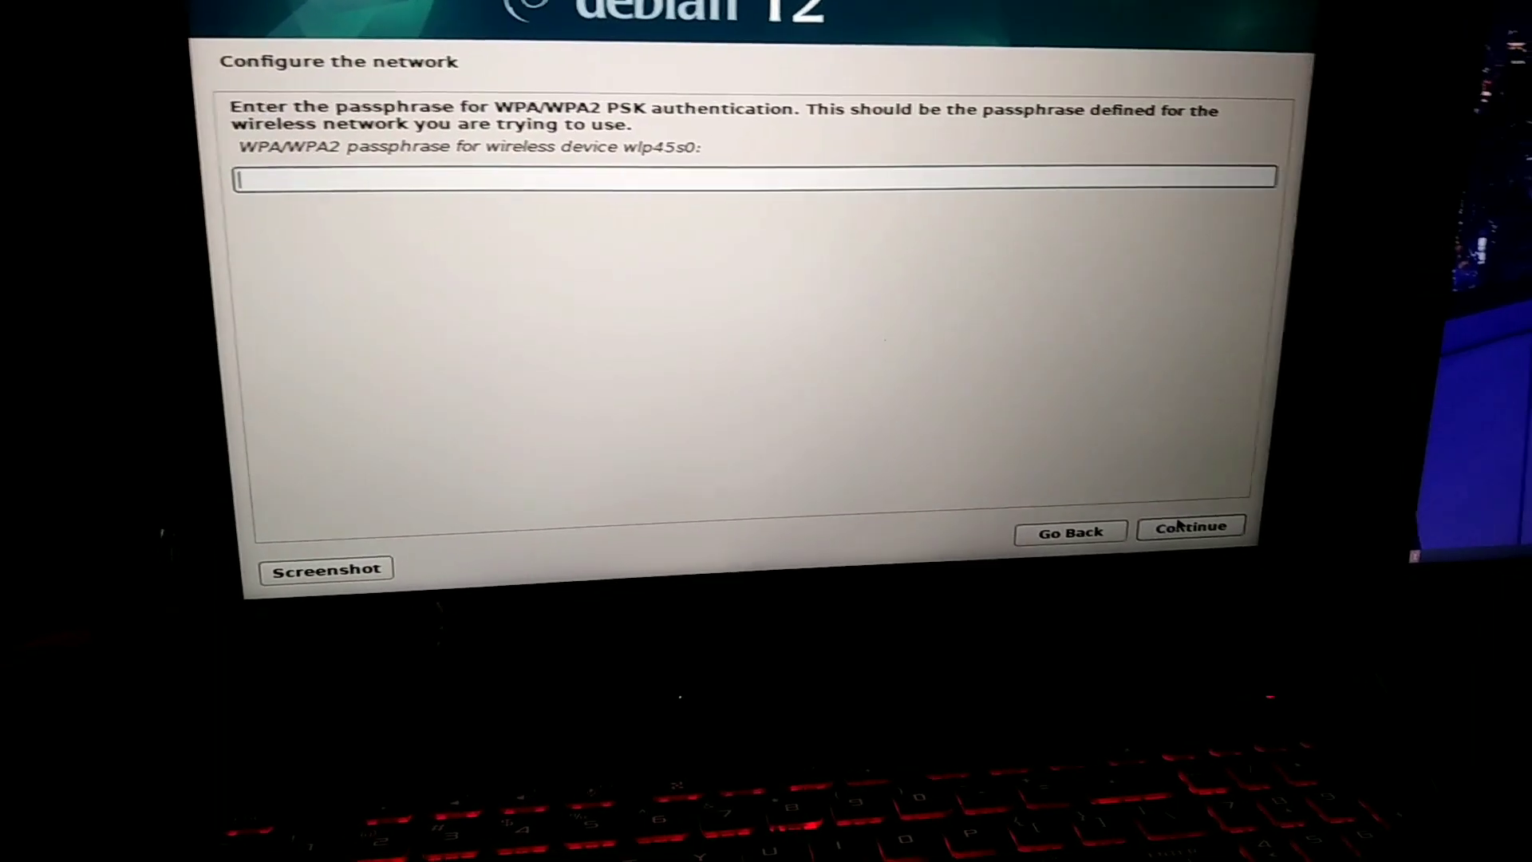
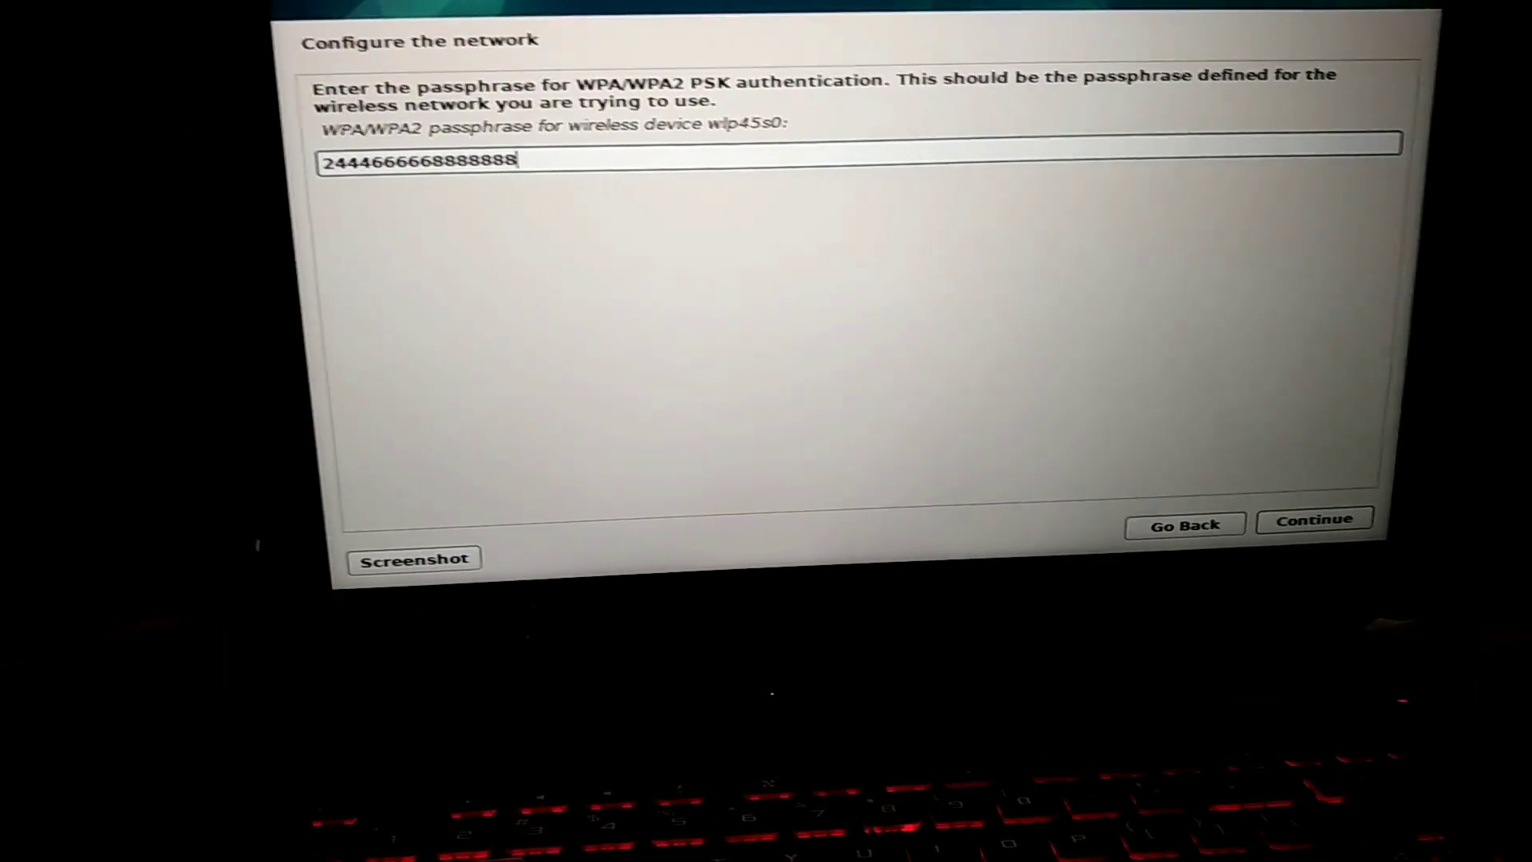
pyautogui.click(1314, 518)
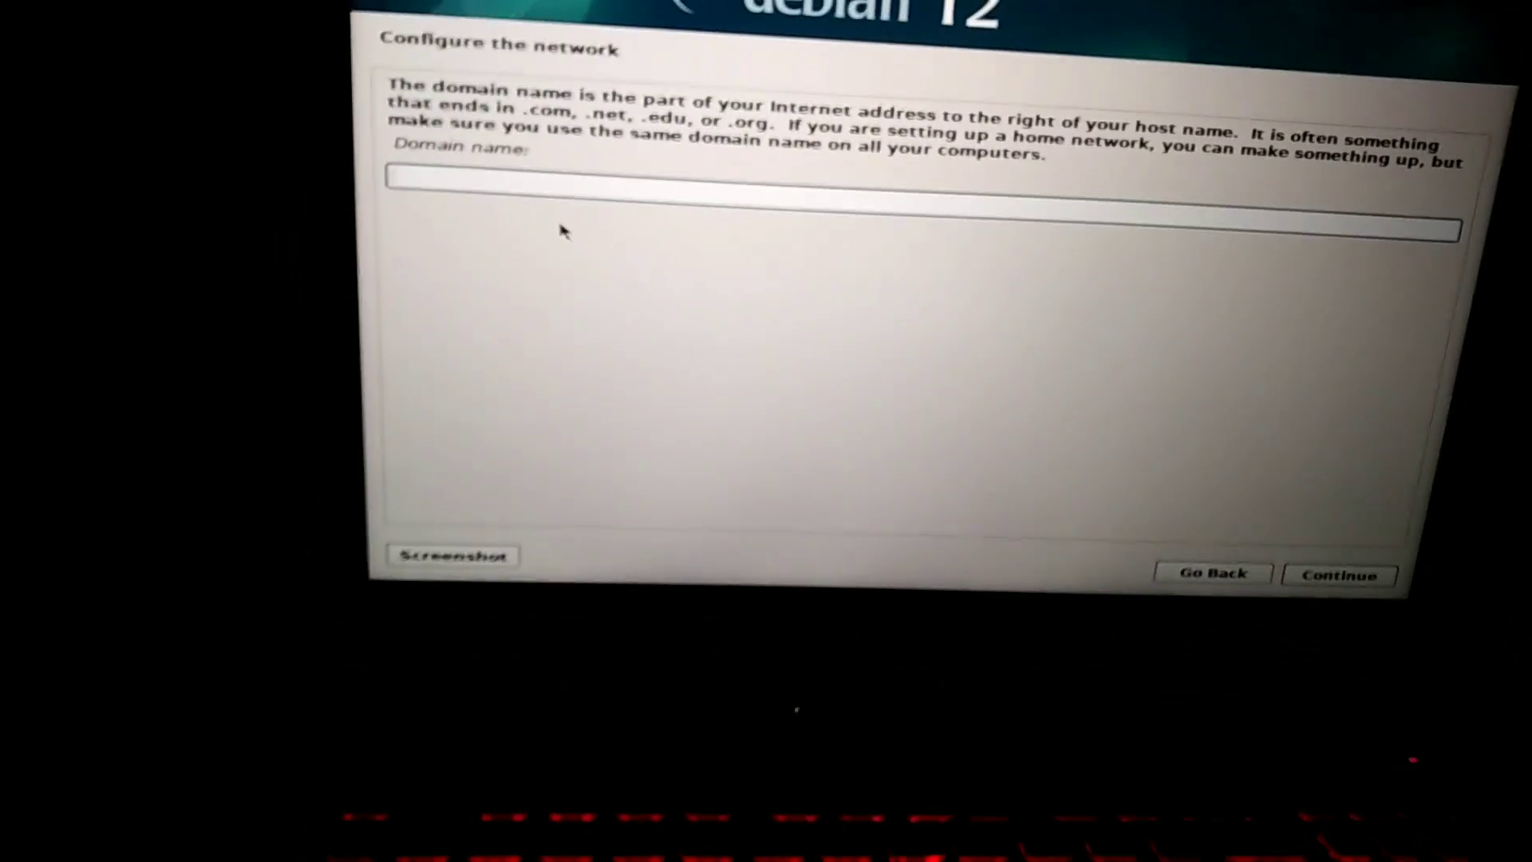
pyautogui.click(1337, 575)
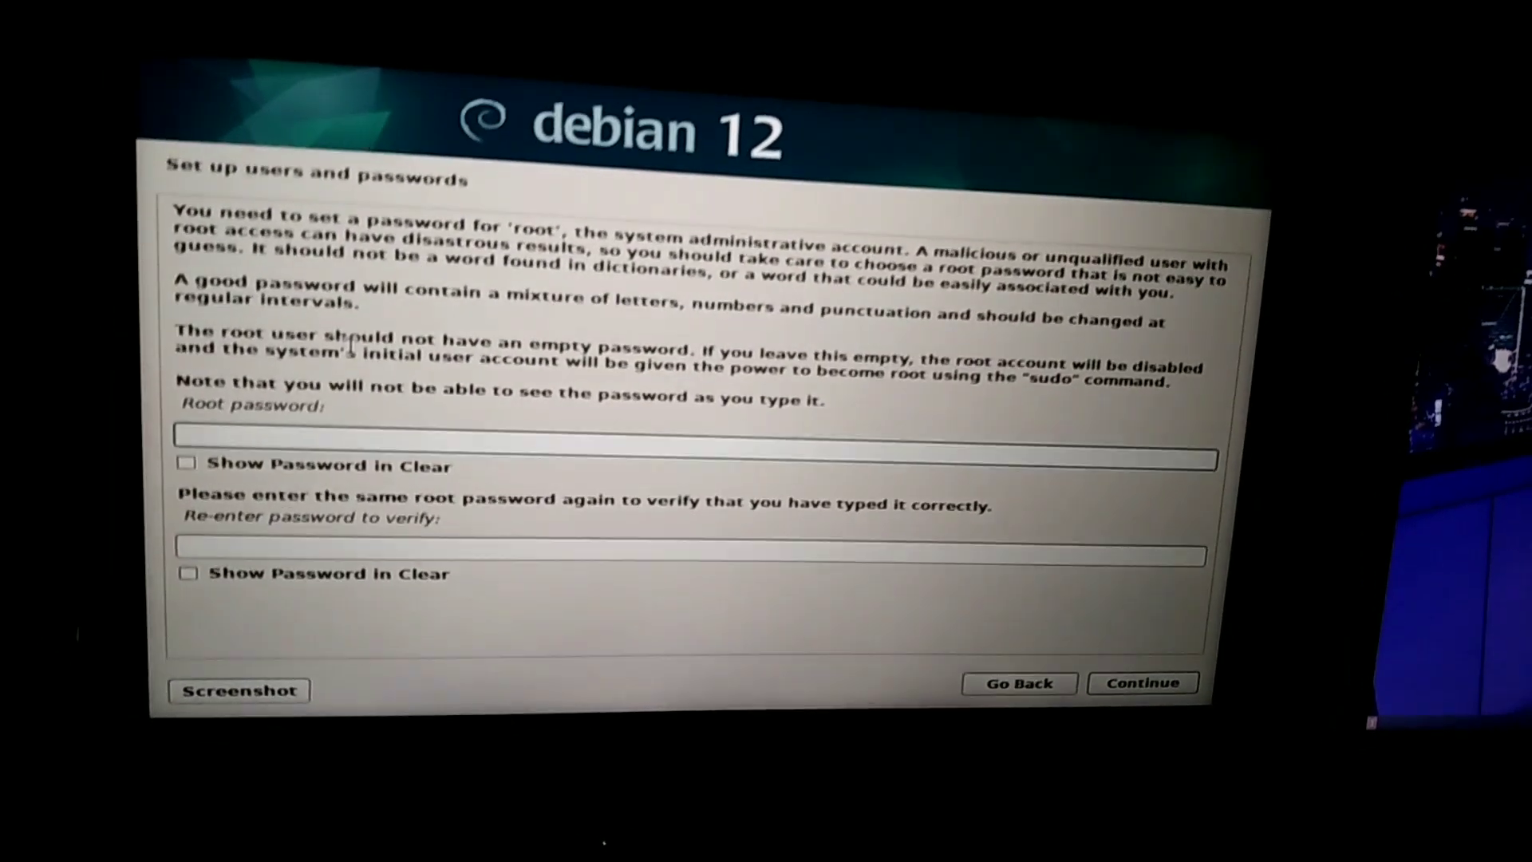
pyautogui.click(1141, 682)
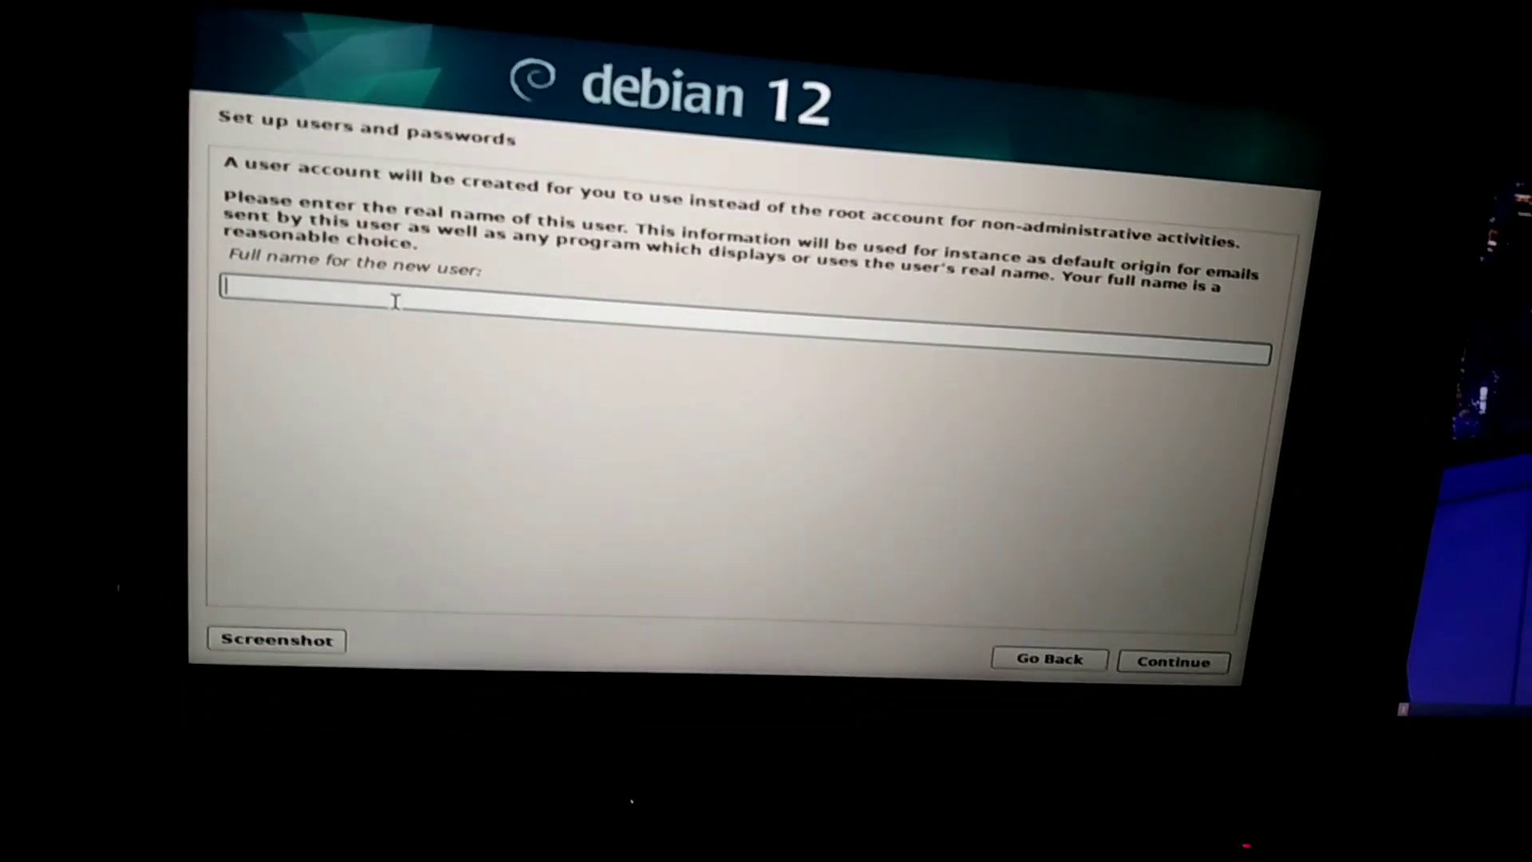
pyautogui.write('Rah')
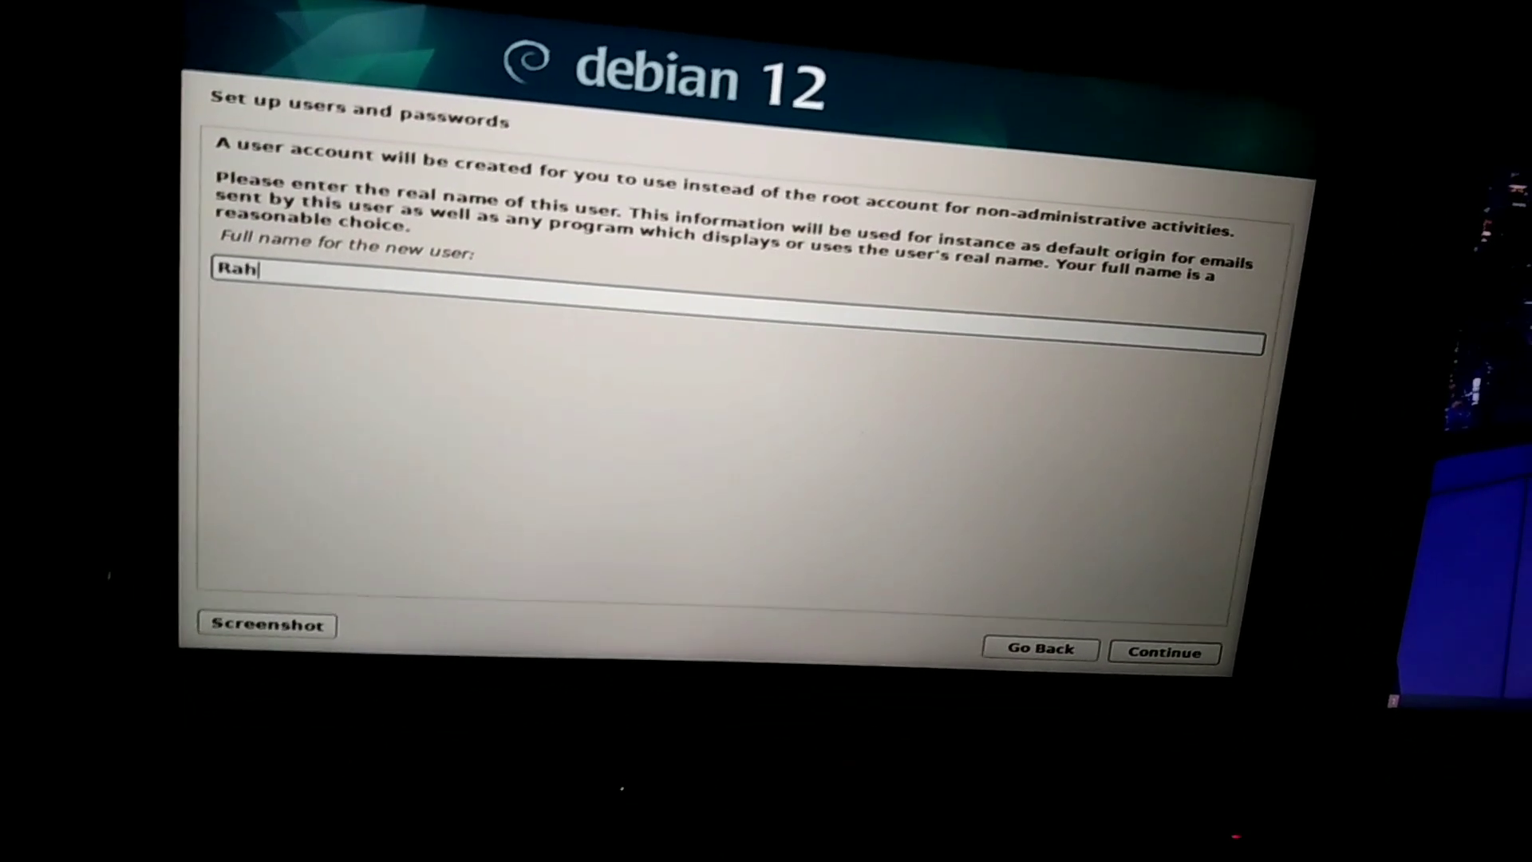
pyautogui.write('ul')
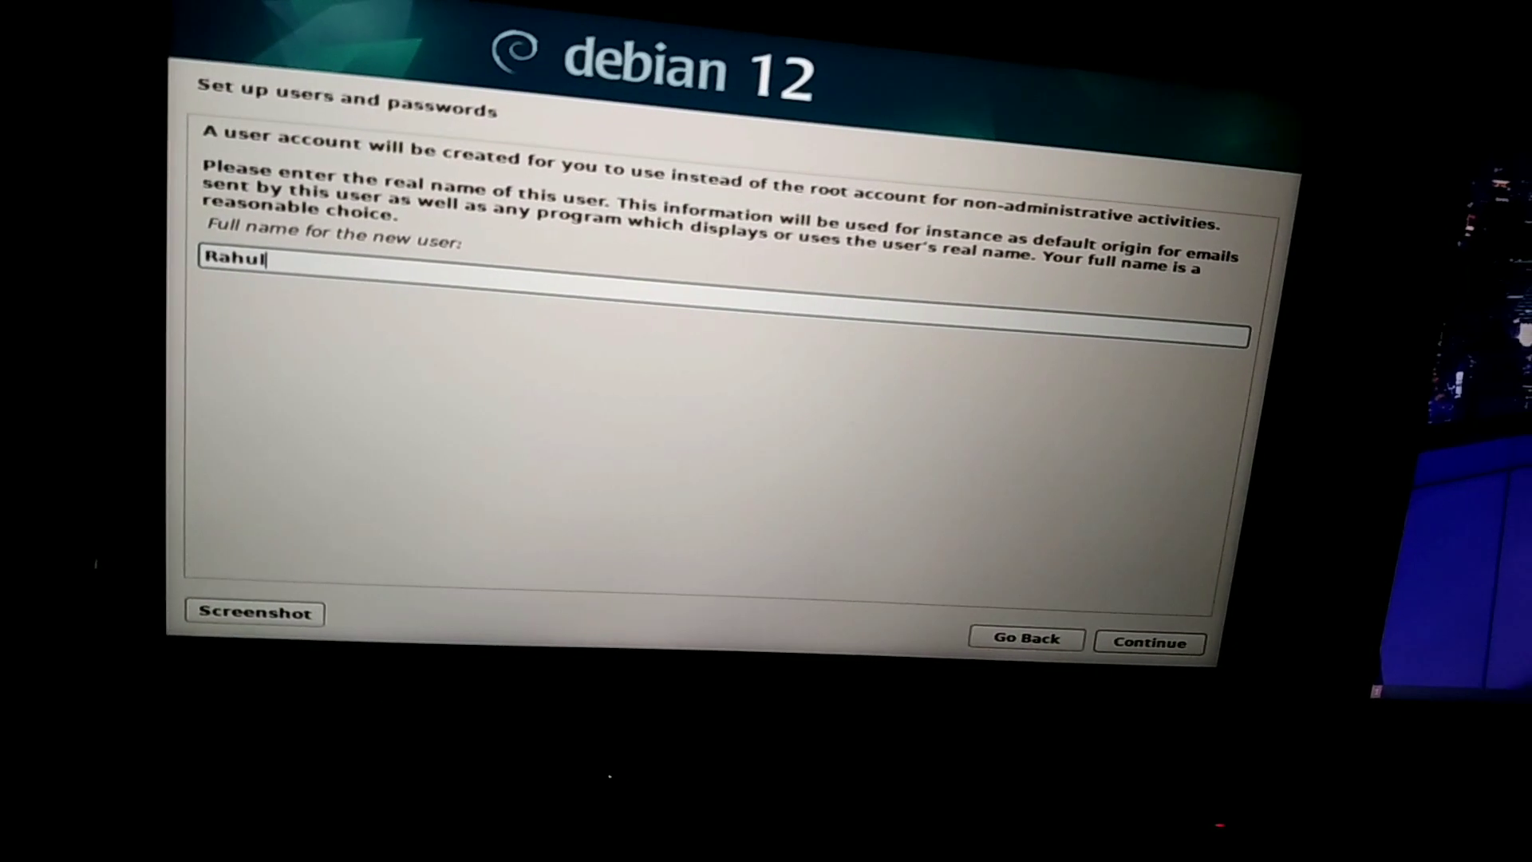
pyautogui.write('R')
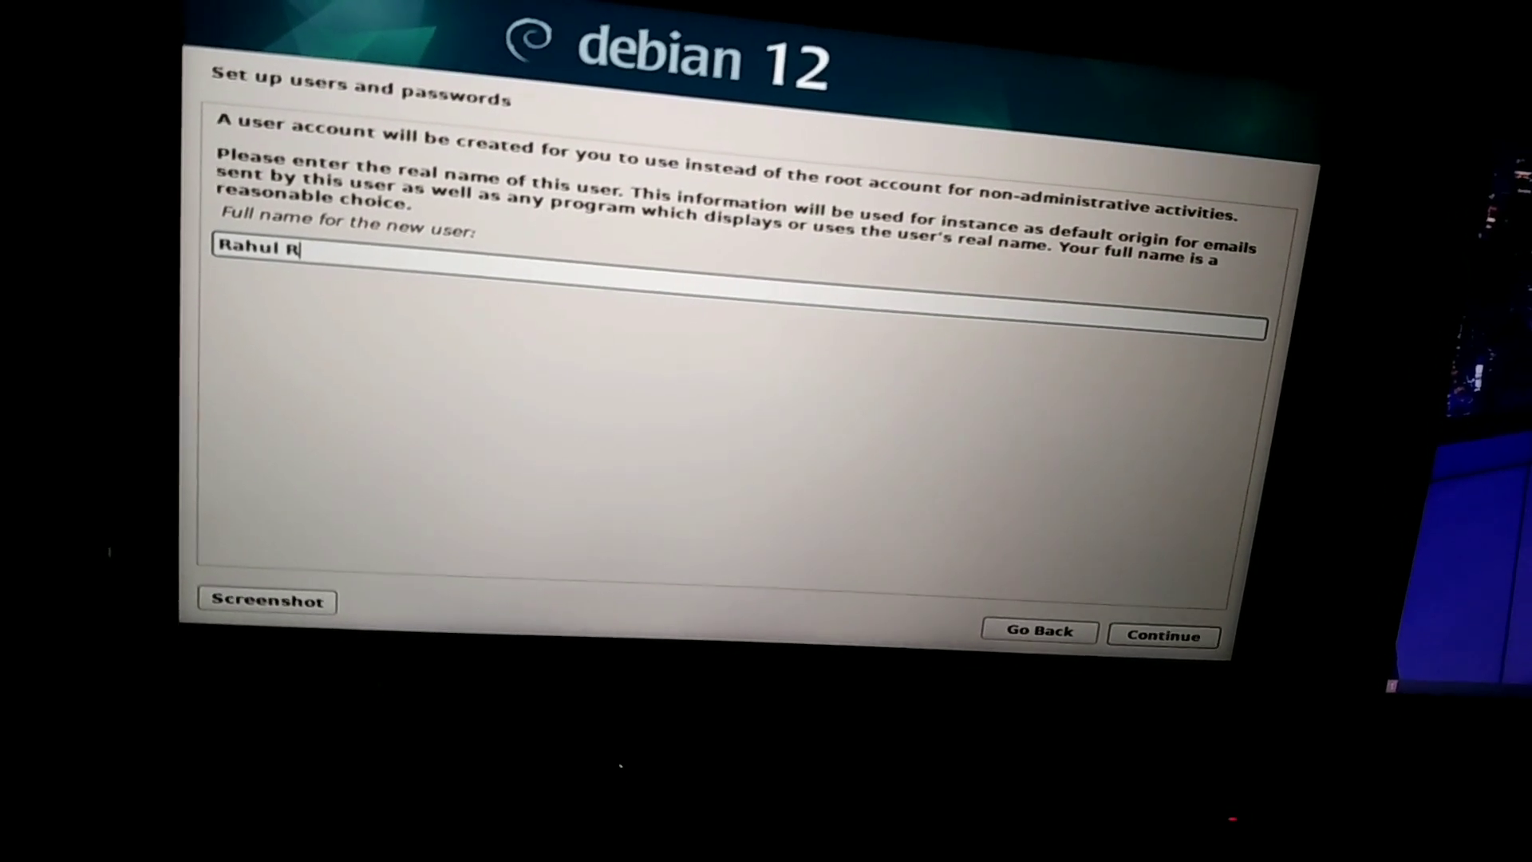
pyautogui.write('aja')
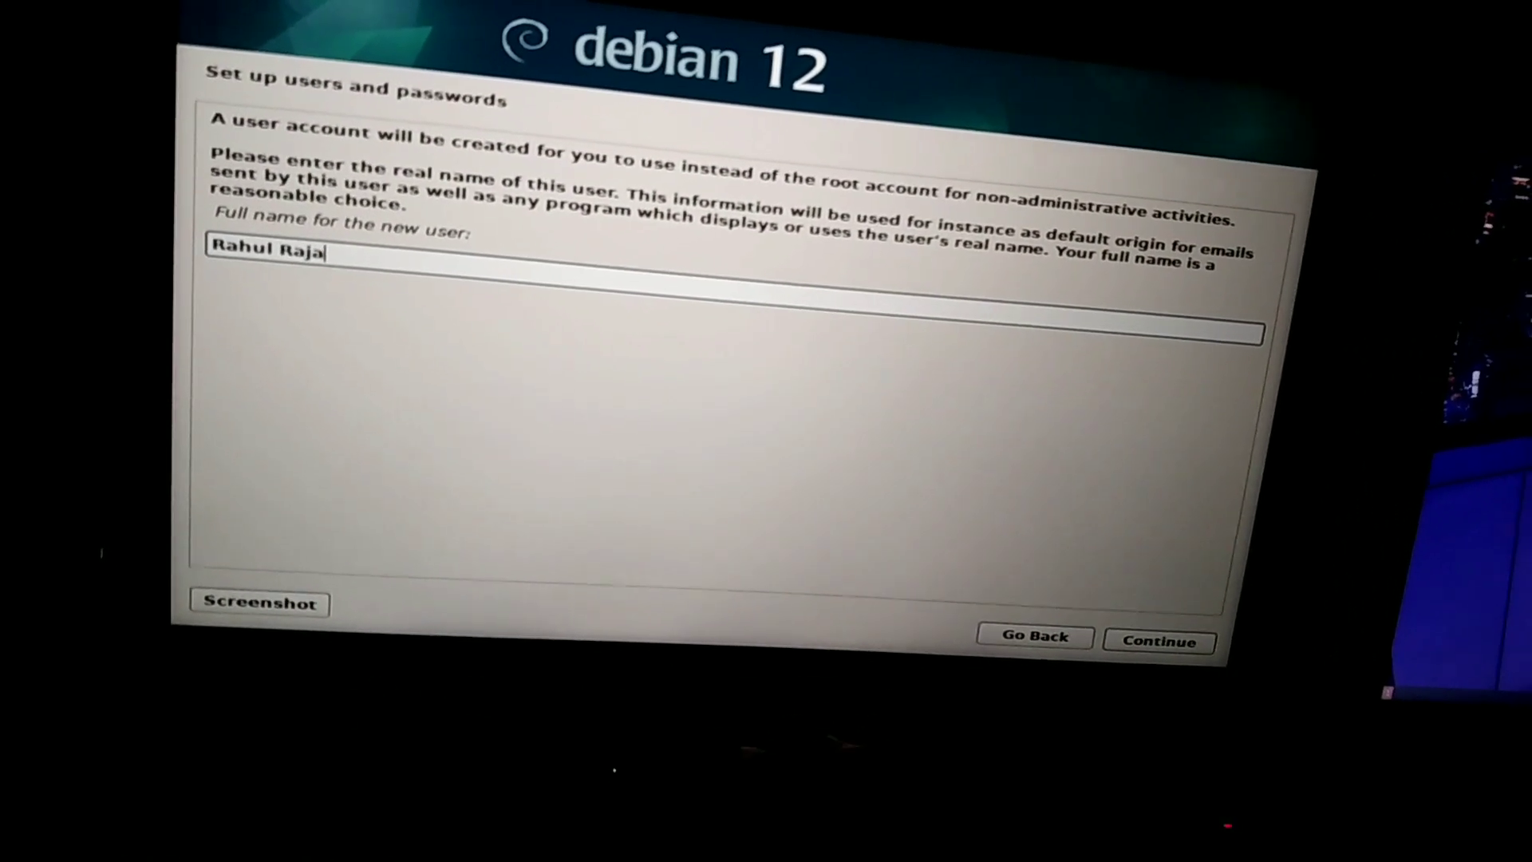
pyautogui.click(1158, 641)
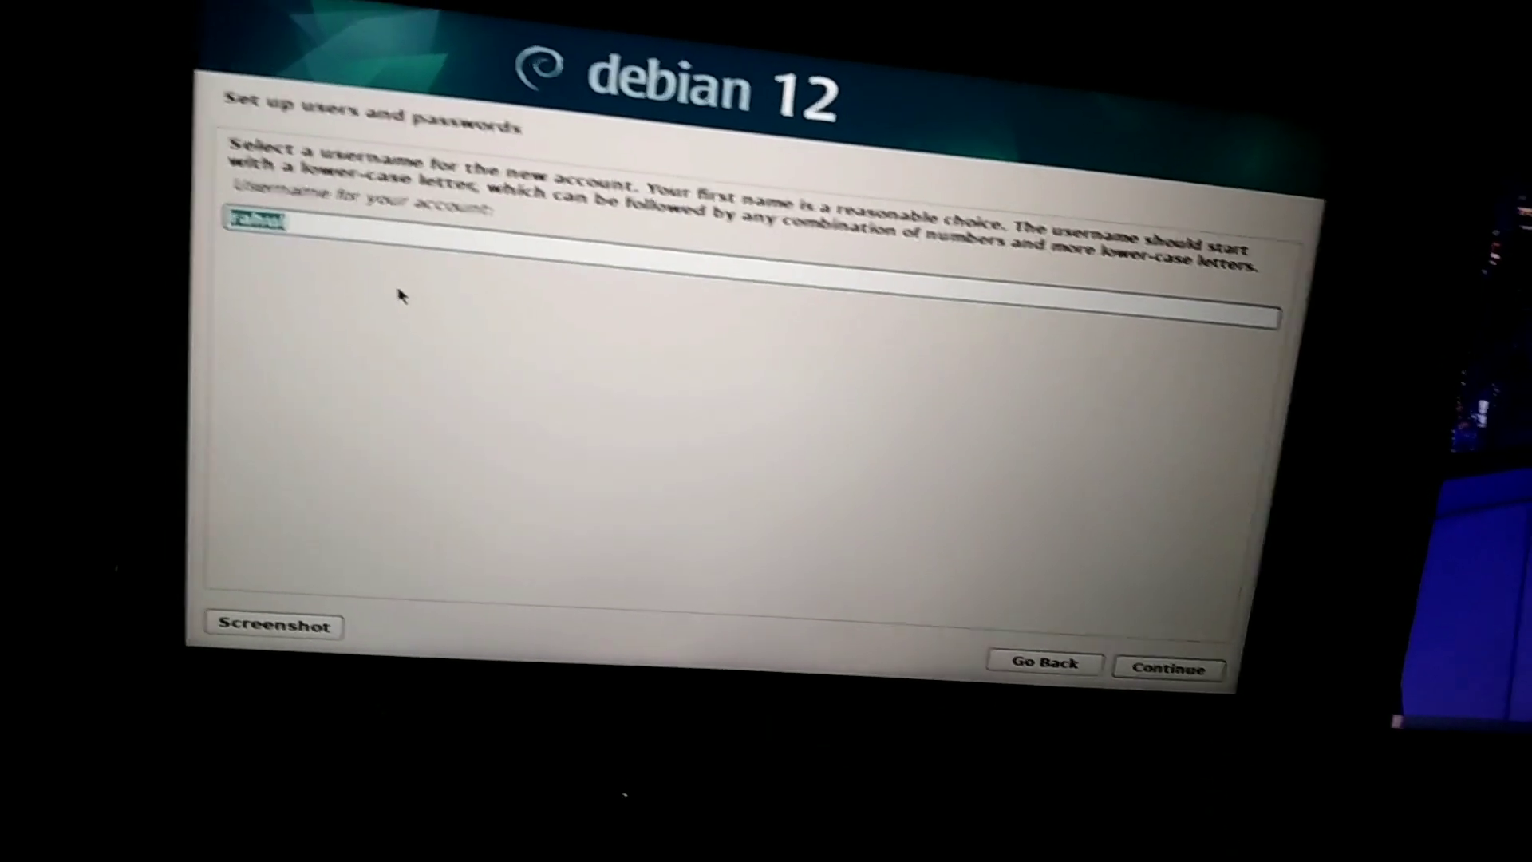
pyautogui.click(1168, 668)
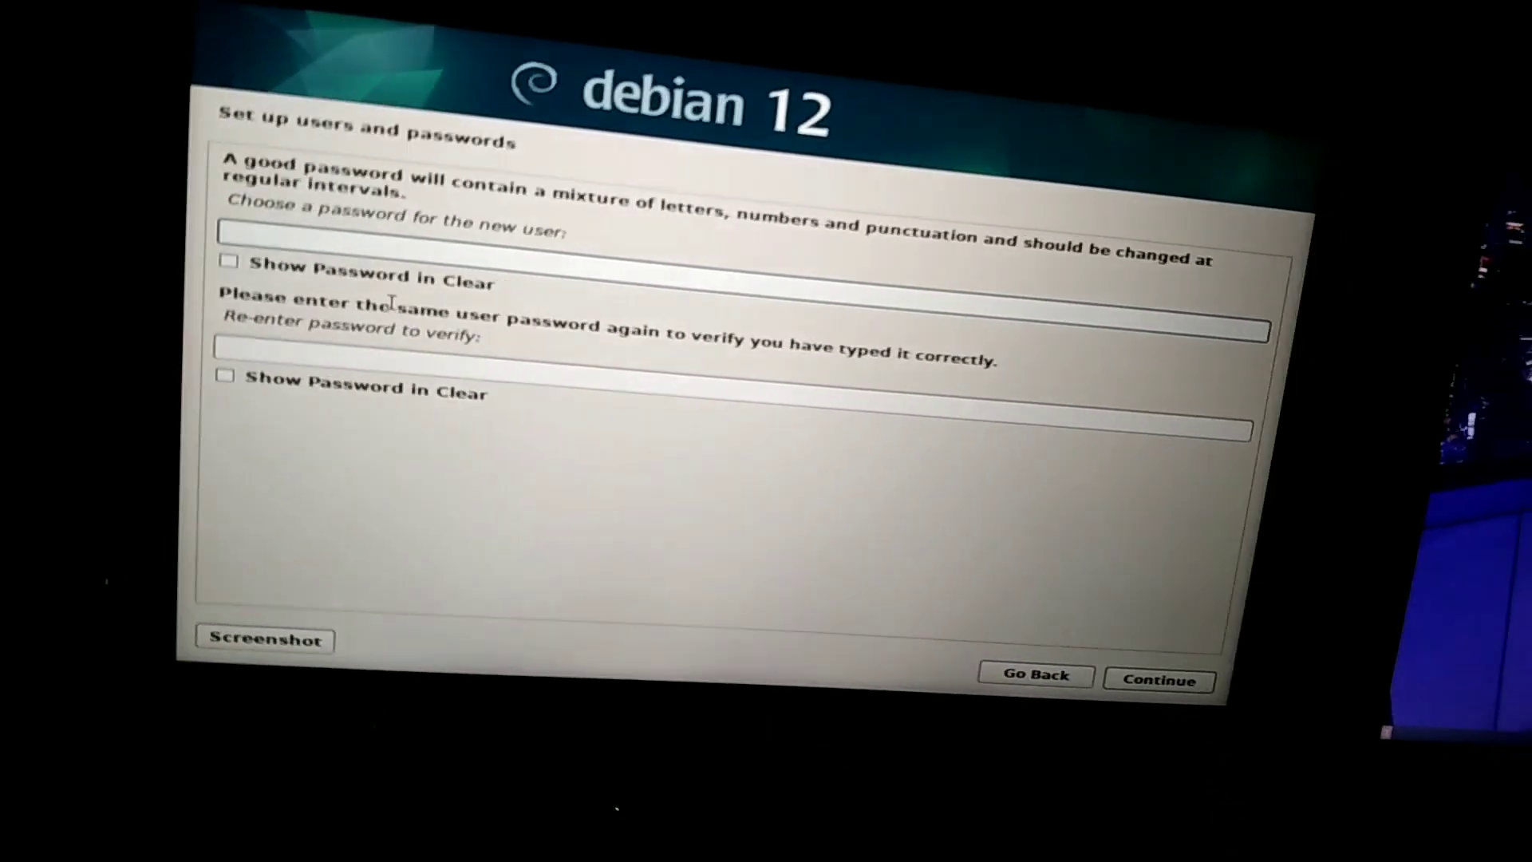
# Set and confirm the new user's password.
pyautogui.write('•')
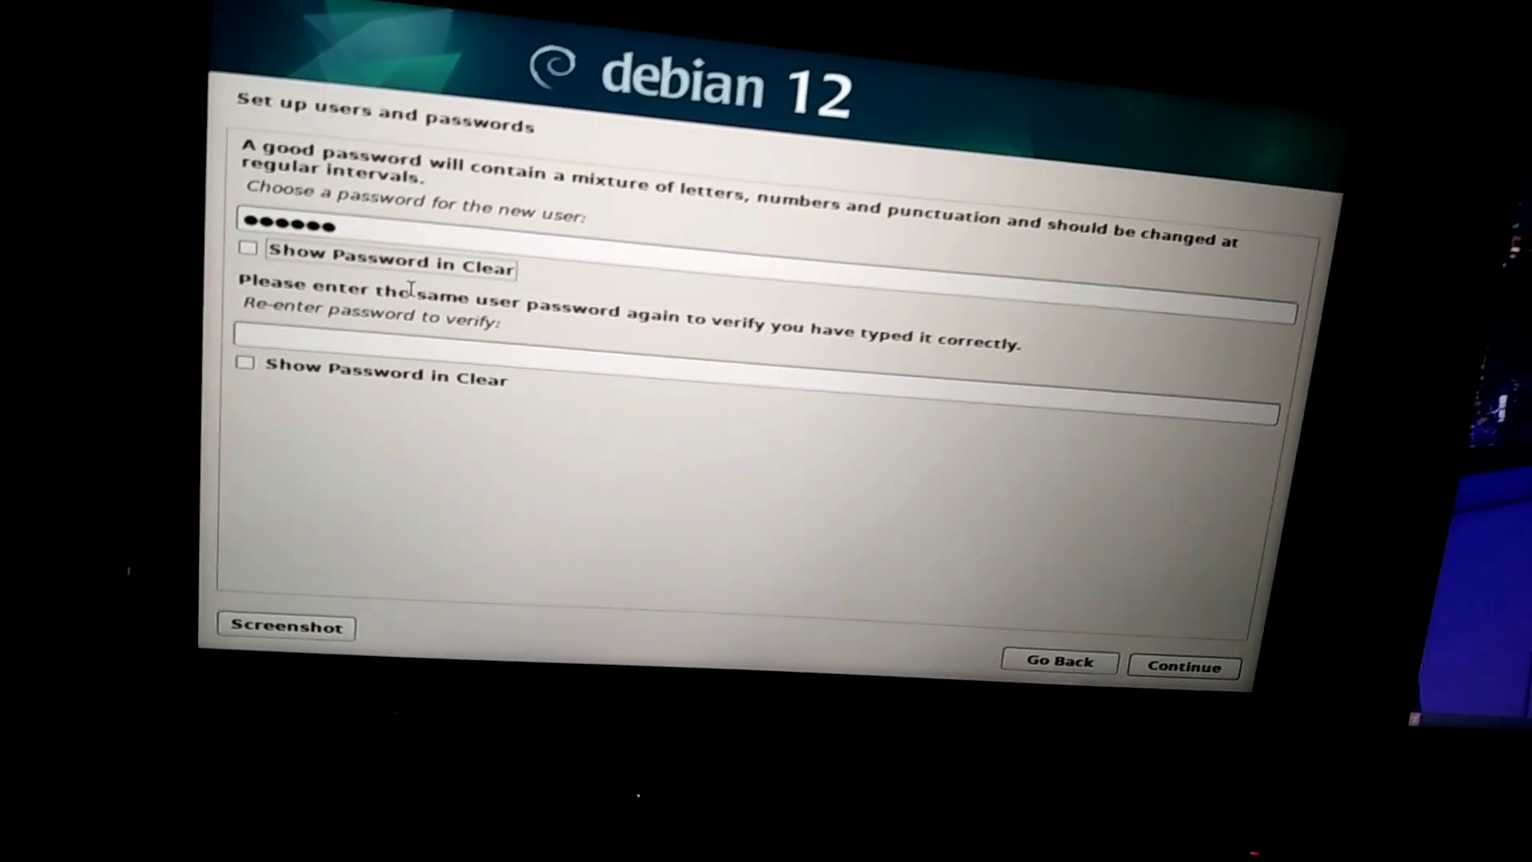
pyautogui.write('••')
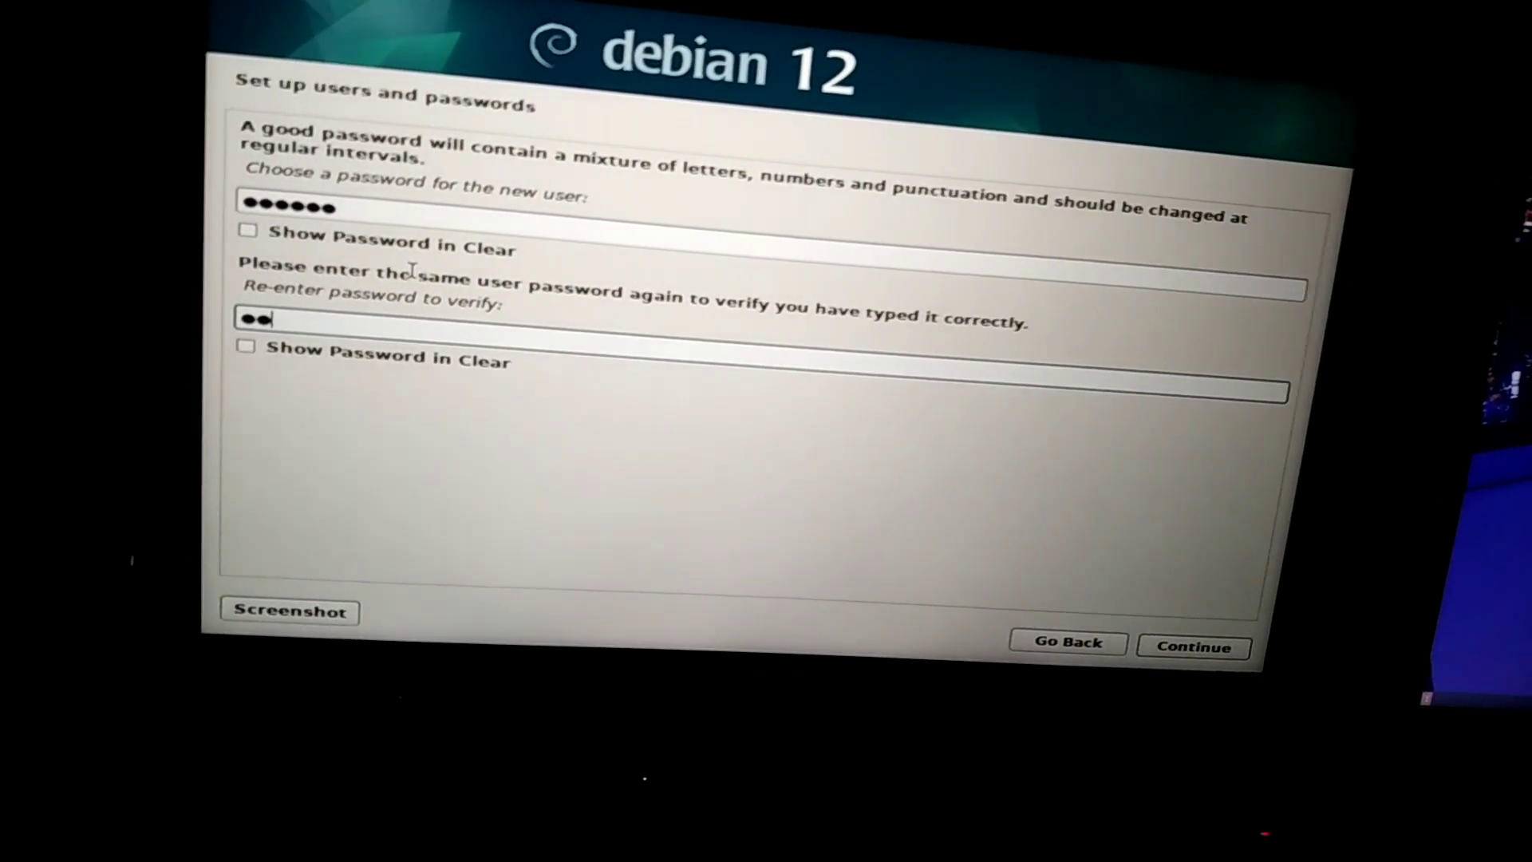
pyautogui.click(1193, 646)
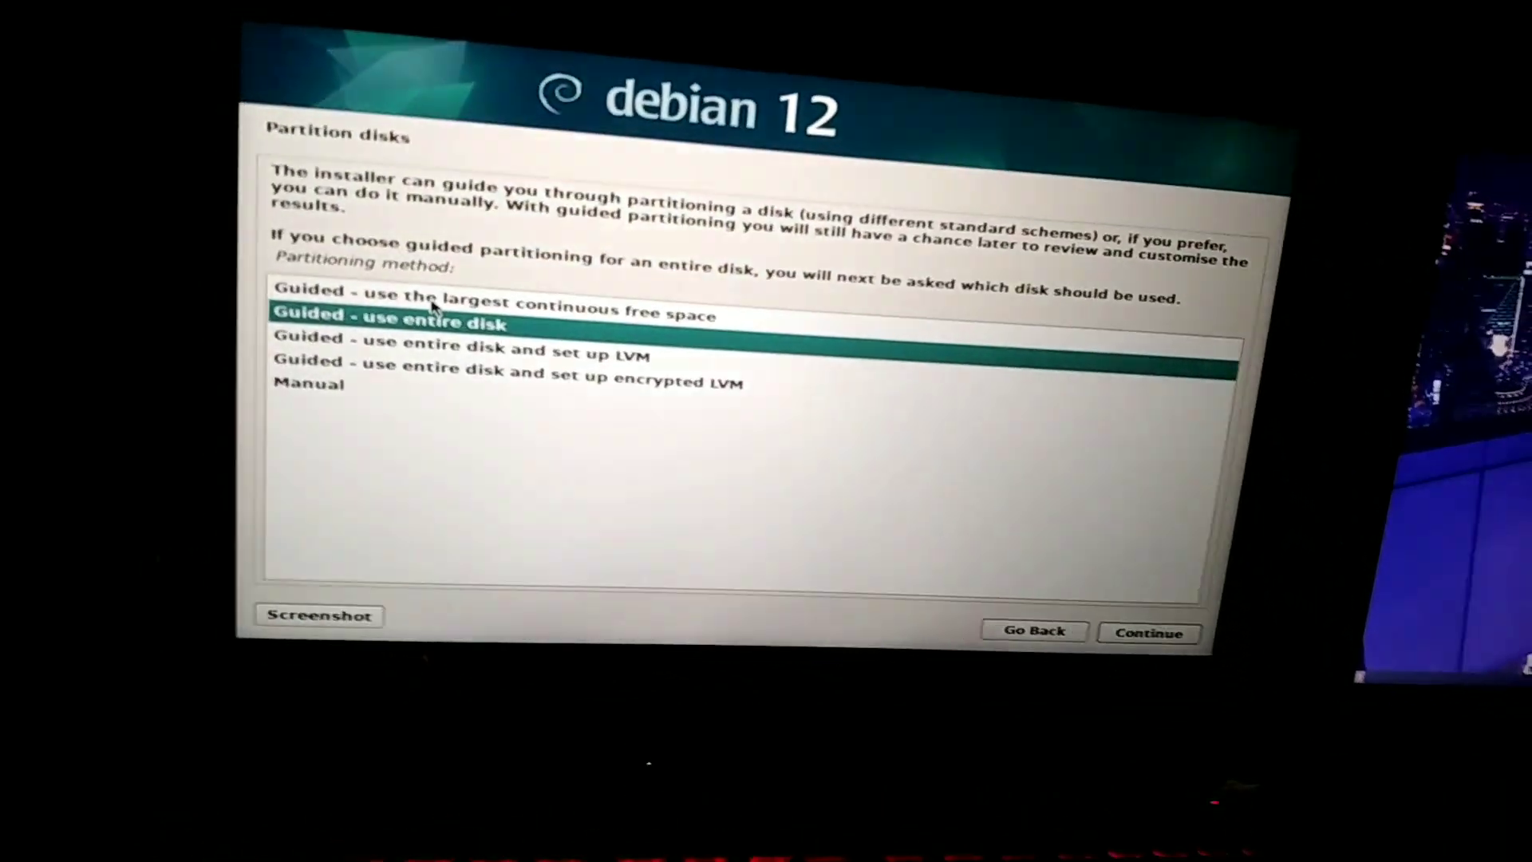
# Guided-partition /dev/nvme0n1 using the entire disk, all files in one partition, and write changes.
pyautogui.click(1149, 632)
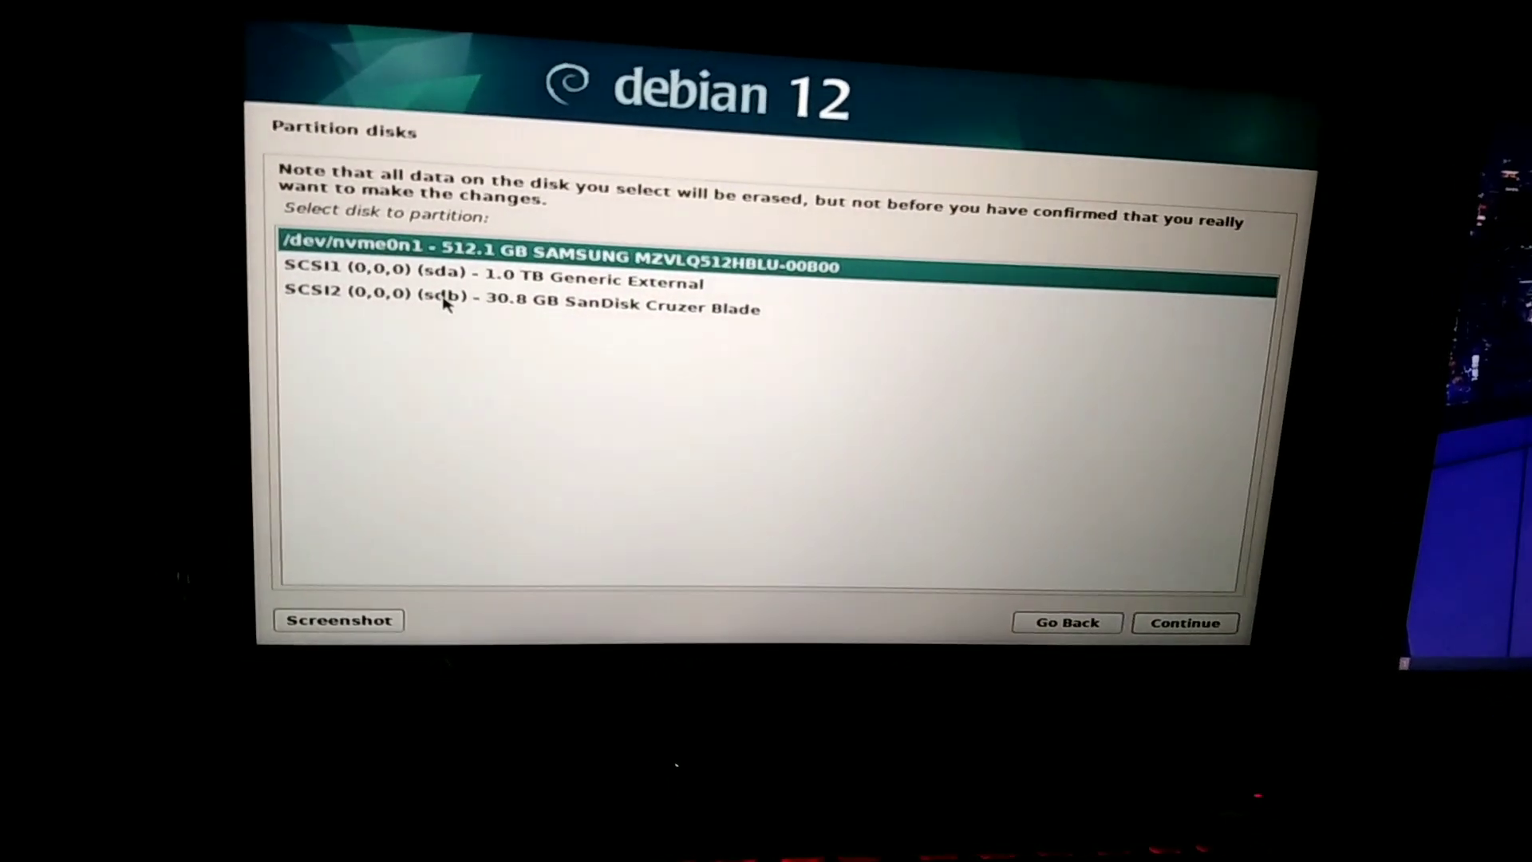
pyautogui.press('Down')
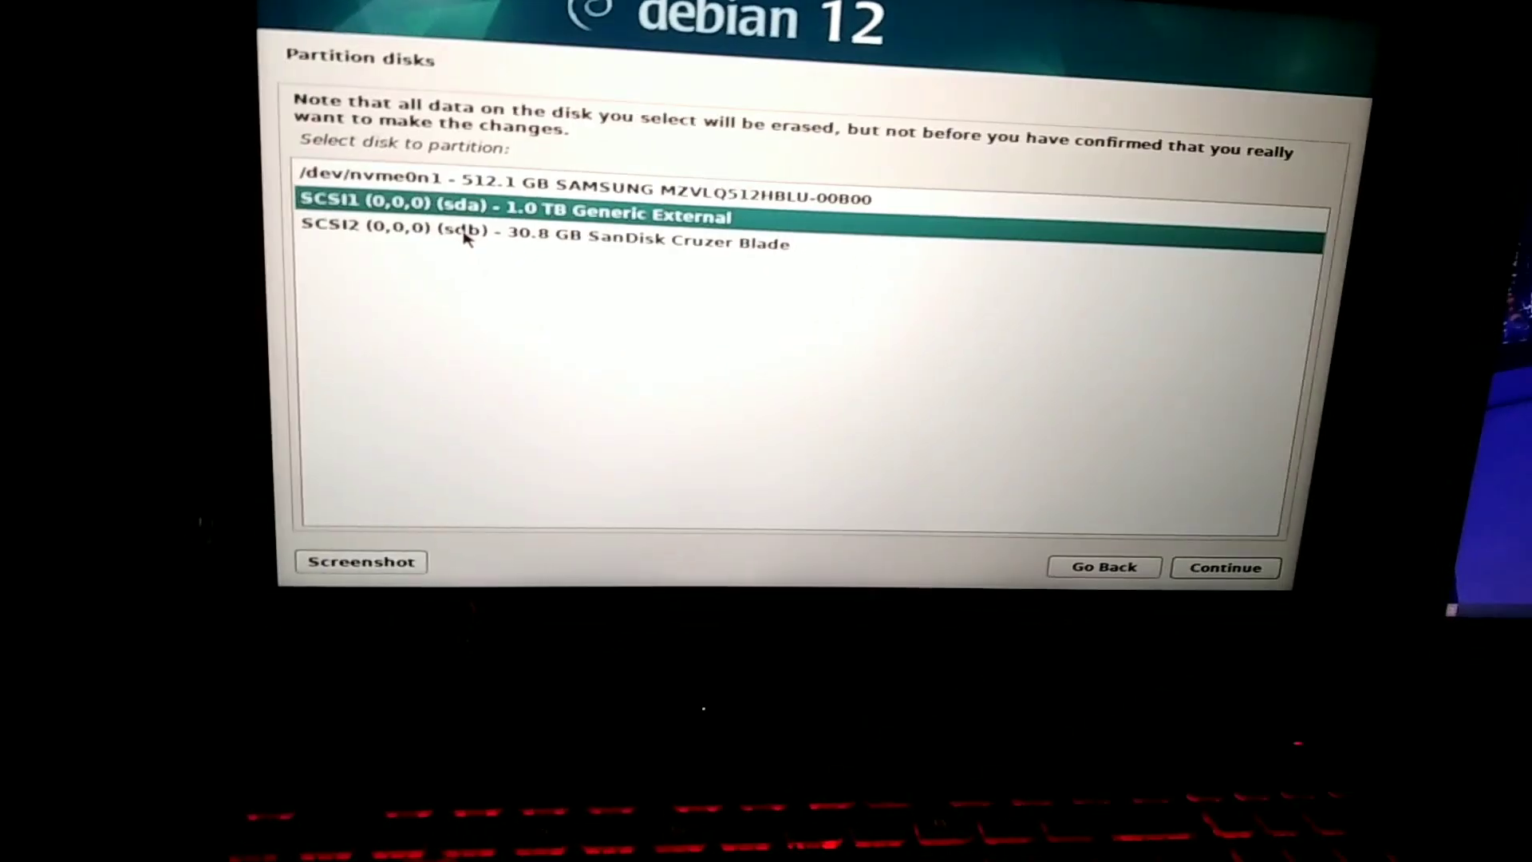
pyautogui.press('up')
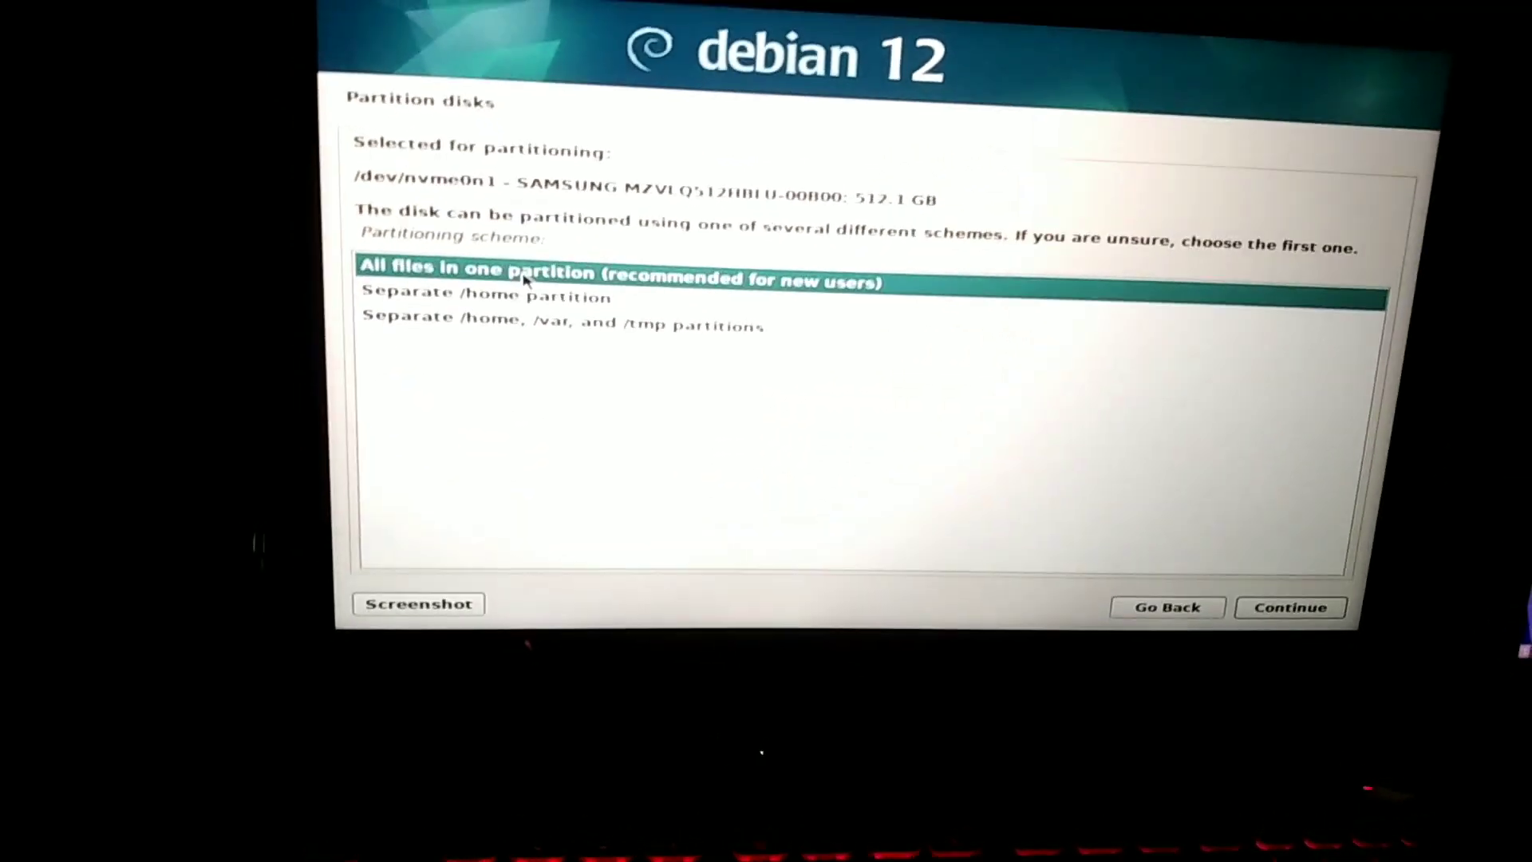
pyautogui.click(1290, 606)
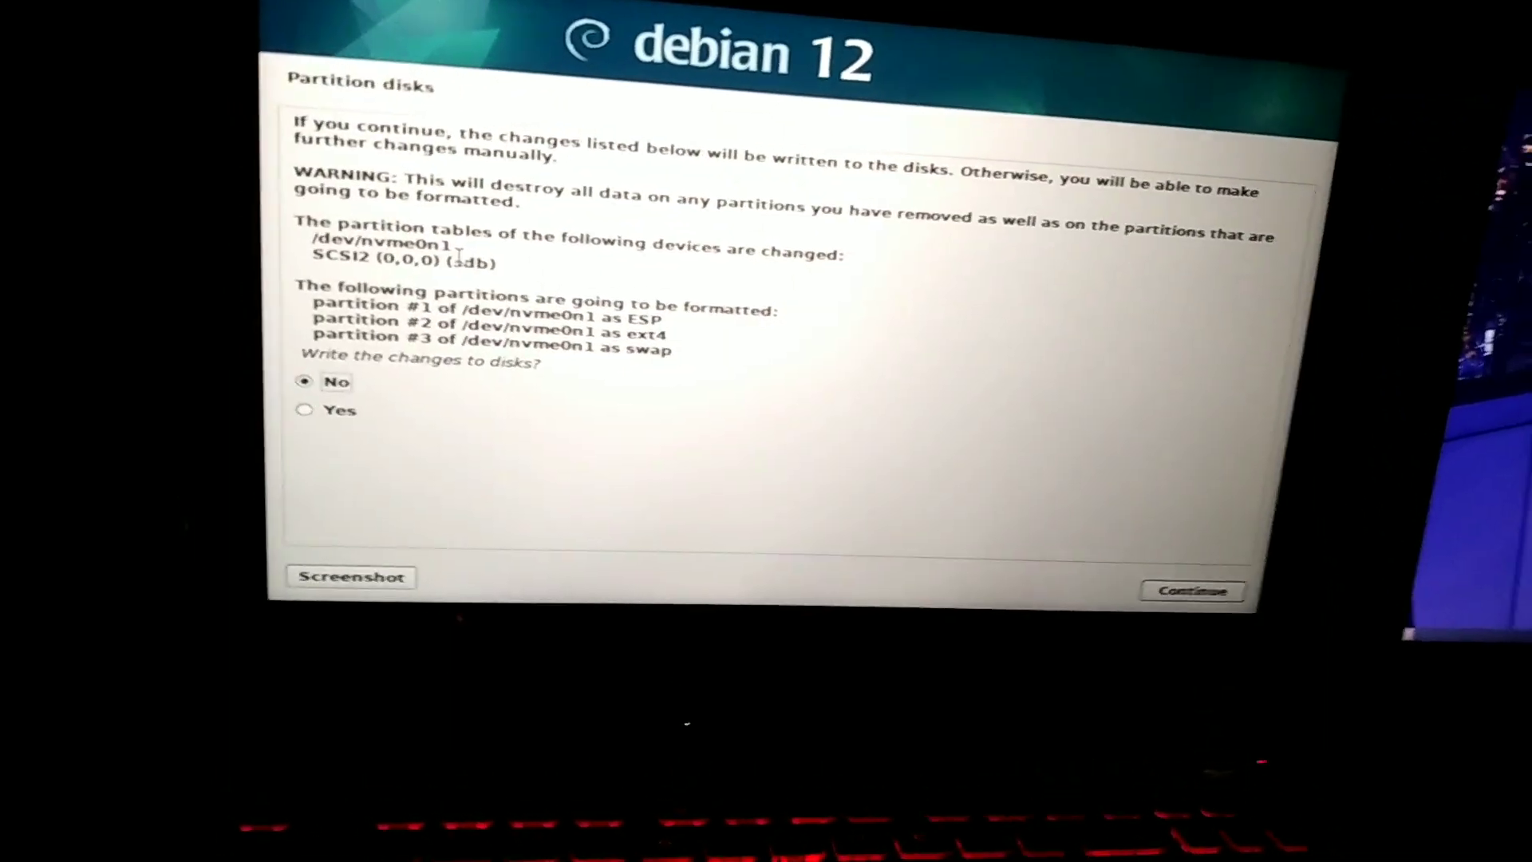
pyautogui.click(305, 409)
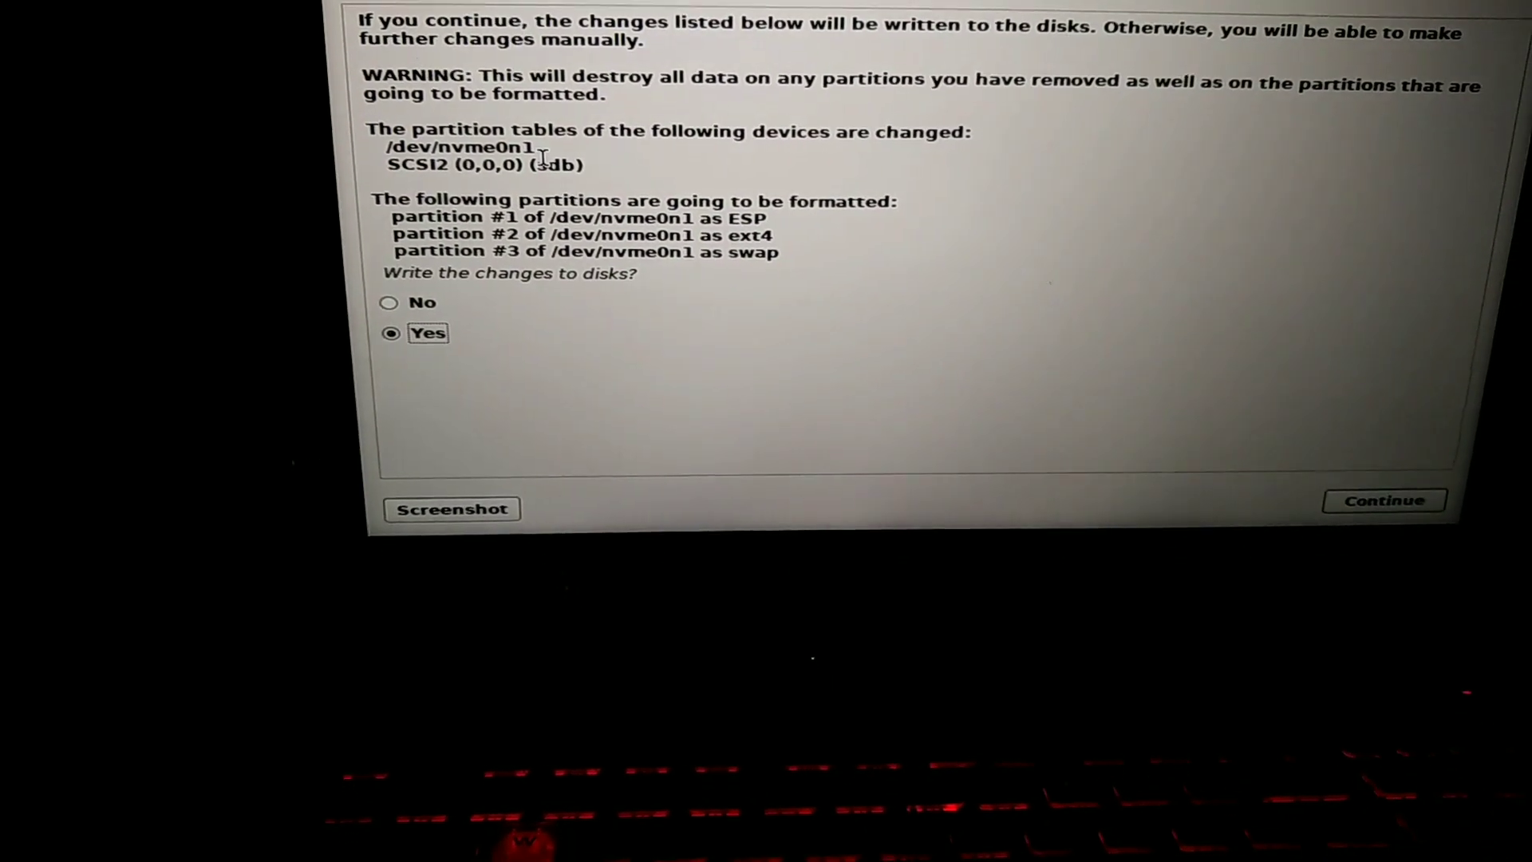
pyautogui.click(1383, 500)
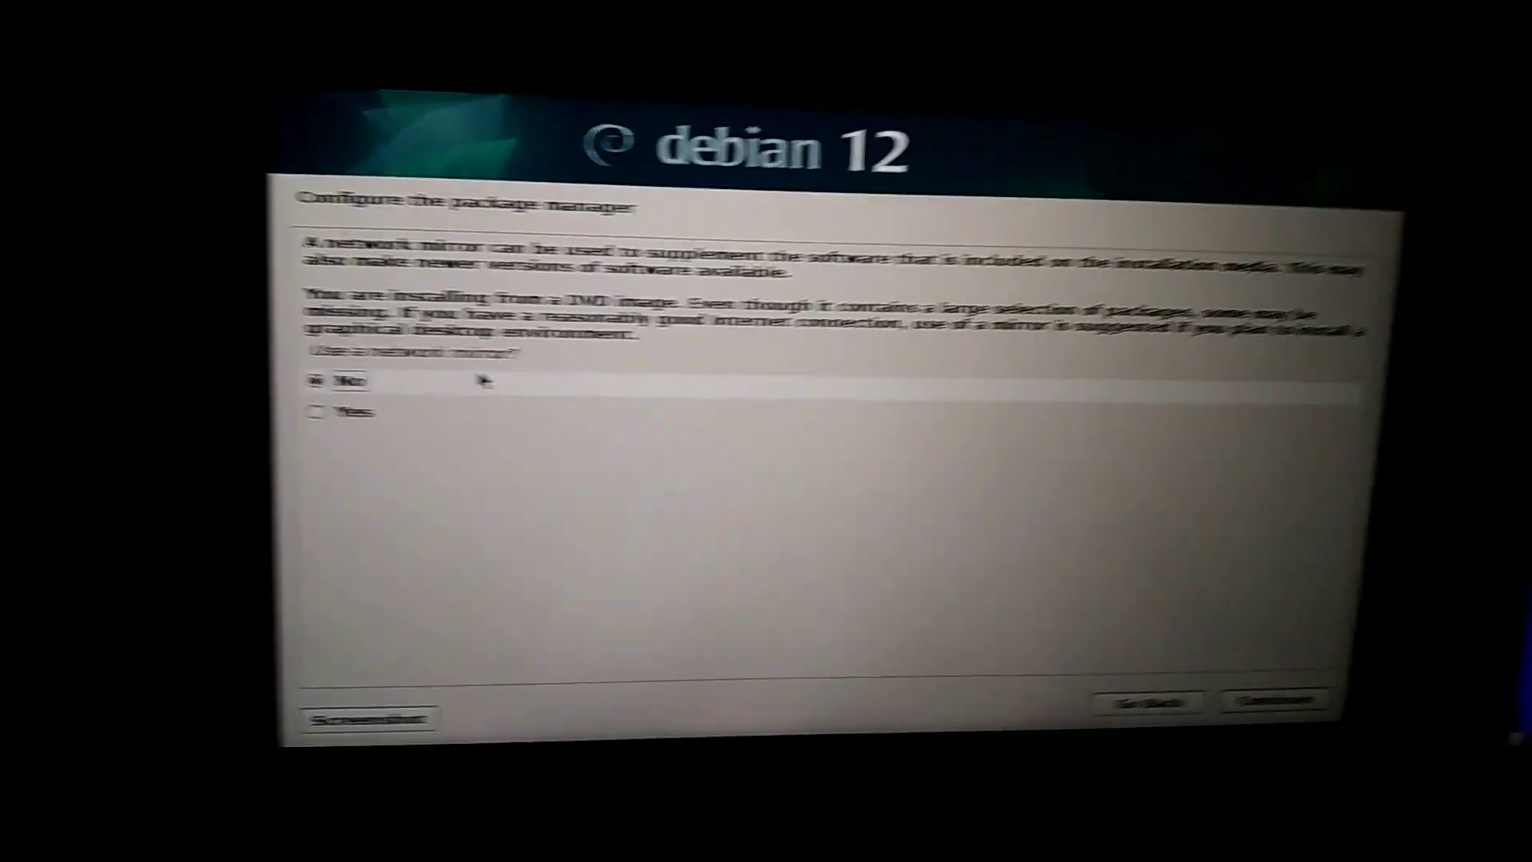
# Use a network mirror from India, deb.debian.org, with no HTTP proxy.
pyautogui.click(277, 352)
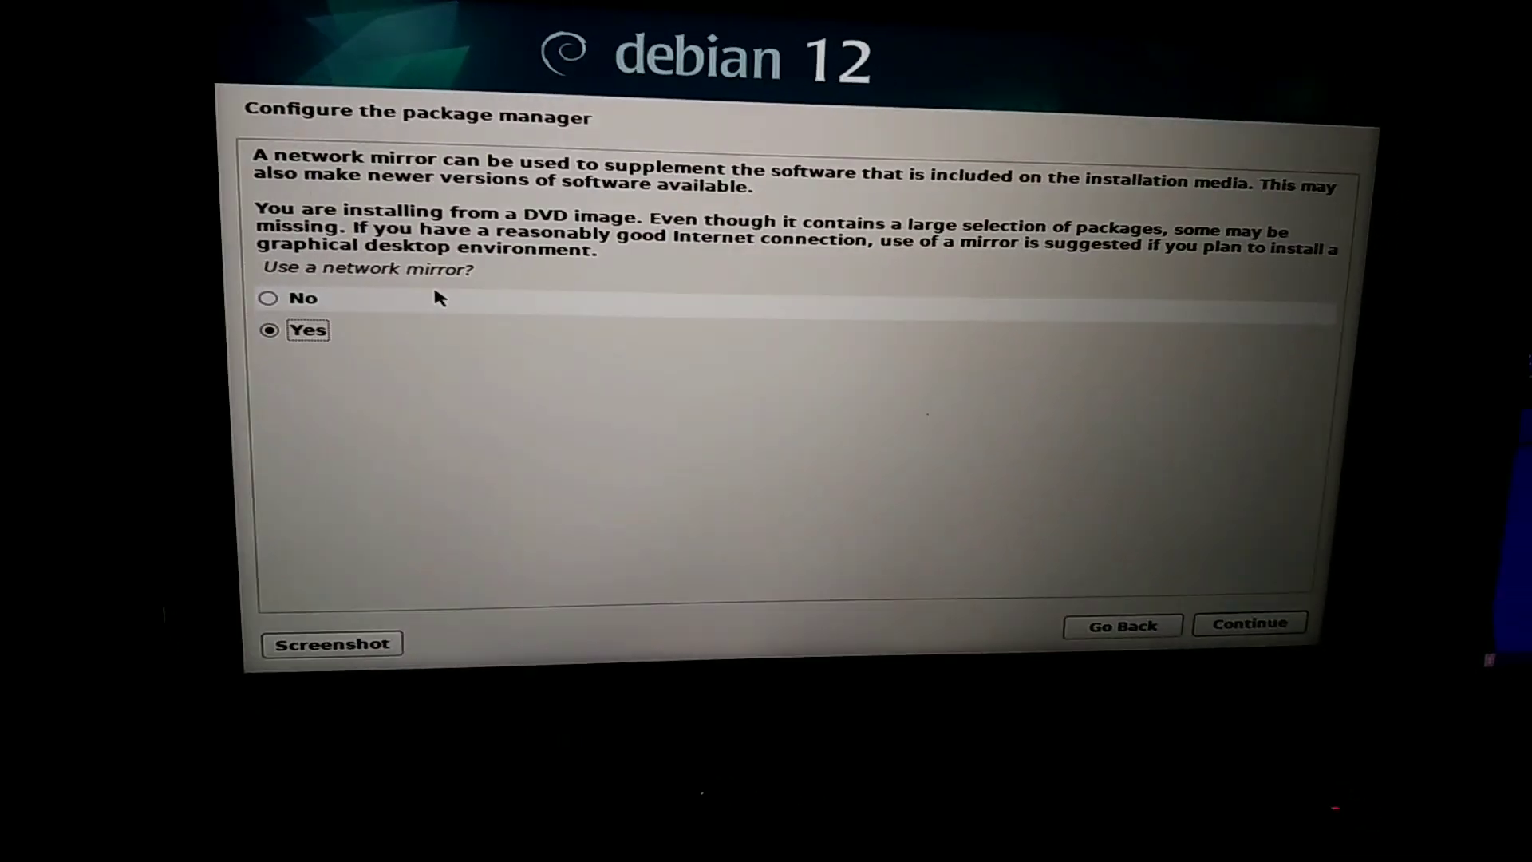
pyautogui.click(1248, 623)
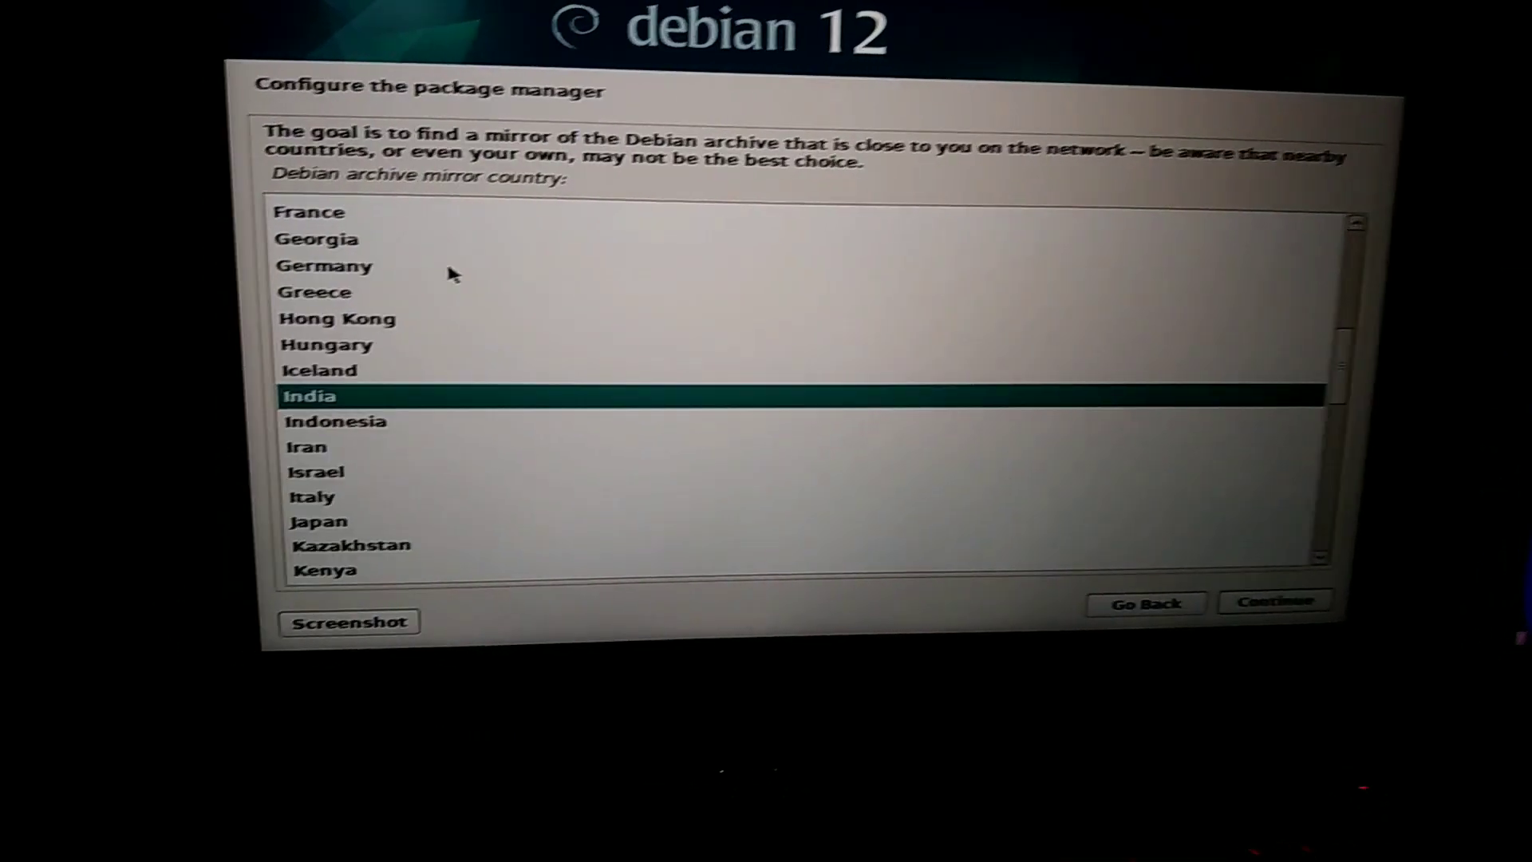
pyautogui.click(1272, 601)
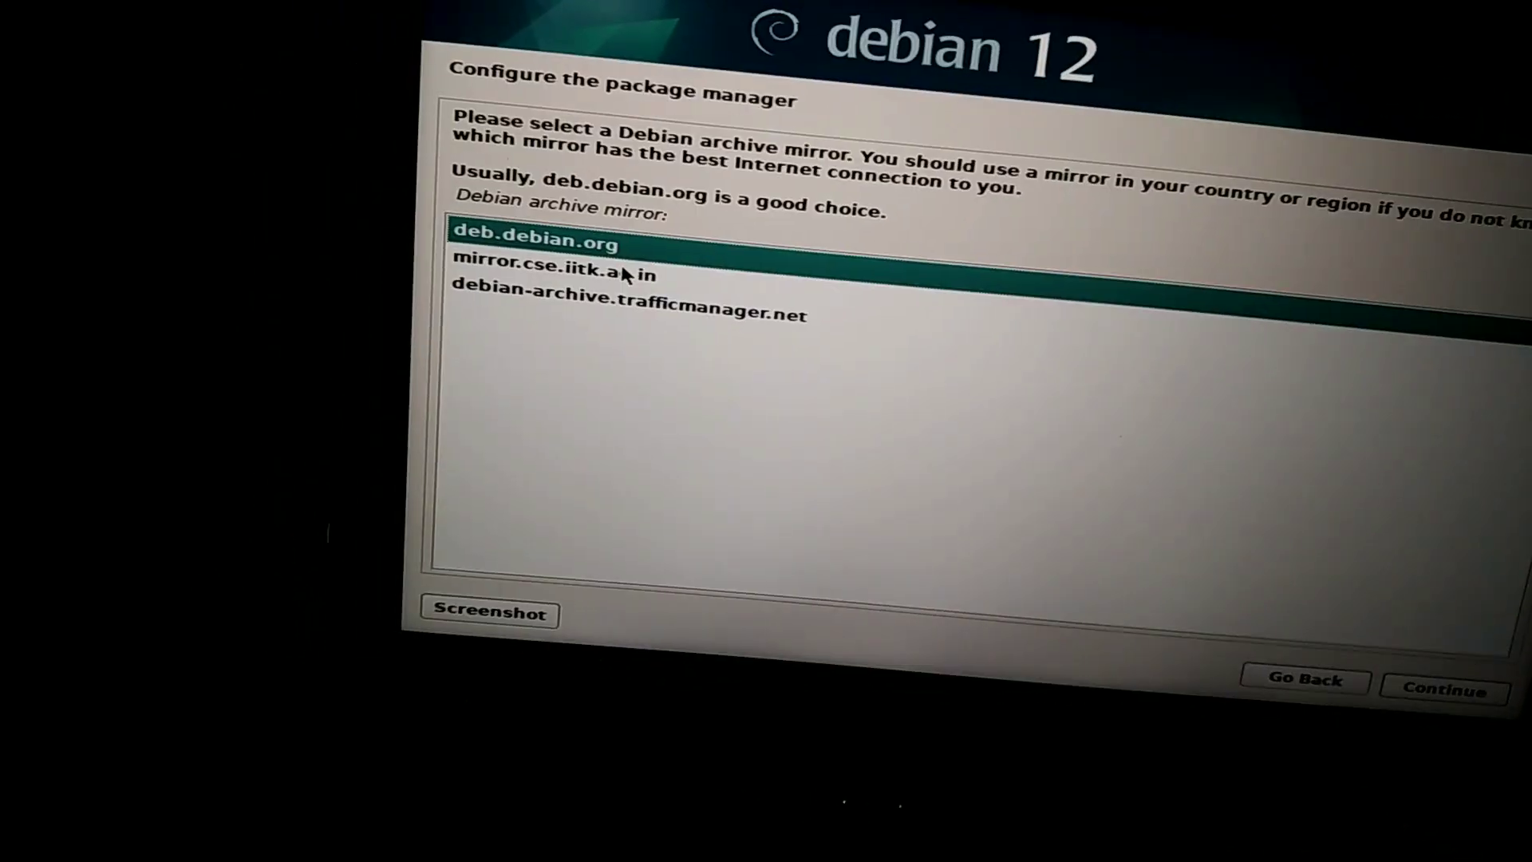
pyautogui.click(1438, 689)
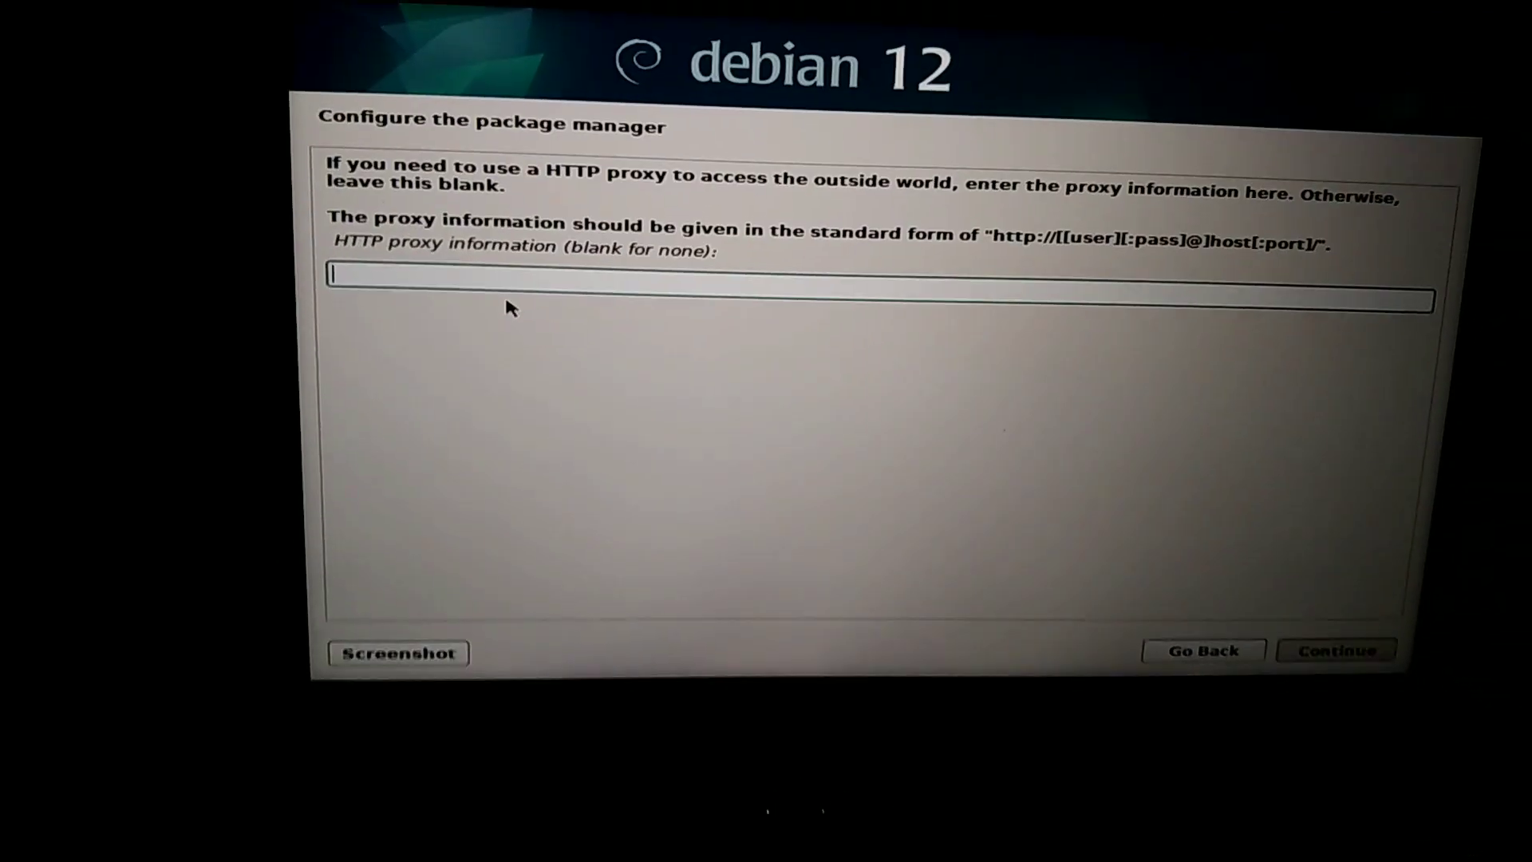
pyautogui.click(1335, 650)
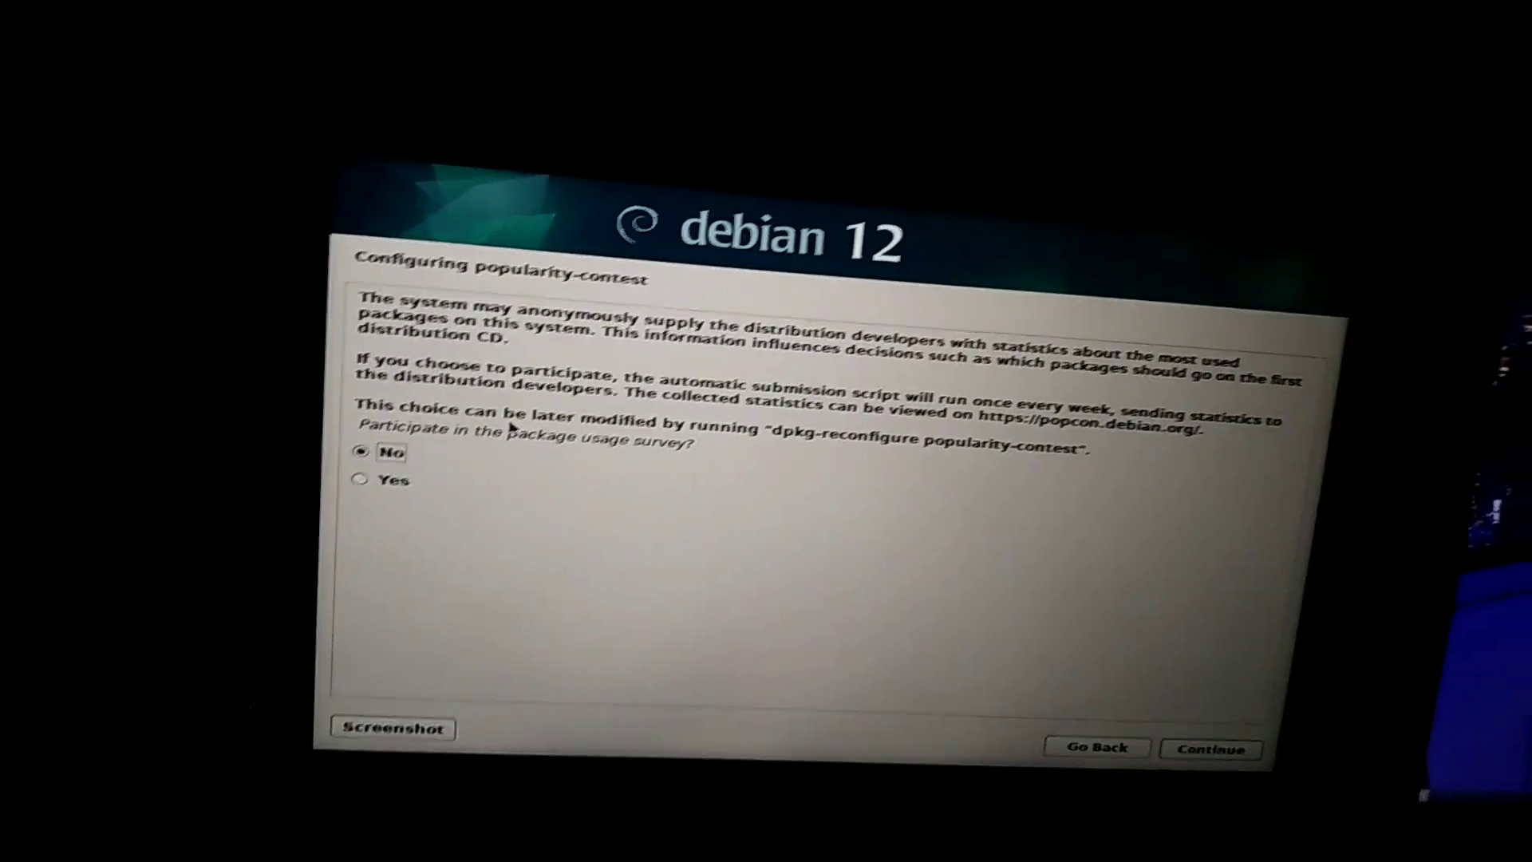
# Decline popularity-contest, select Xfce instead of GNOME, and start installing software.
pyautogui.click(1210, 749)
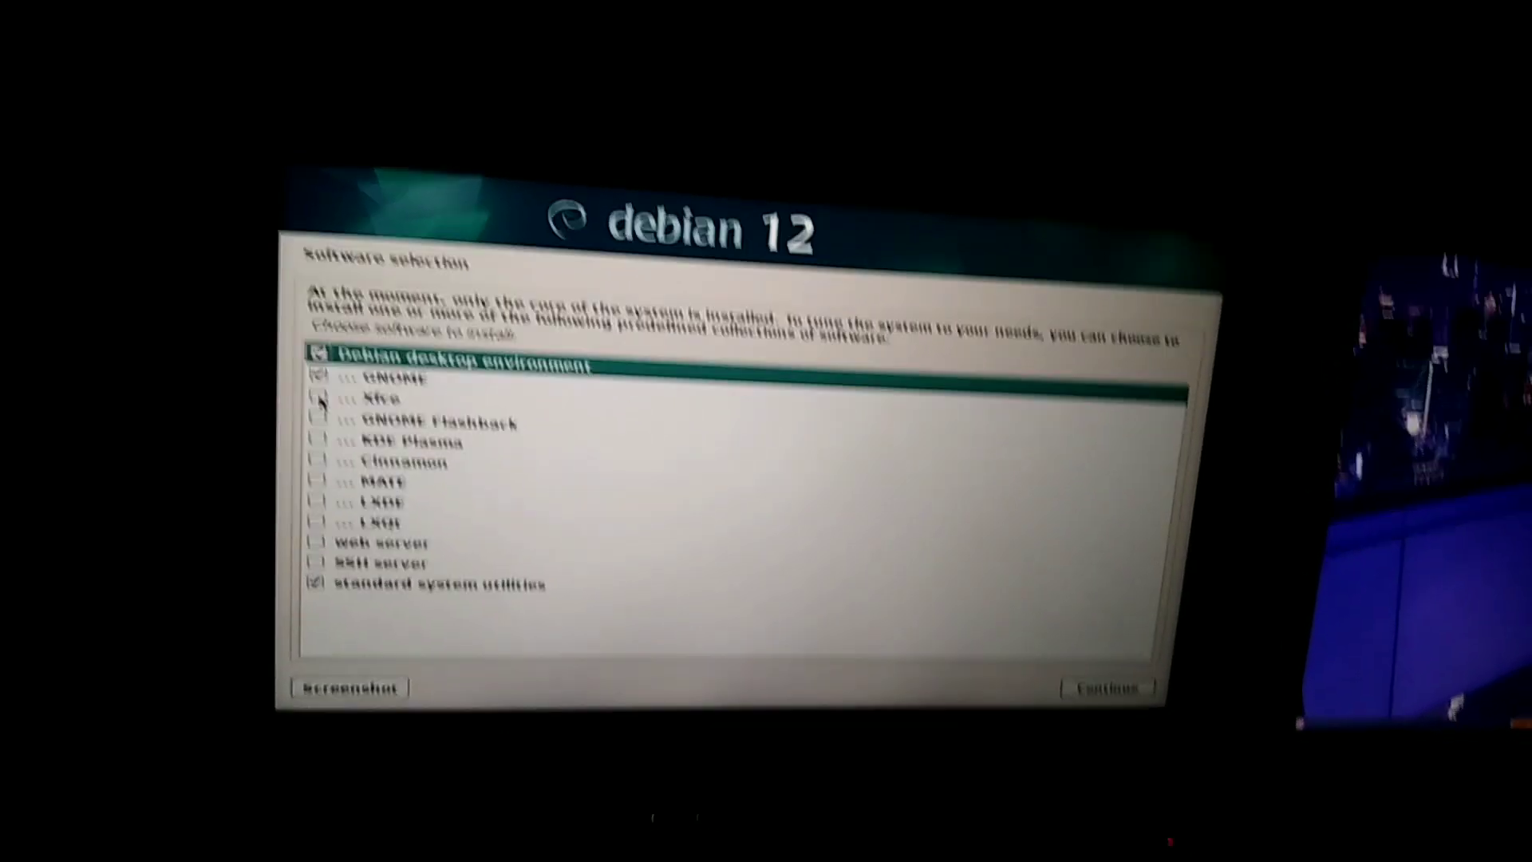
pyautogui.click(314, 405)
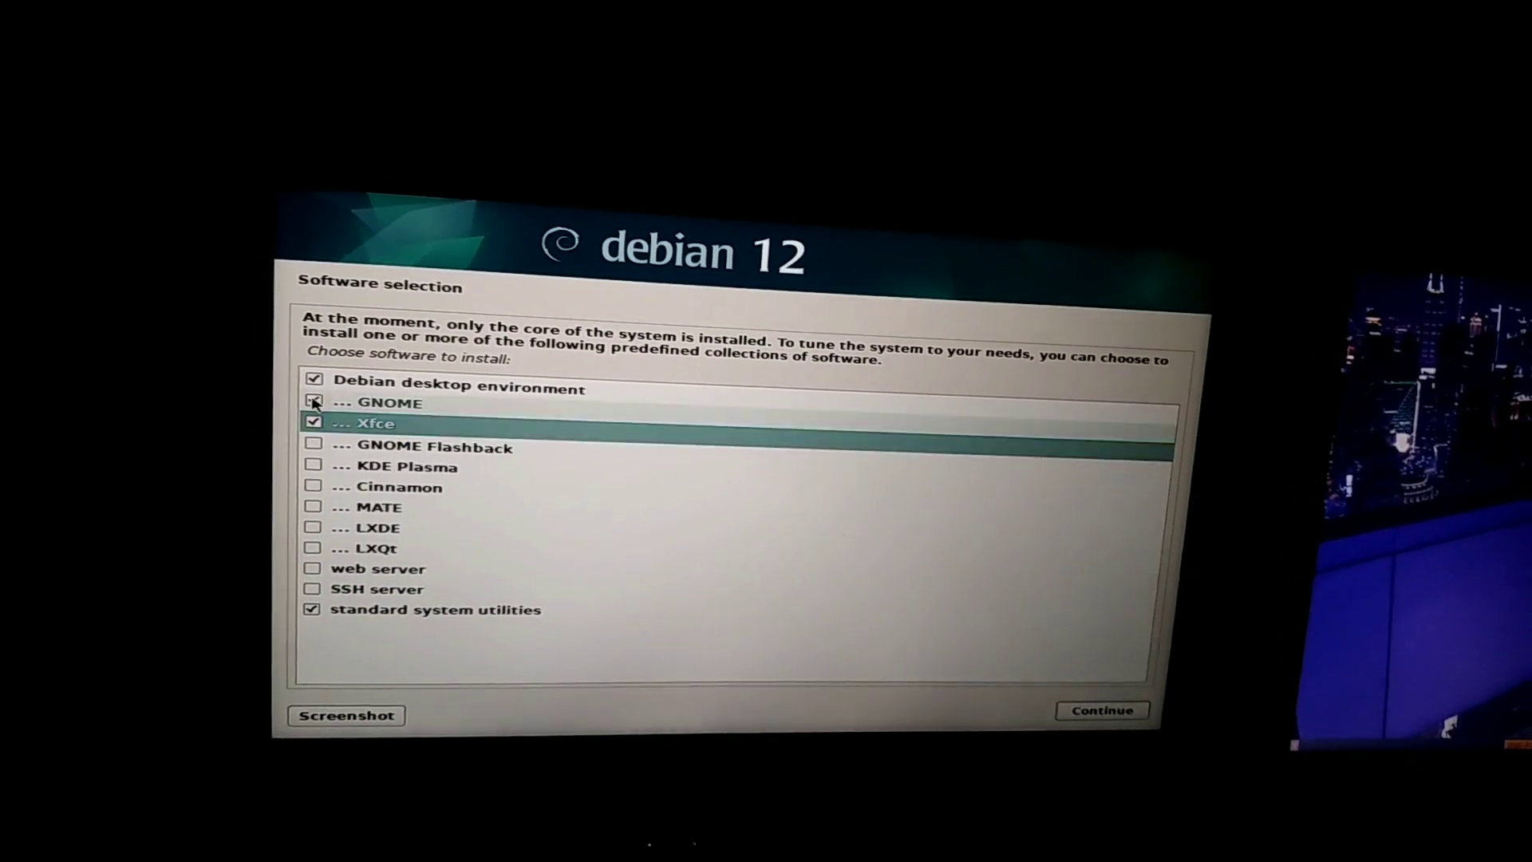
pyautogui.click(313, 402)
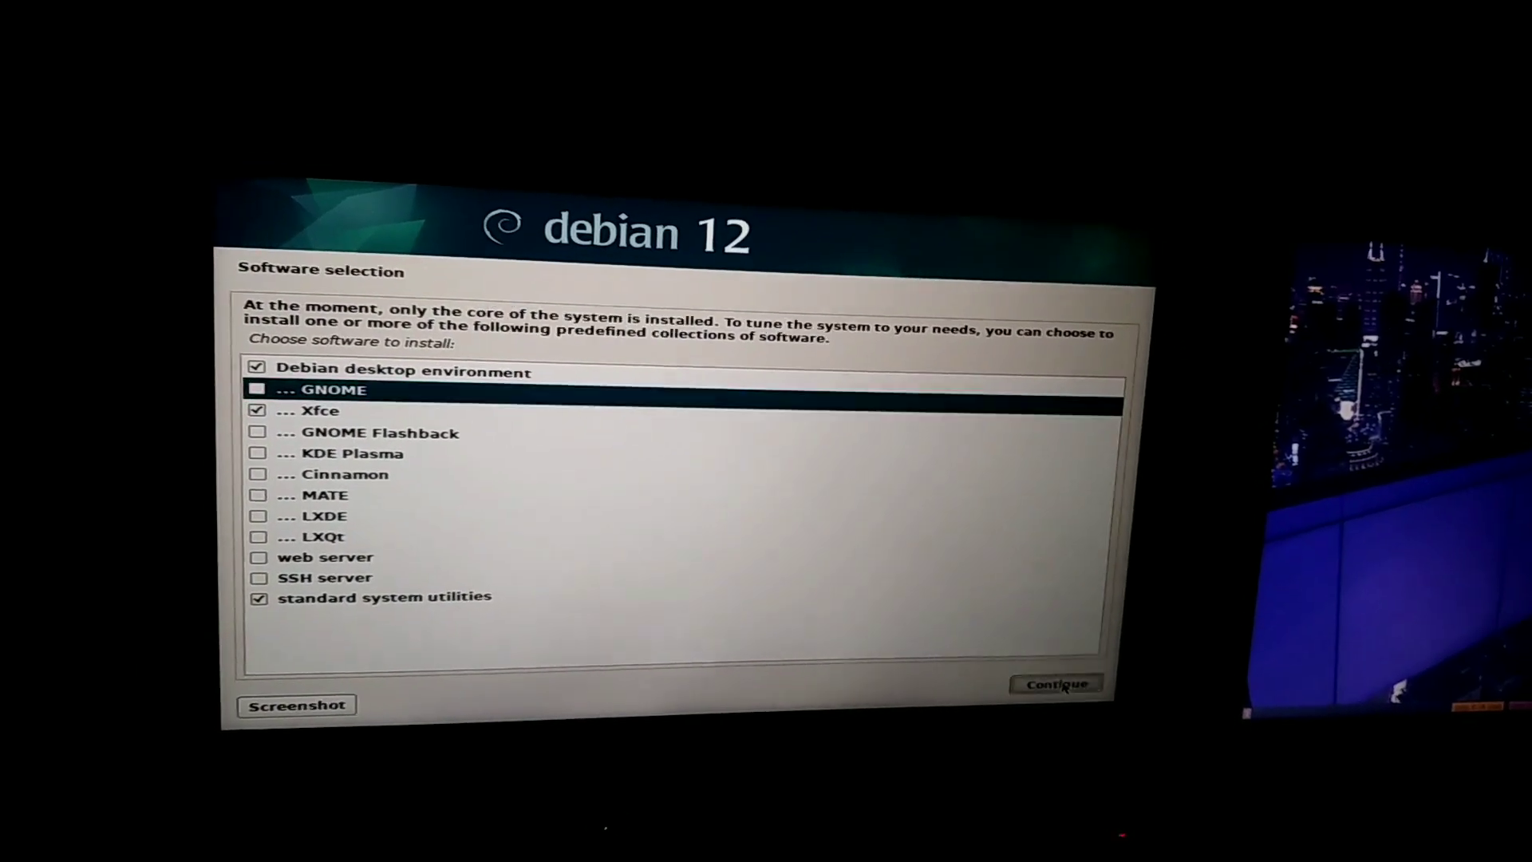
pyautogui.click(1058, 684)
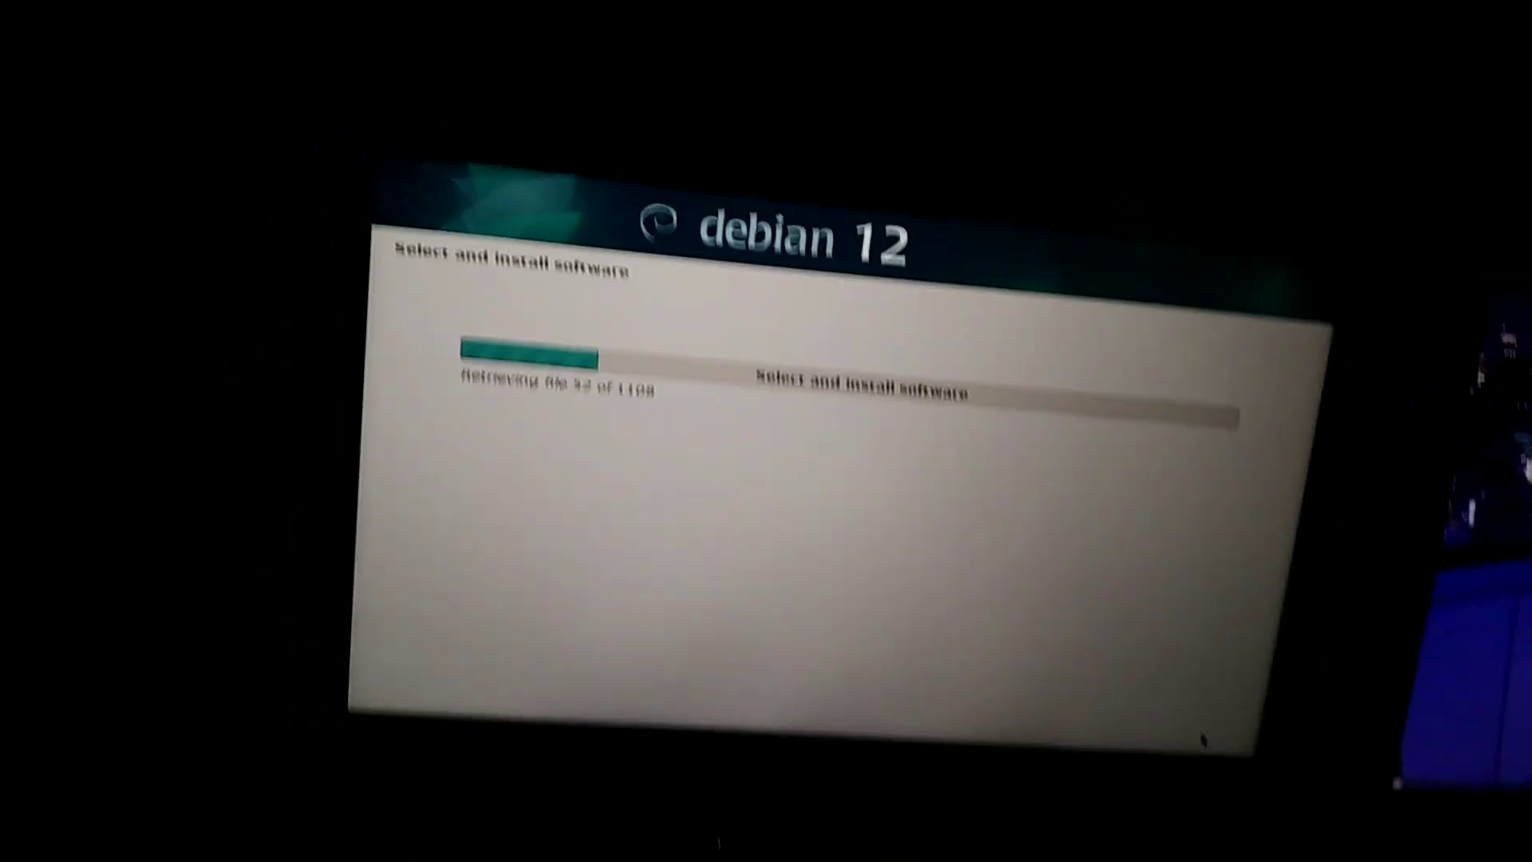